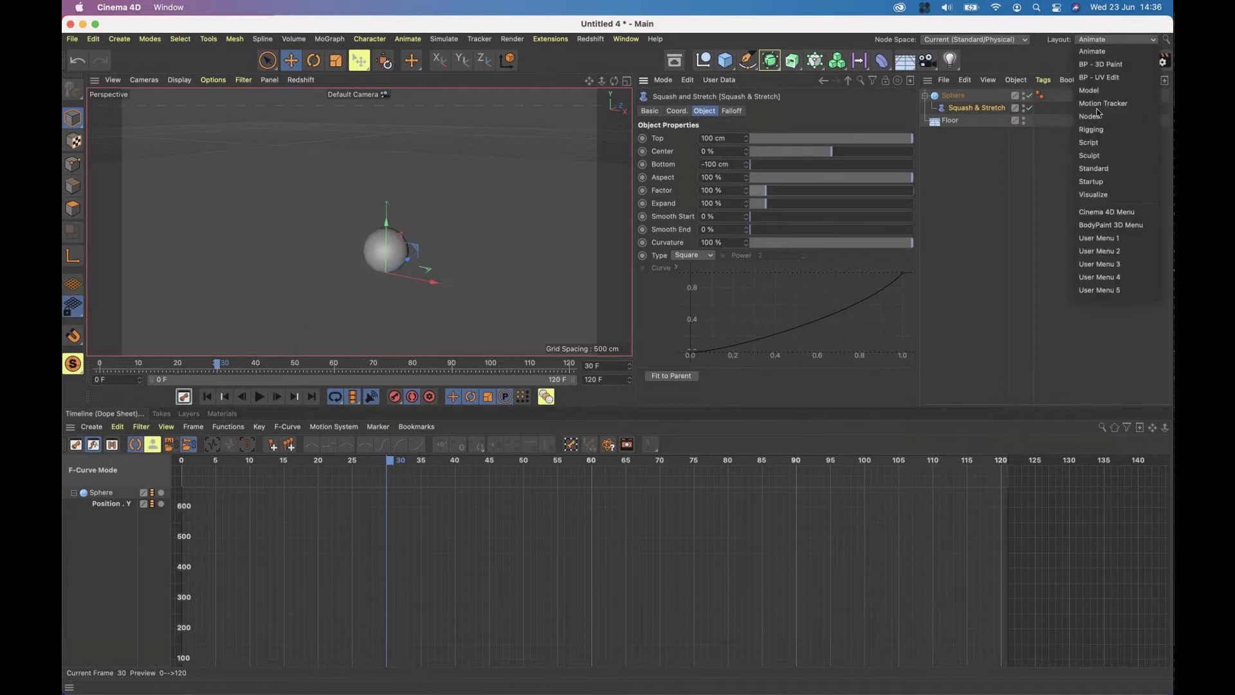
Switch the interface to the Standard layout for the new empty project.
left_click(1093, 167)
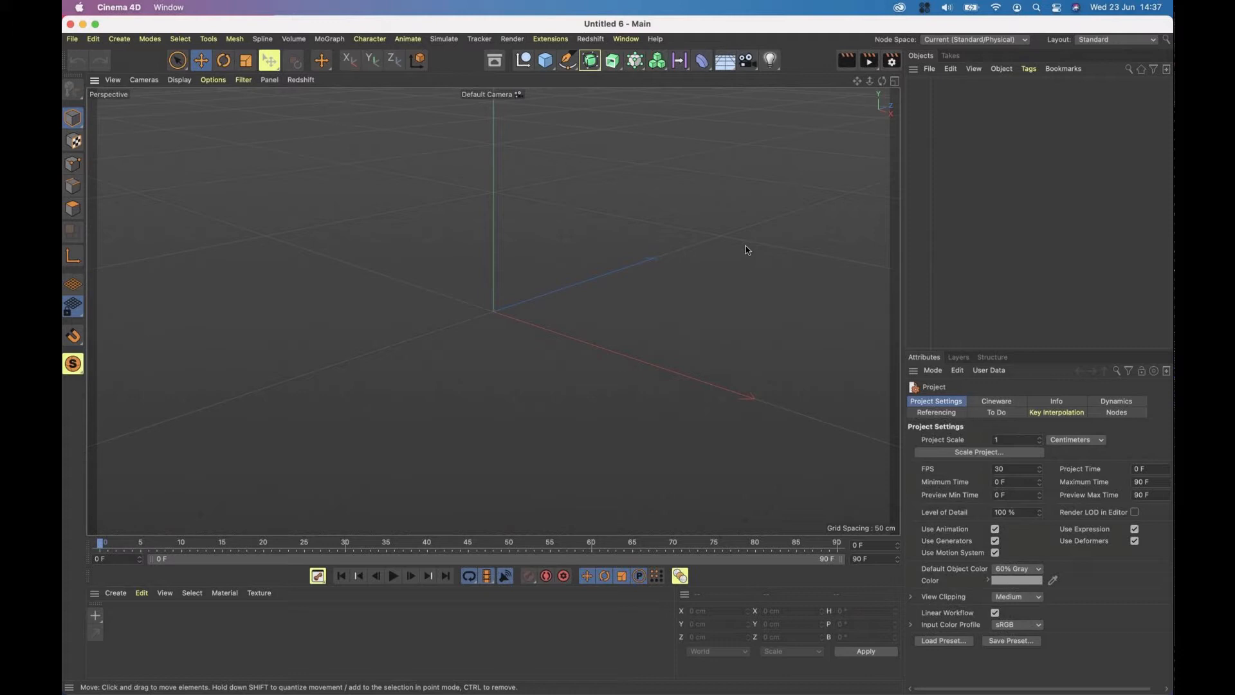
mouse_move(744, 178)
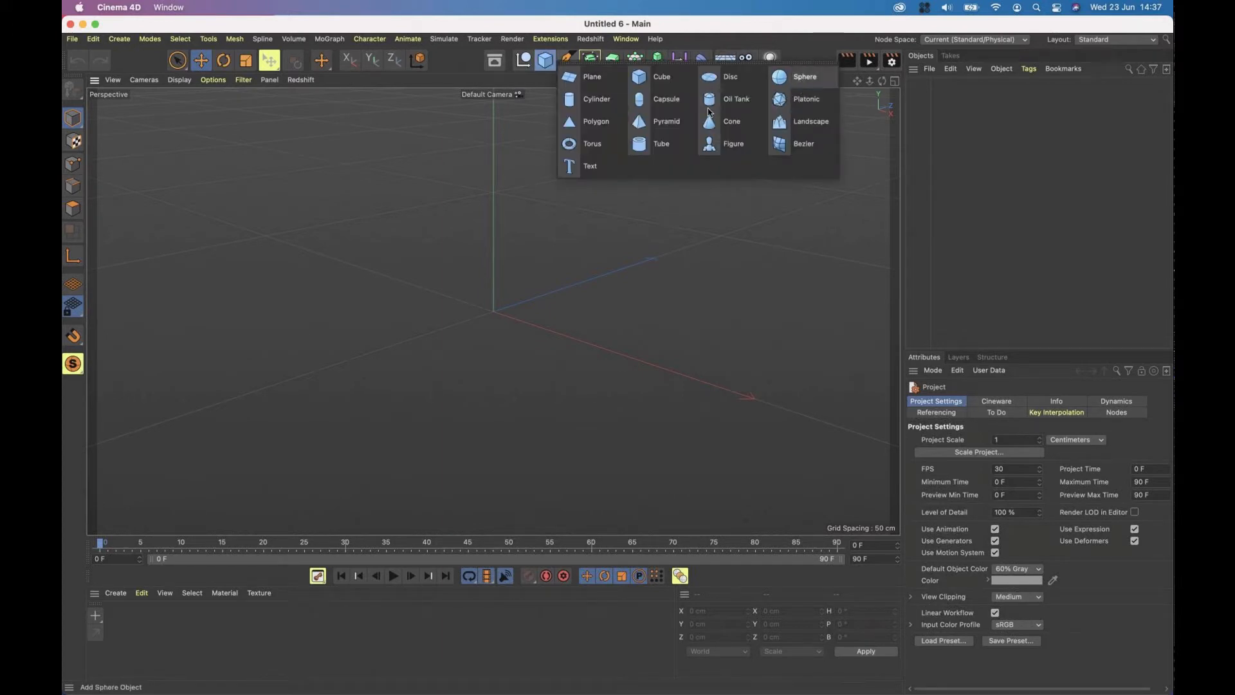
Add a Sphere primitive raised about 516 cm and a Floor object beneath it.
left_click(804, 78)
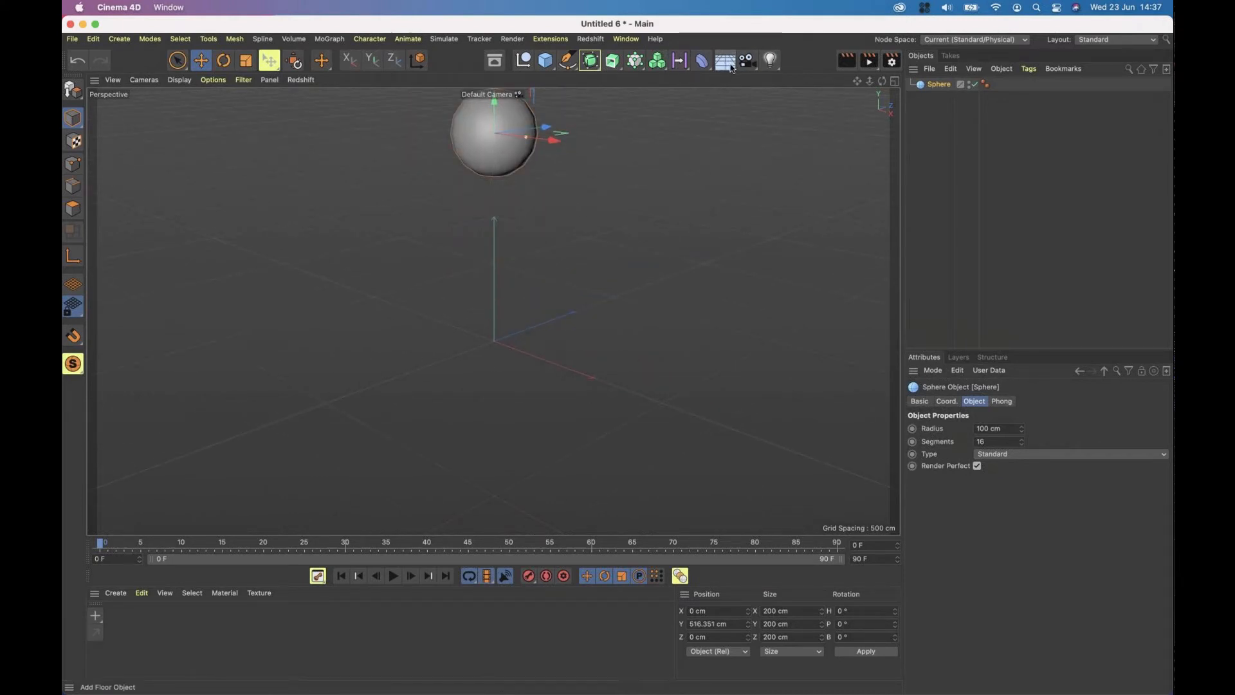
mouse_move(725, 61)
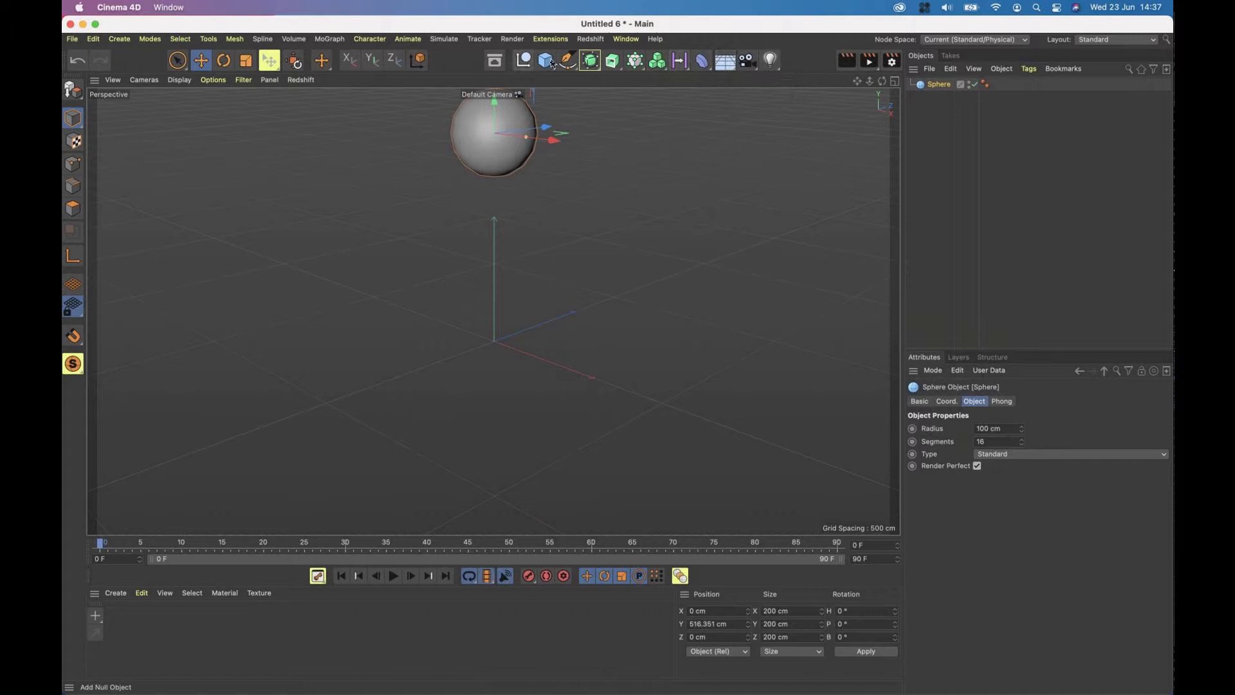
mouse_move(725, 60)
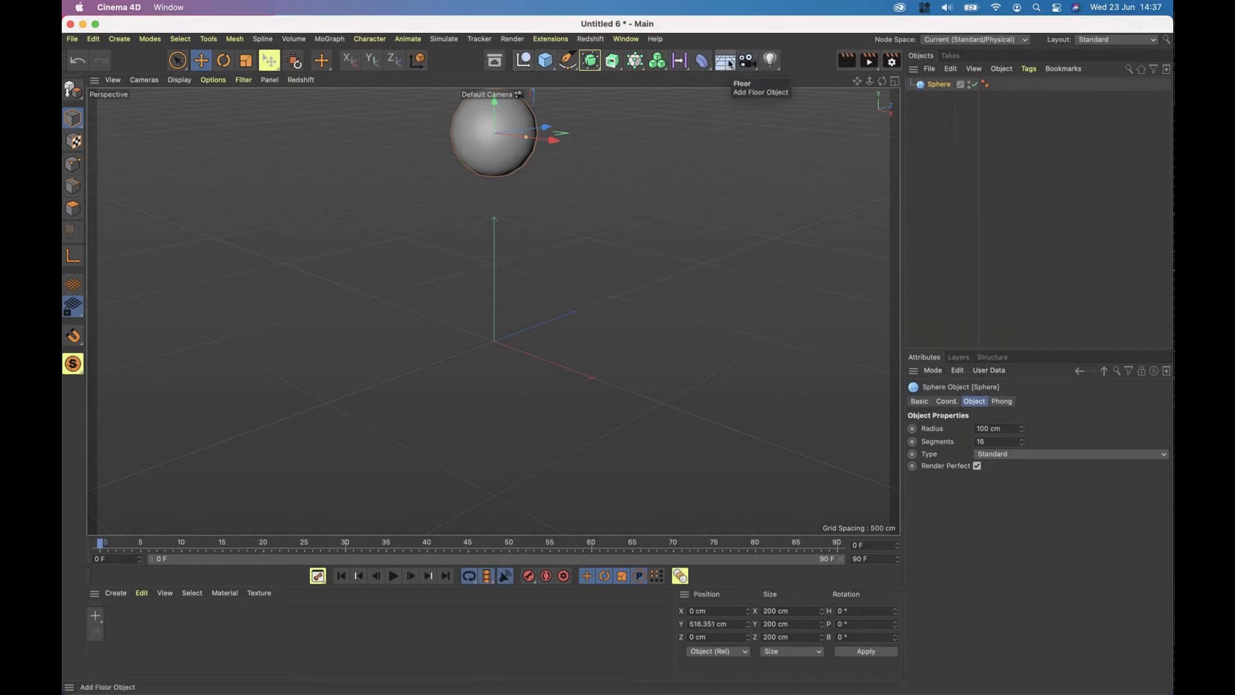
left_click(723, 59)
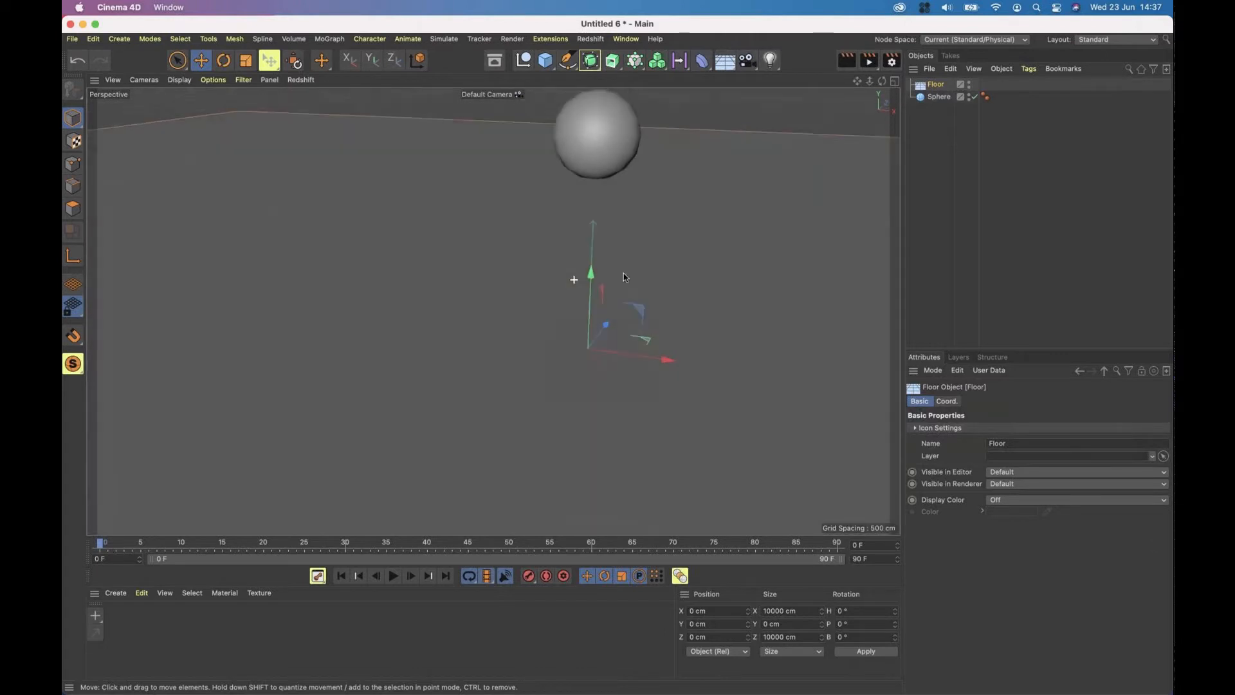
left_click_drag(625, 278, 629, 234)
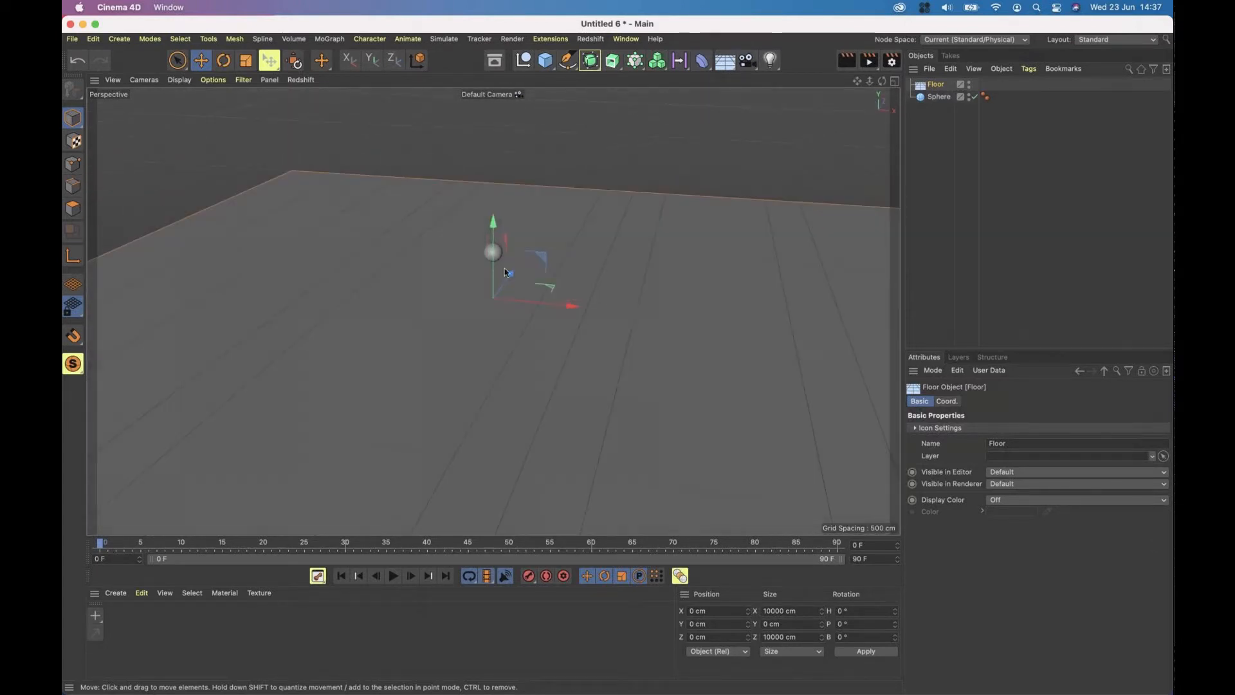
left_click_drag(505, 272, 638, 279)
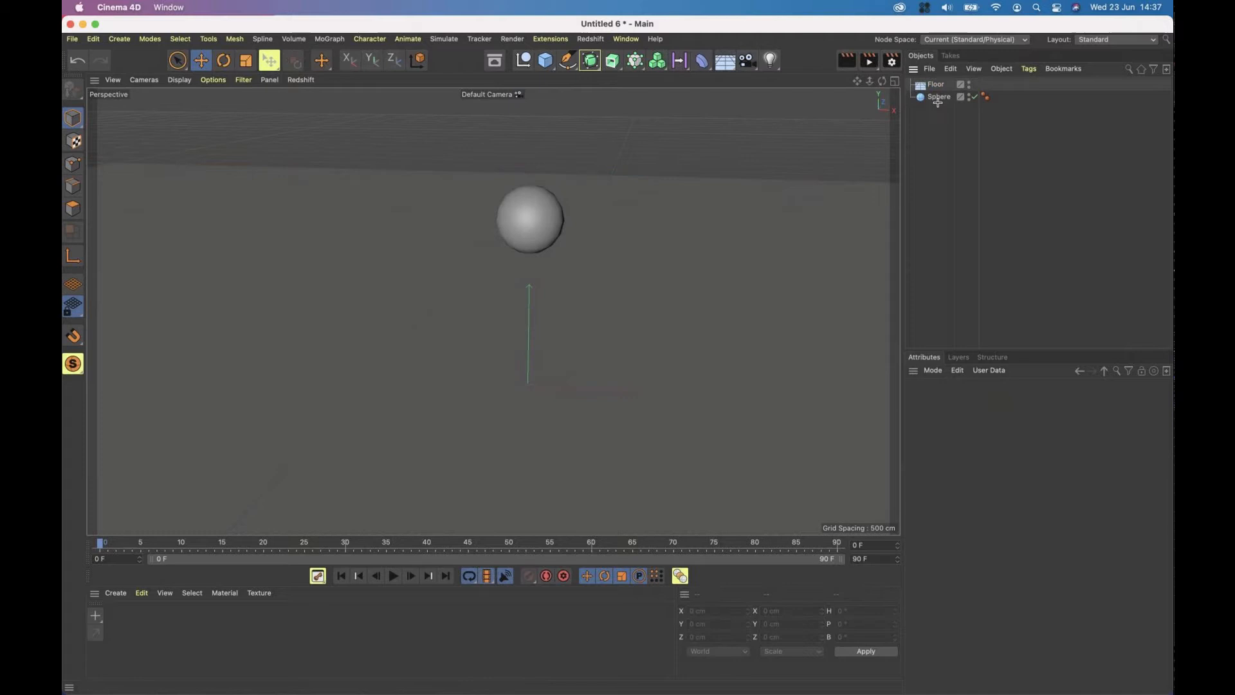
Give the sphere a Rigid Body simulation tag.
left_click(938, 97)
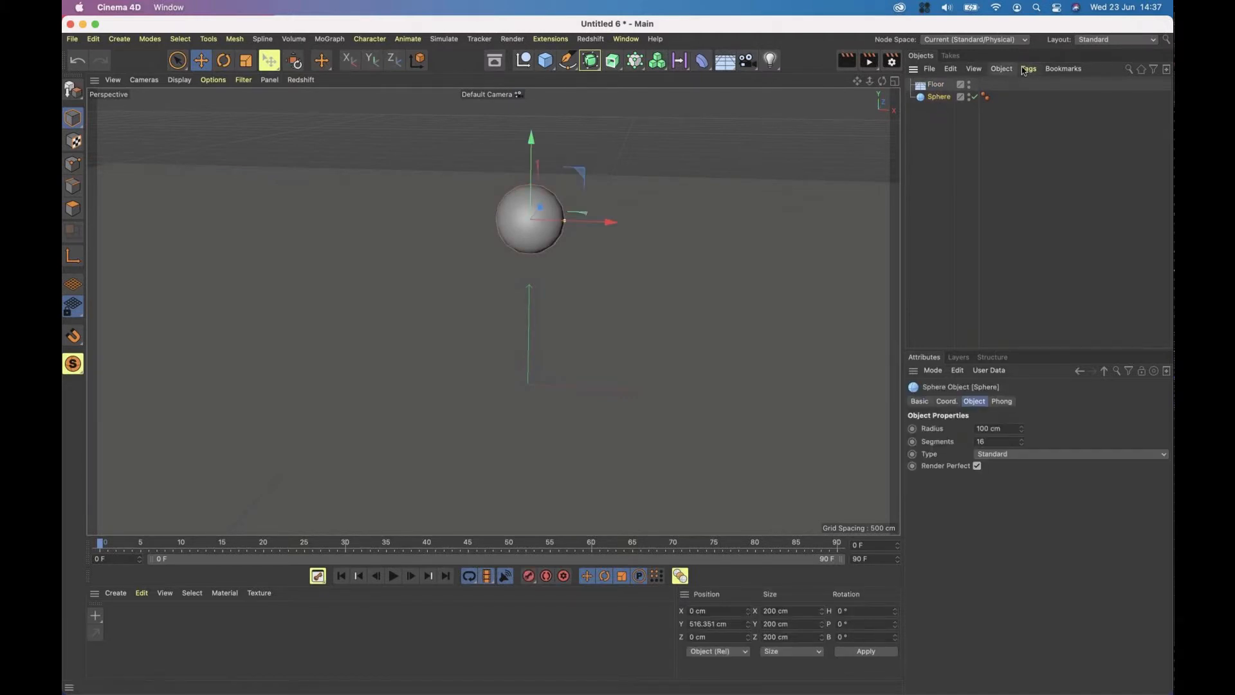
left_click(1030, 68)
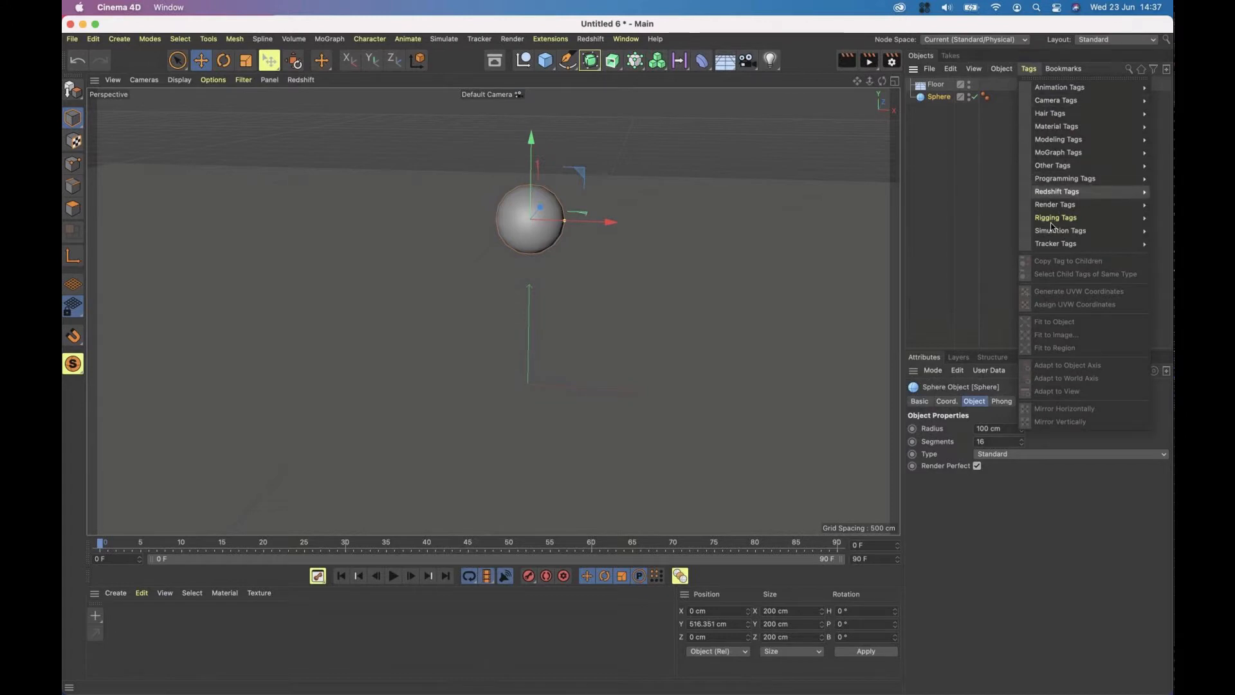
mouse_move(1060, 230)
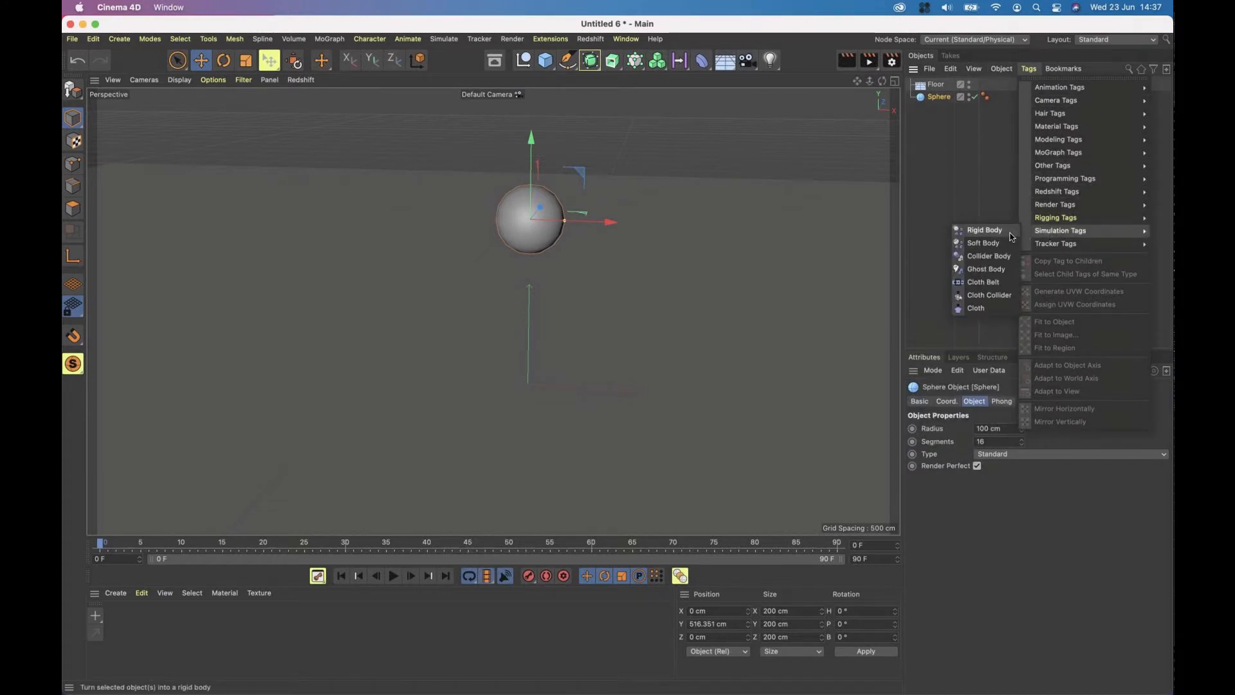
left_click(983, 229)
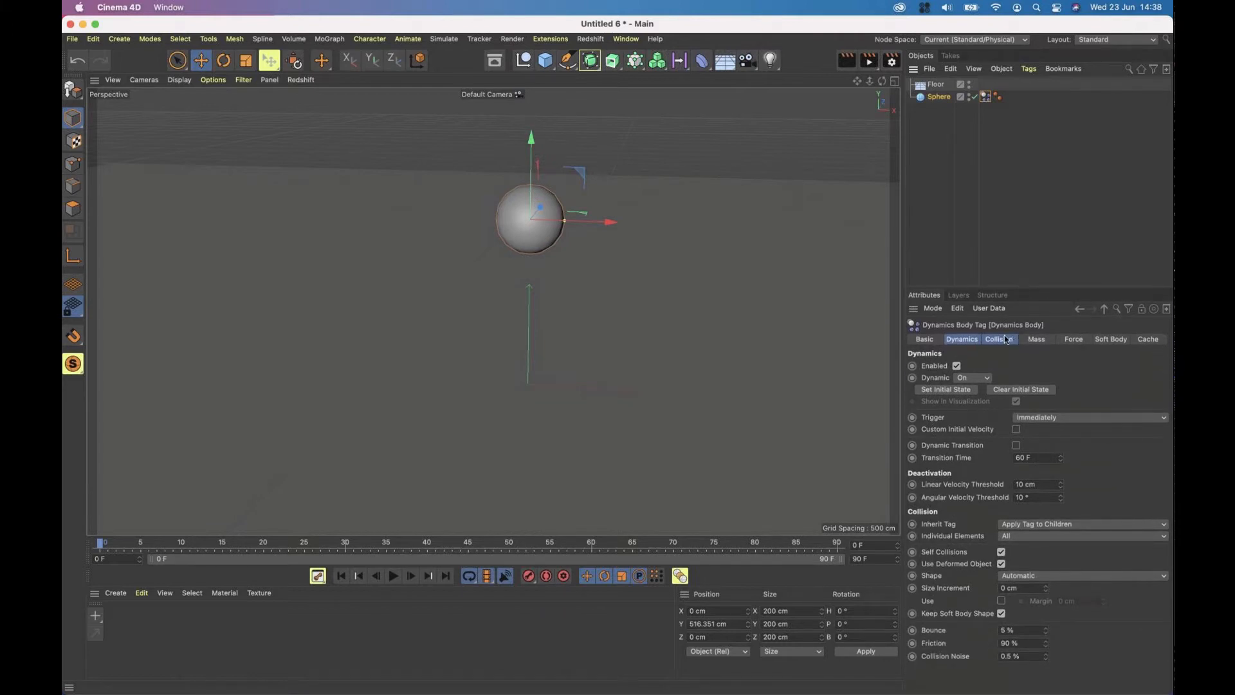
Review the tag's Mass, Force, Soft Body and Cache settings, leaving defaults.
left_click(1036, 340)
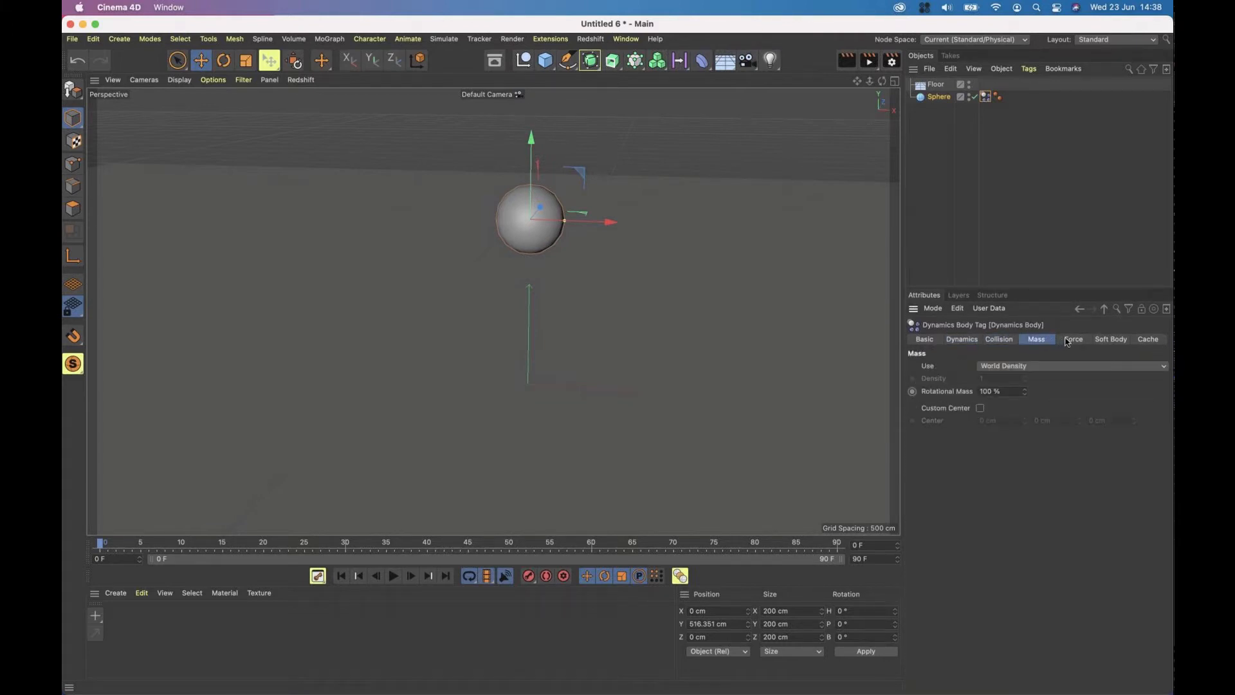
left_click(1073, 340)
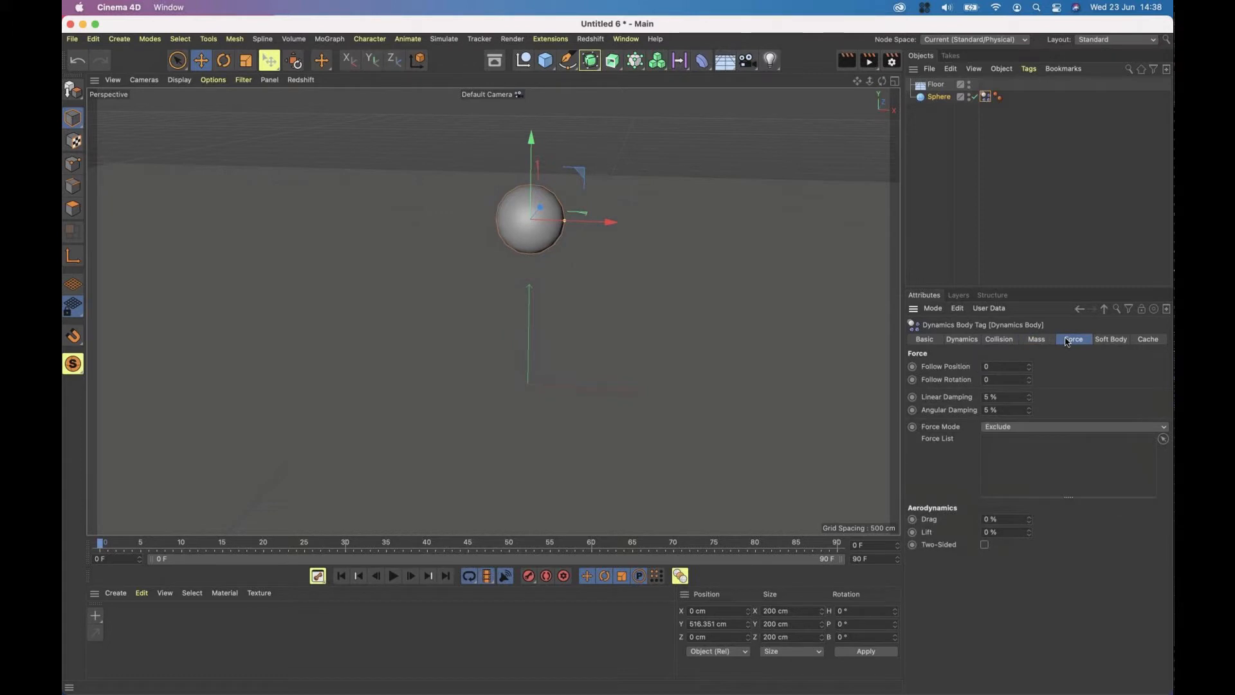
left_click(1110, 340)
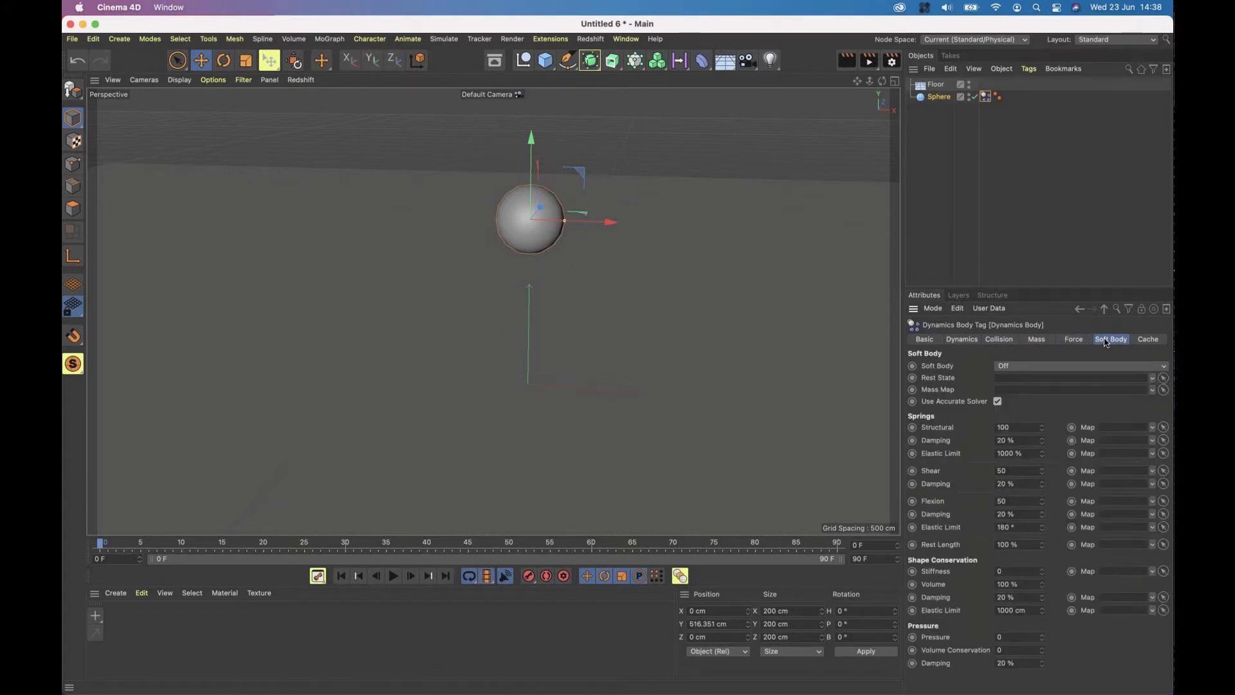
left_click(1147, 339)
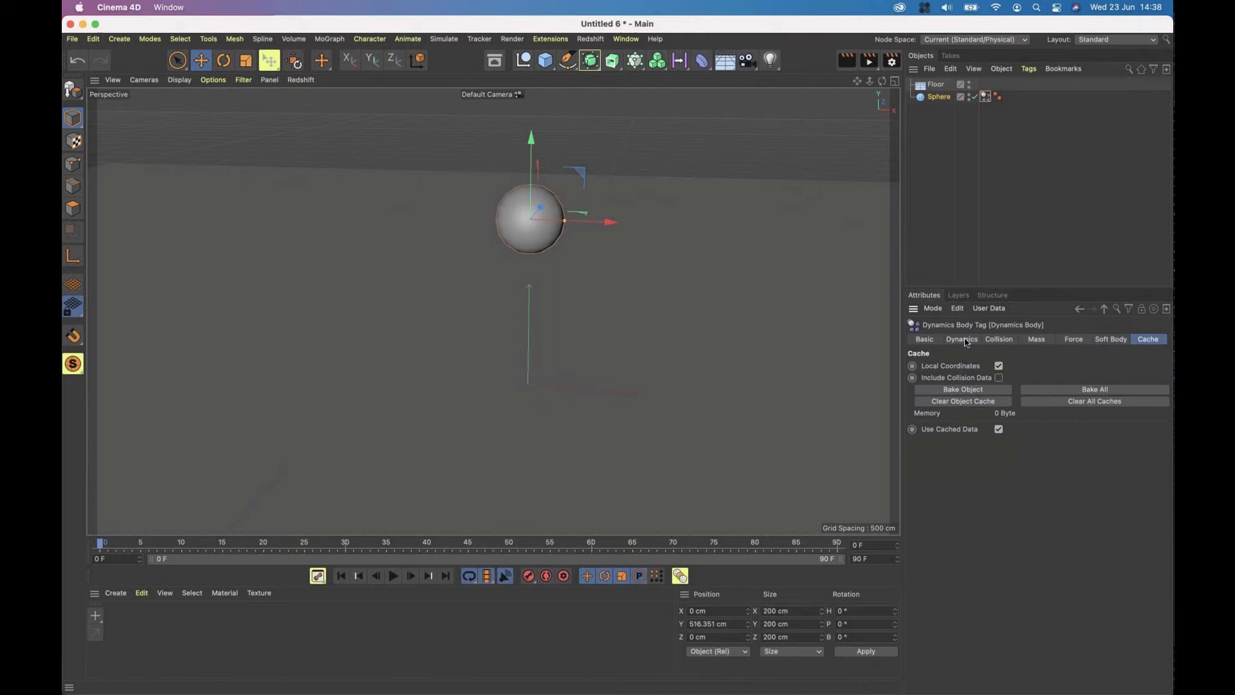
left_click(962, 339)
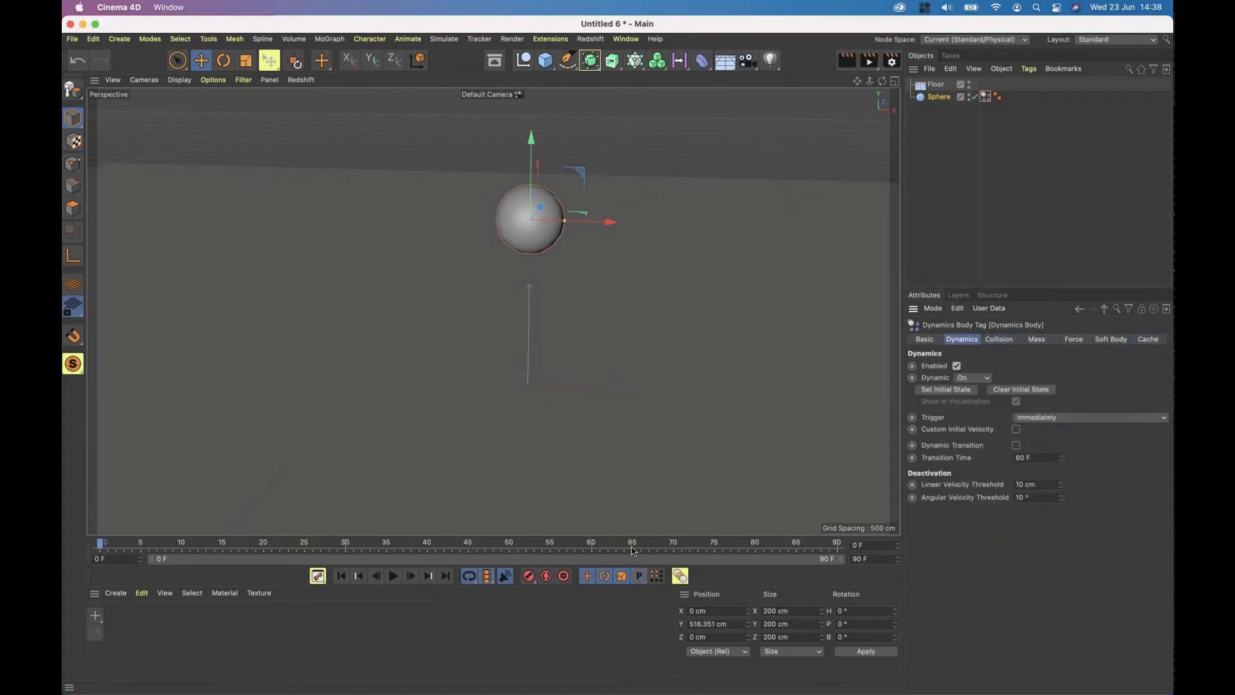
mouse_move(393, 577)
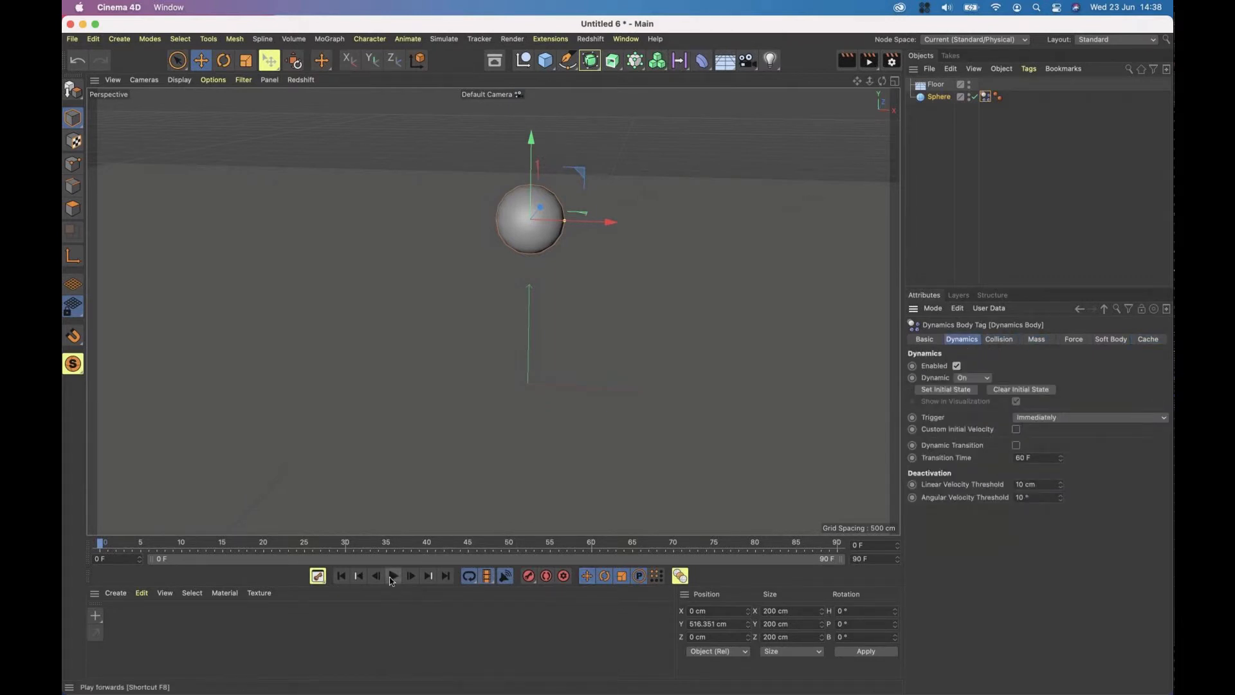
left_click(394, 576)
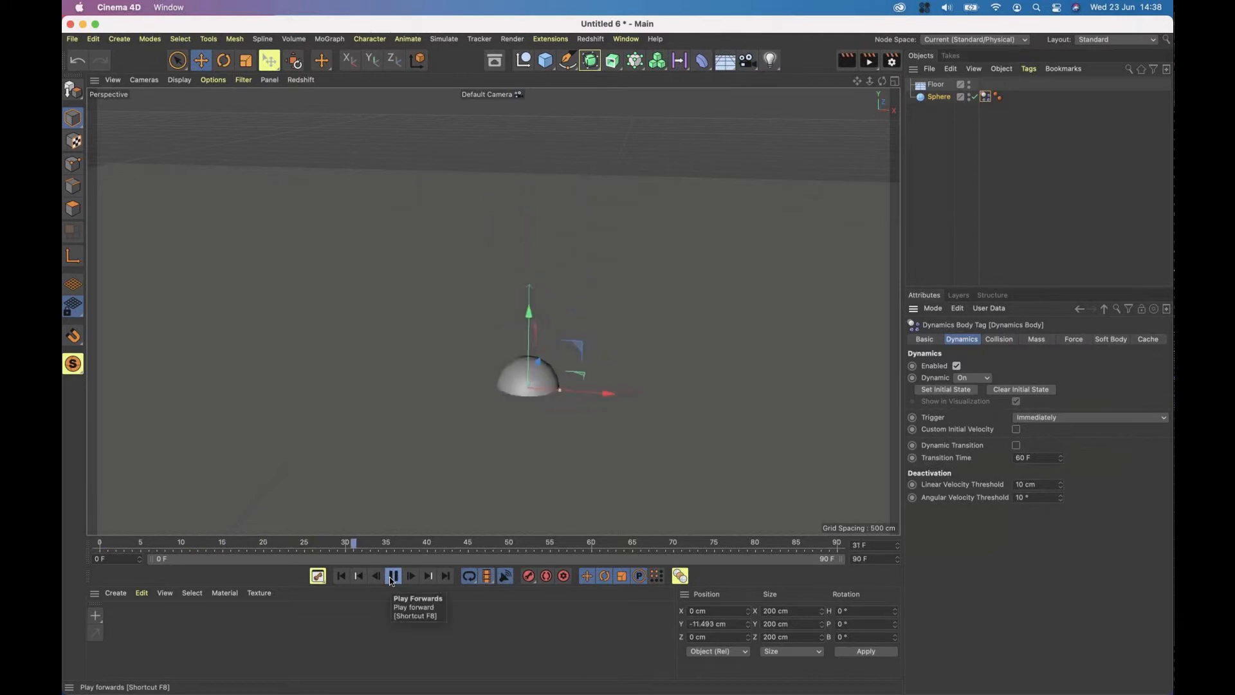
left_click(394, 575)
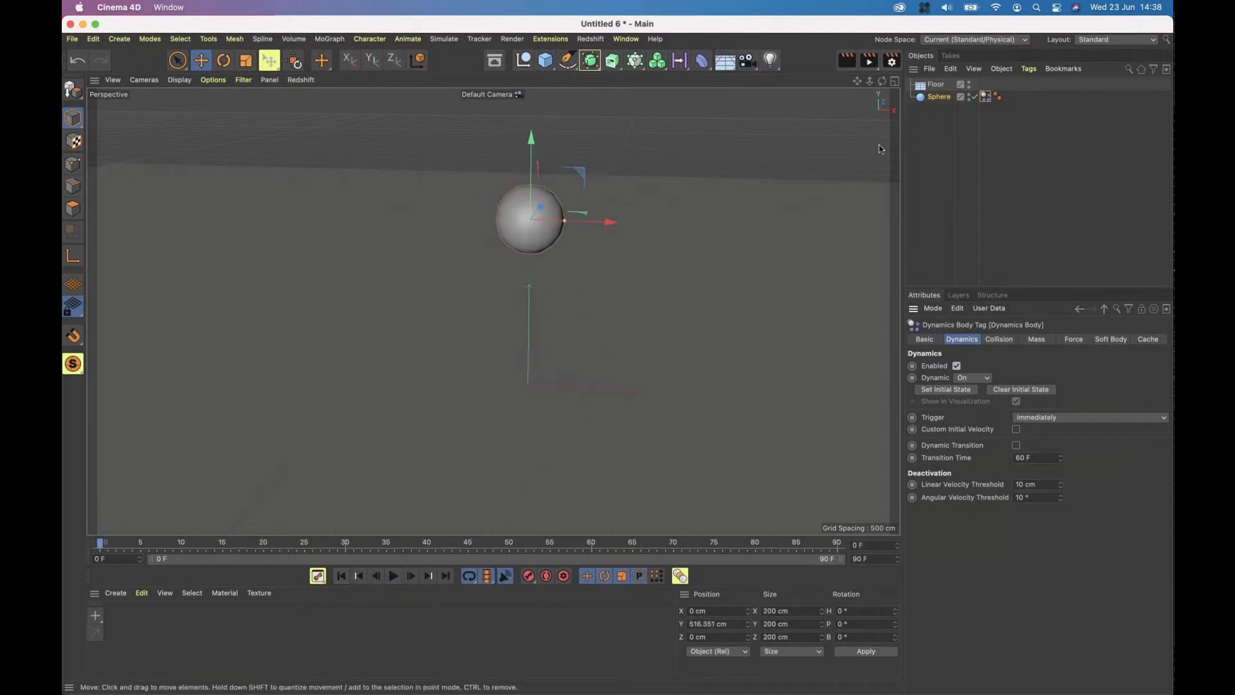
left_click(934, 84)
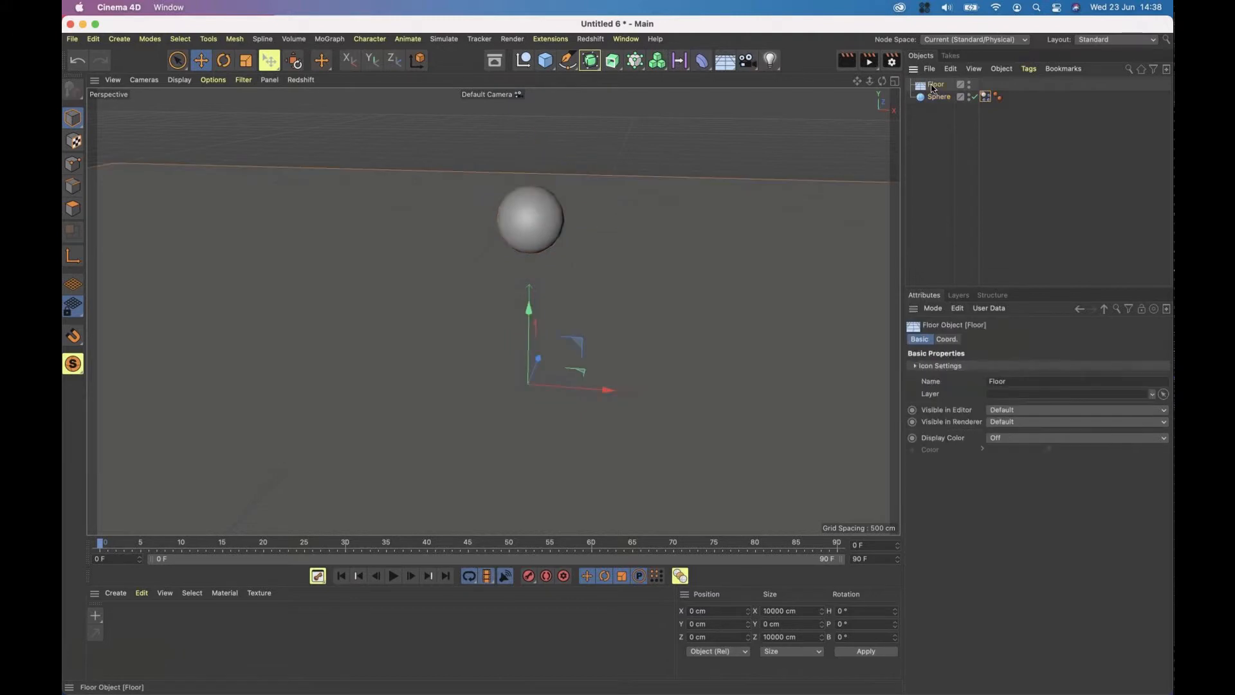
mouse_move(934, 85)
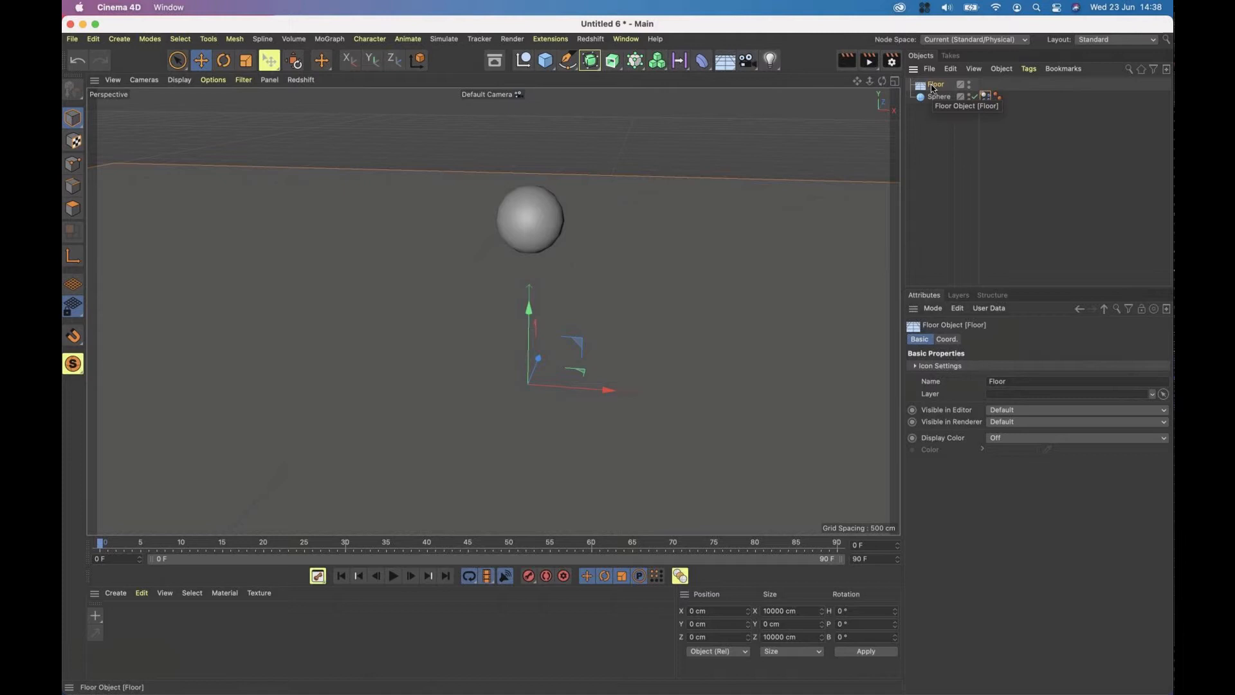
mouse_move(743, 262)
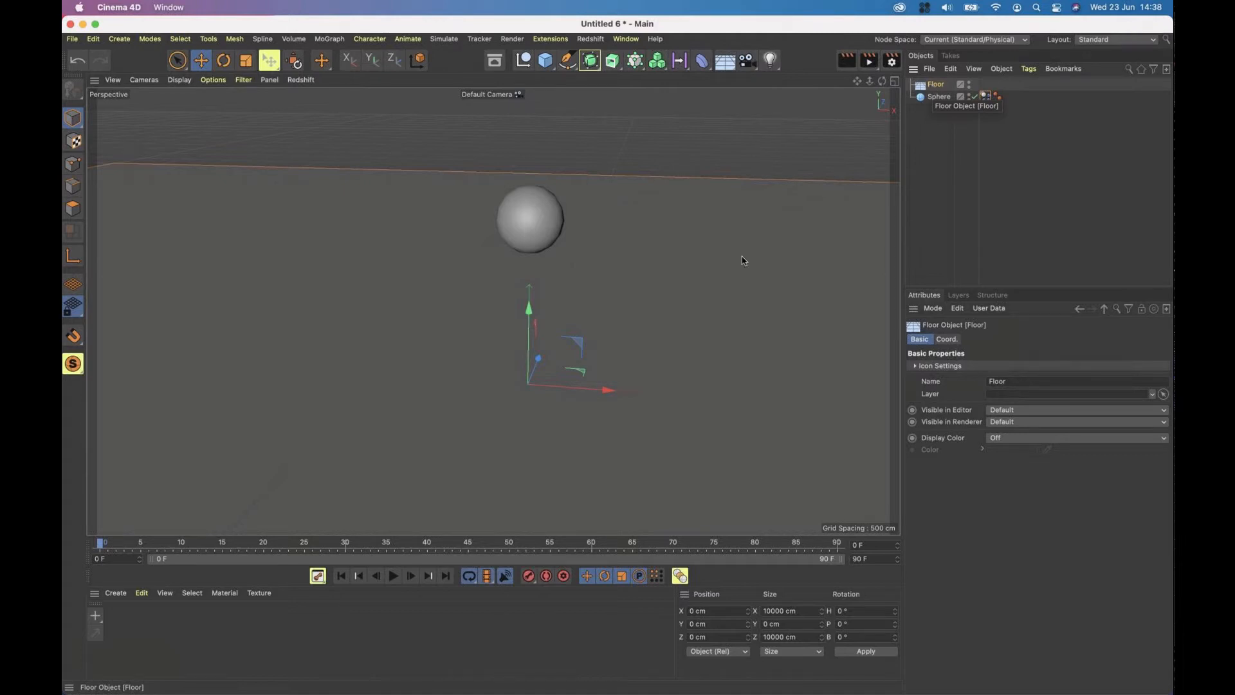
mouse_move(950, 150)
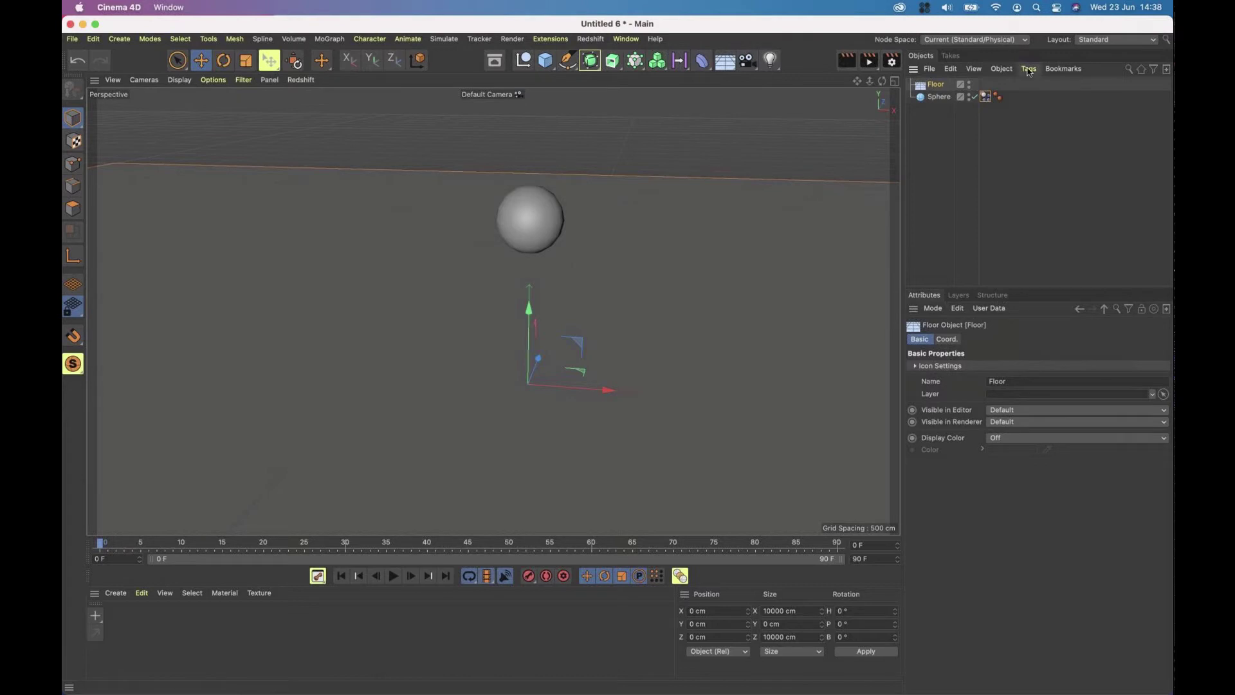
Give the floor a Collider Body tag and run a test playback of the scene.
left_click(1030, 69)
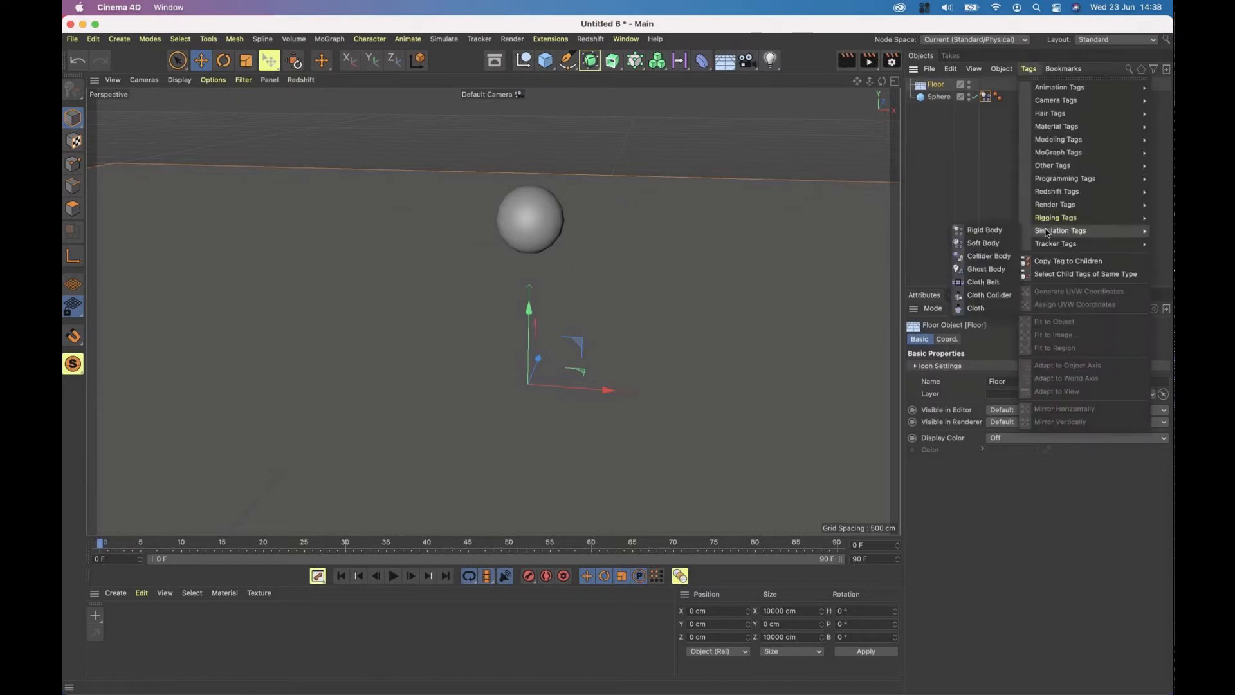
mouse_move(989, 256)
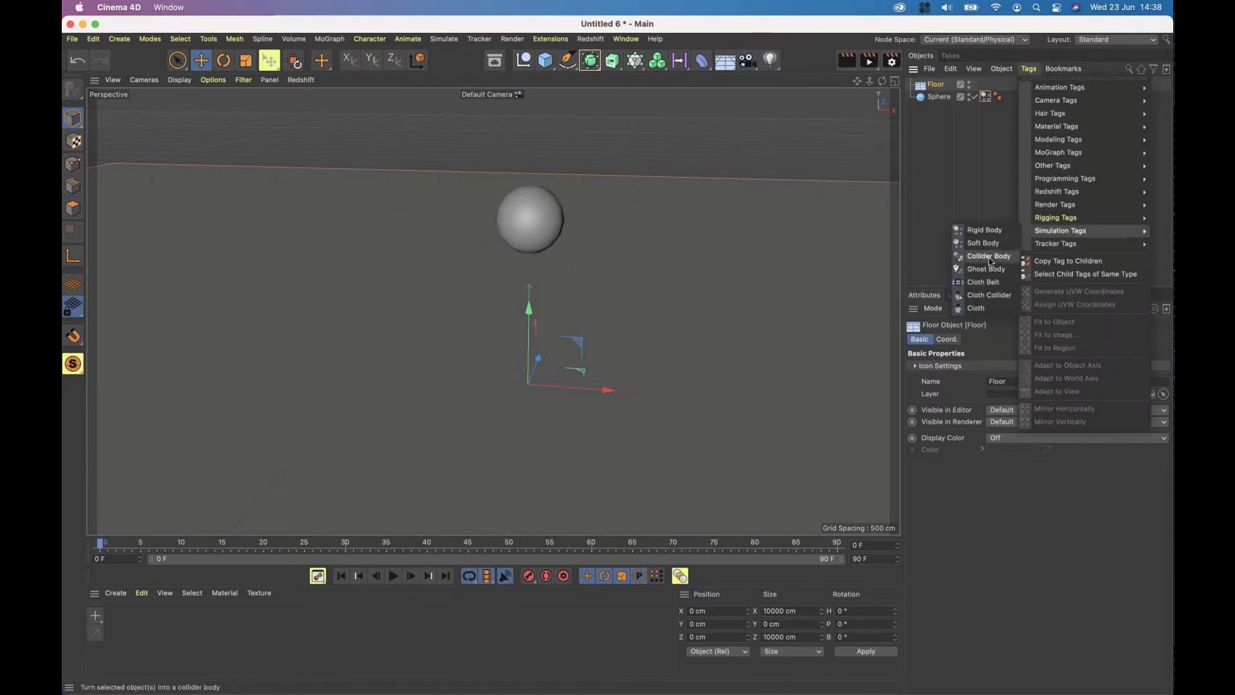
mouse_move(1008, 261)
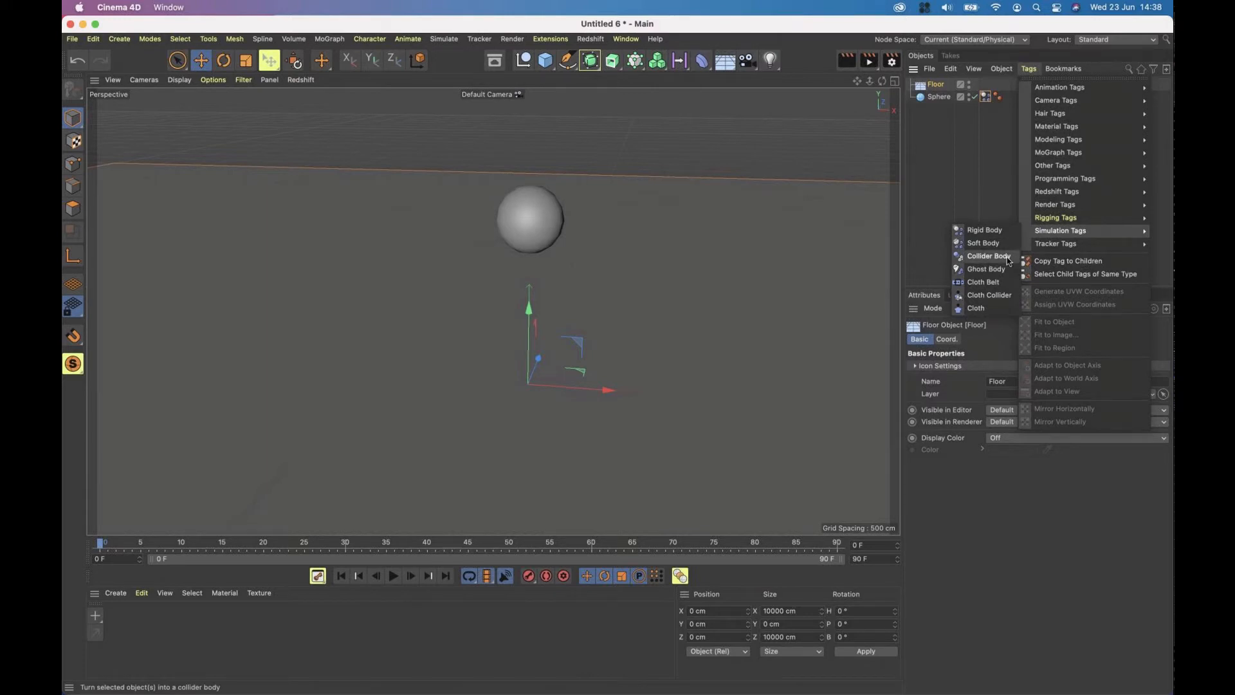
left_click(988, 255)
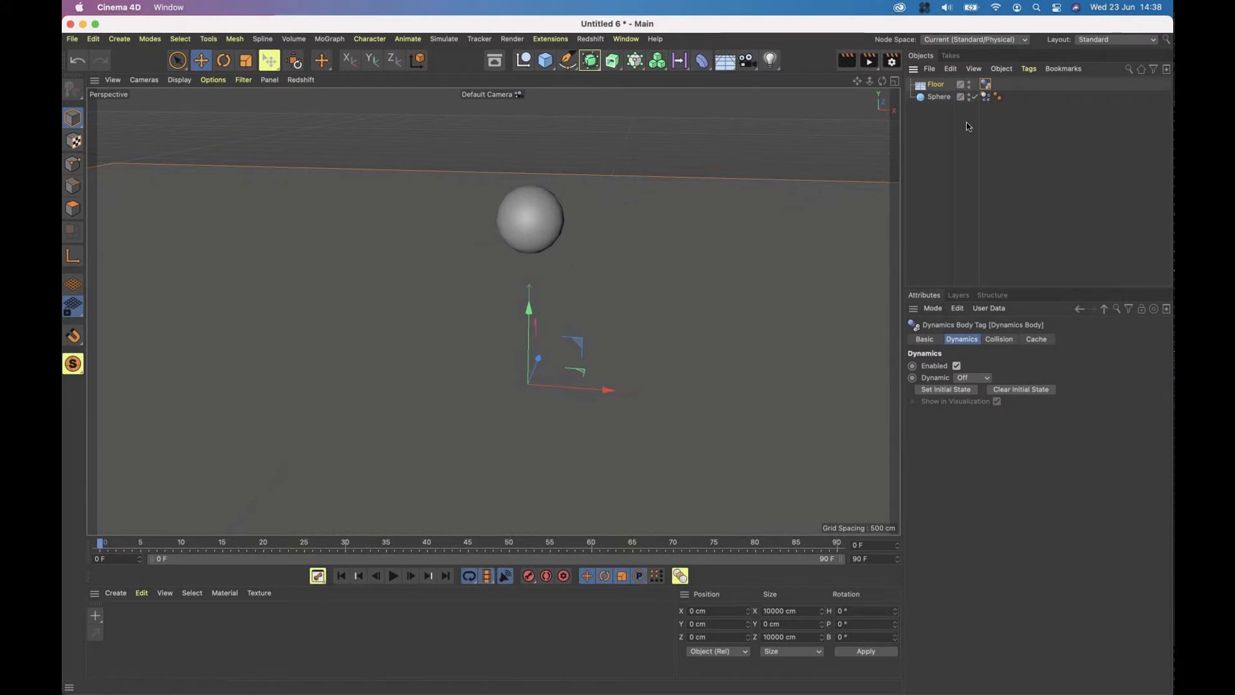
left_click(394, 575)
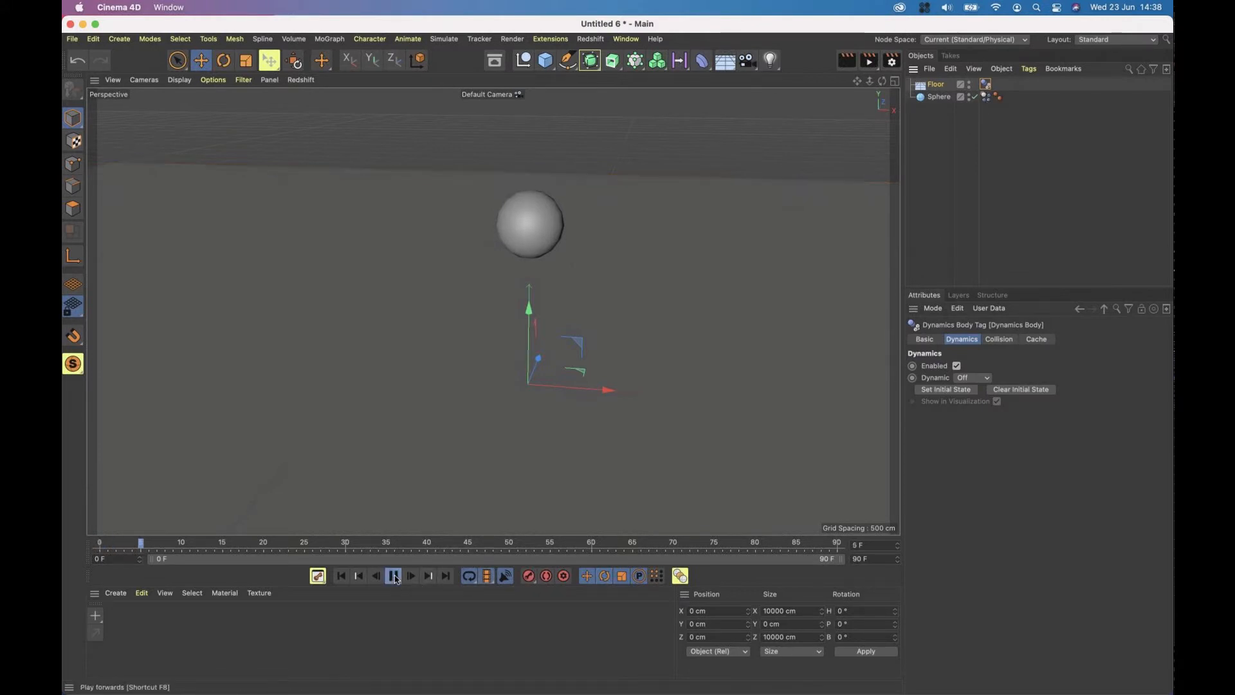
left_click(394, 575)
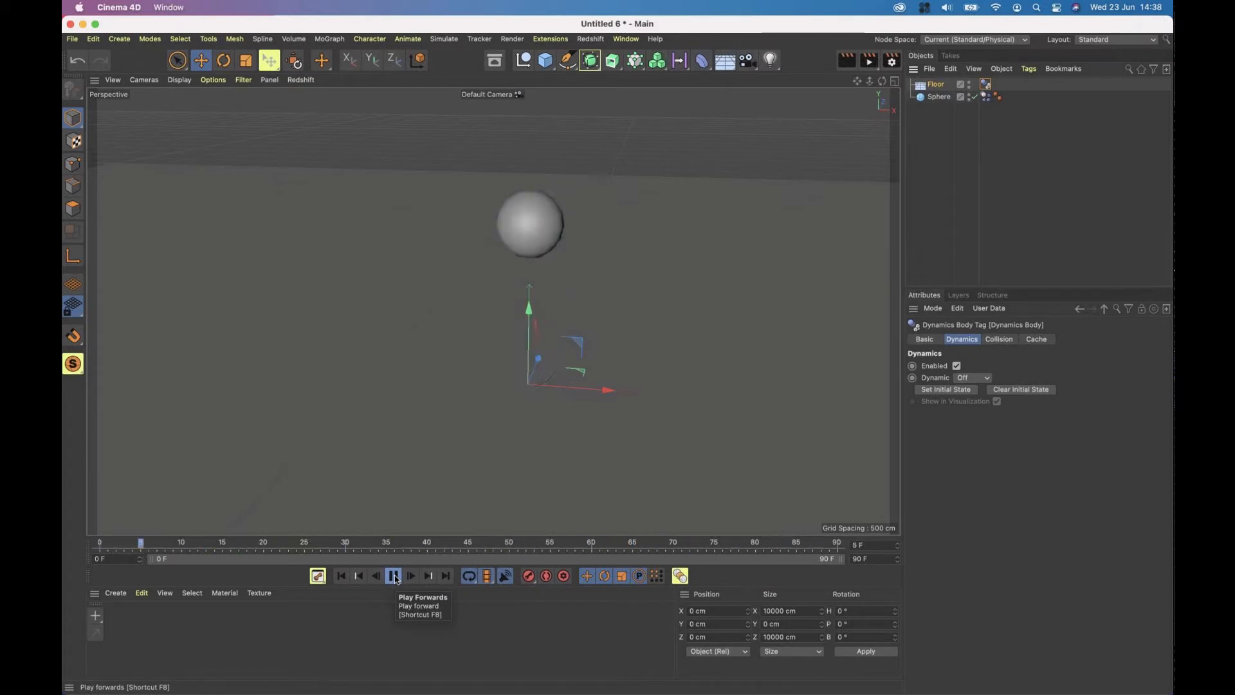
left_click(393, 575)
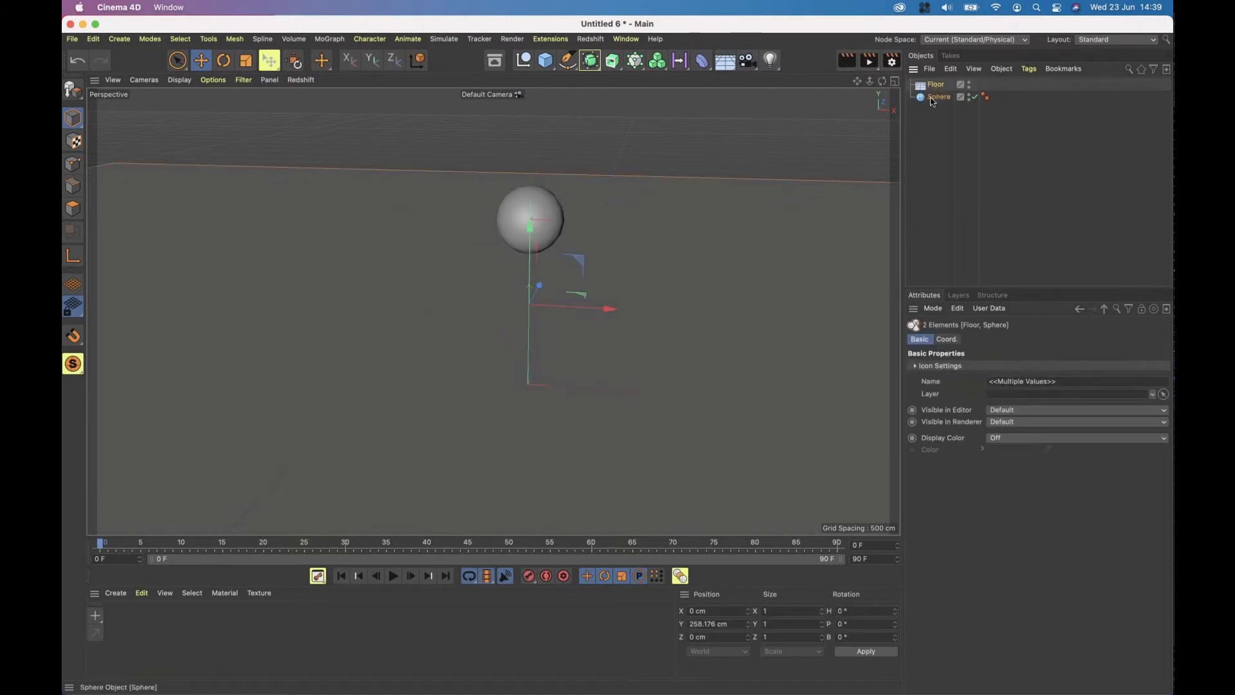
Add a Rigid Body tag via the sphere's context menu and play to watch it fall onto the floor.
right_click(940, 97)
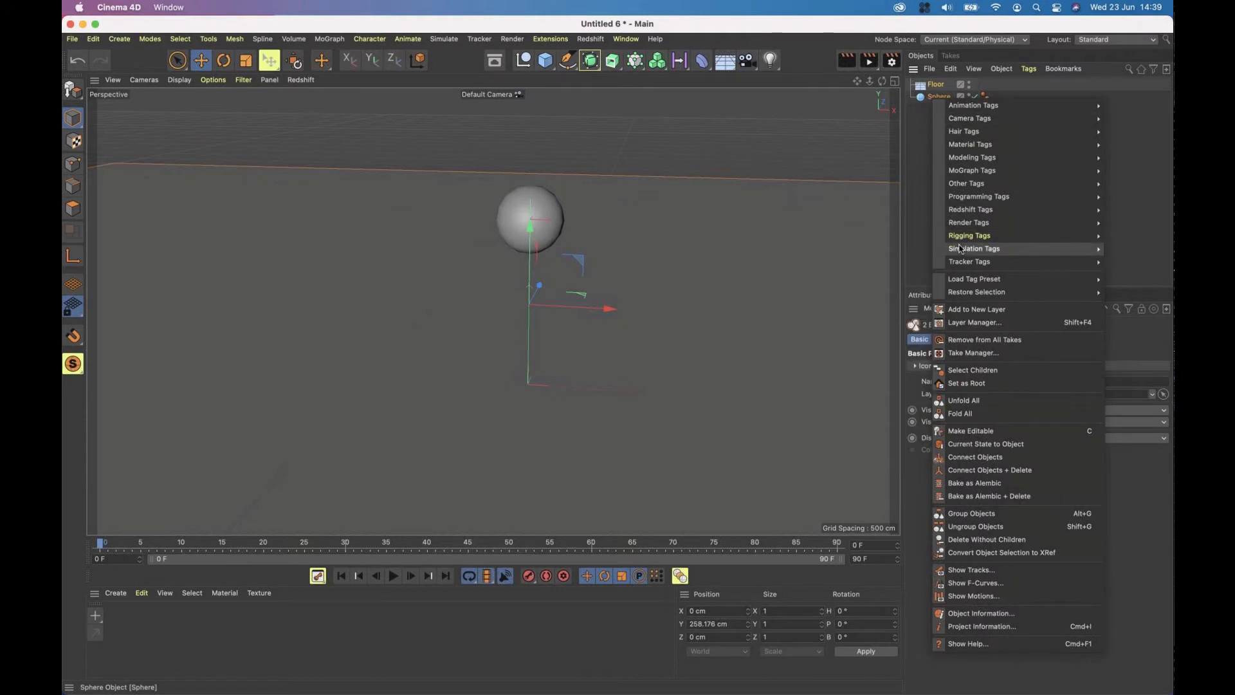
mouse_move(974, 248)
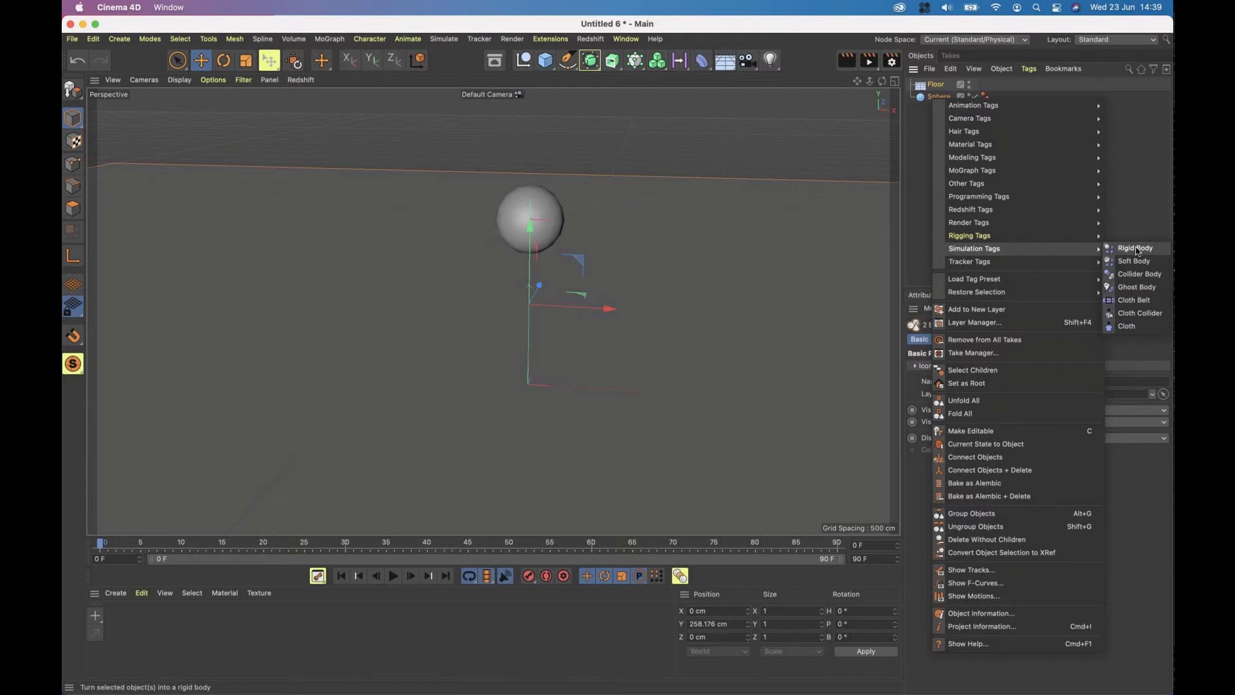
left_click(1135, 248)
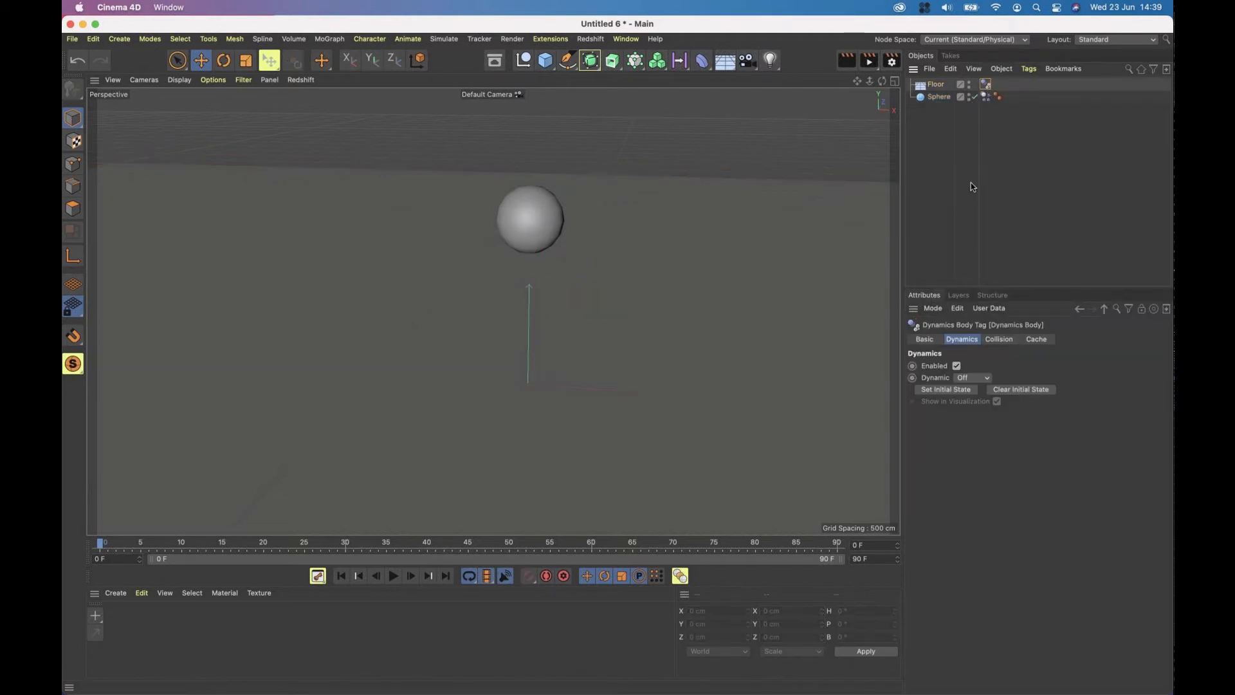
left_click(938, 97)
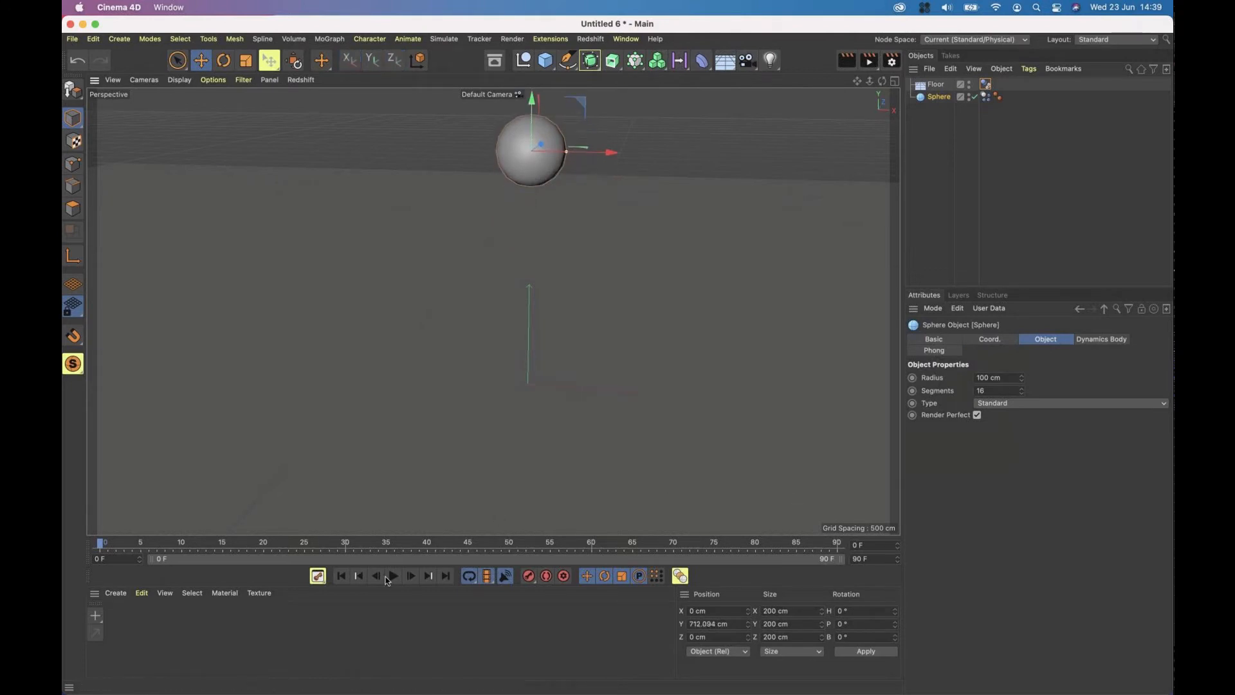
left_click(393, 575)
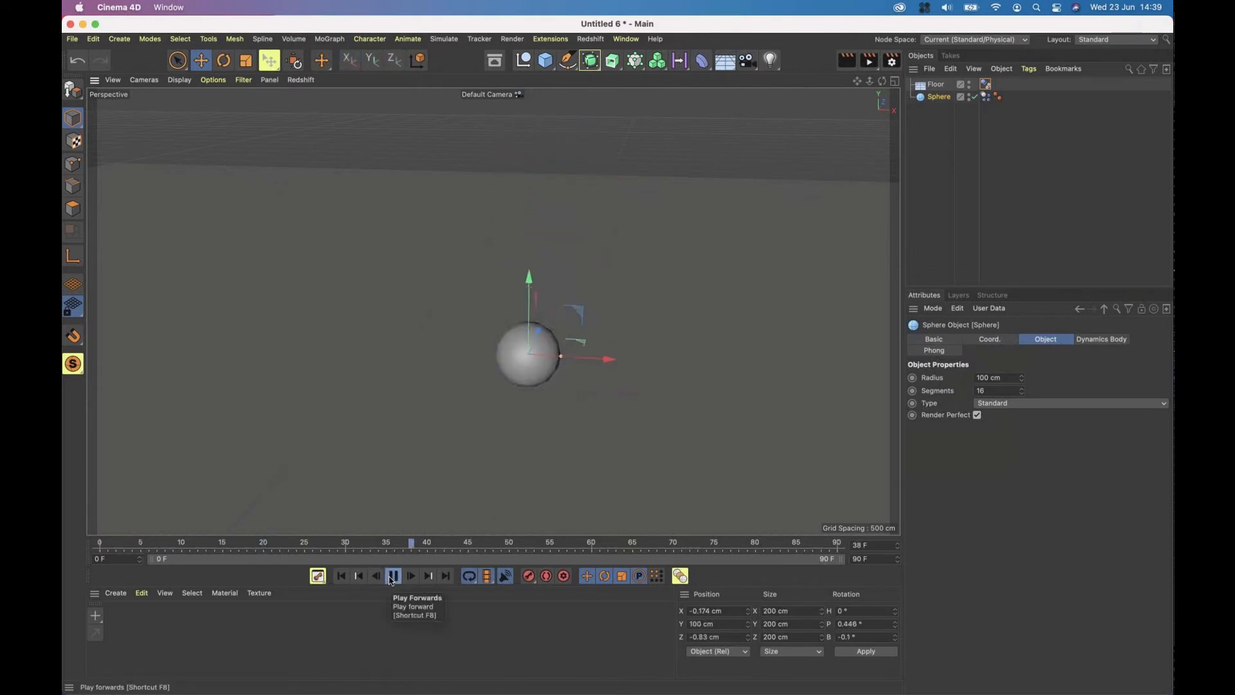
left_click(394, 575)
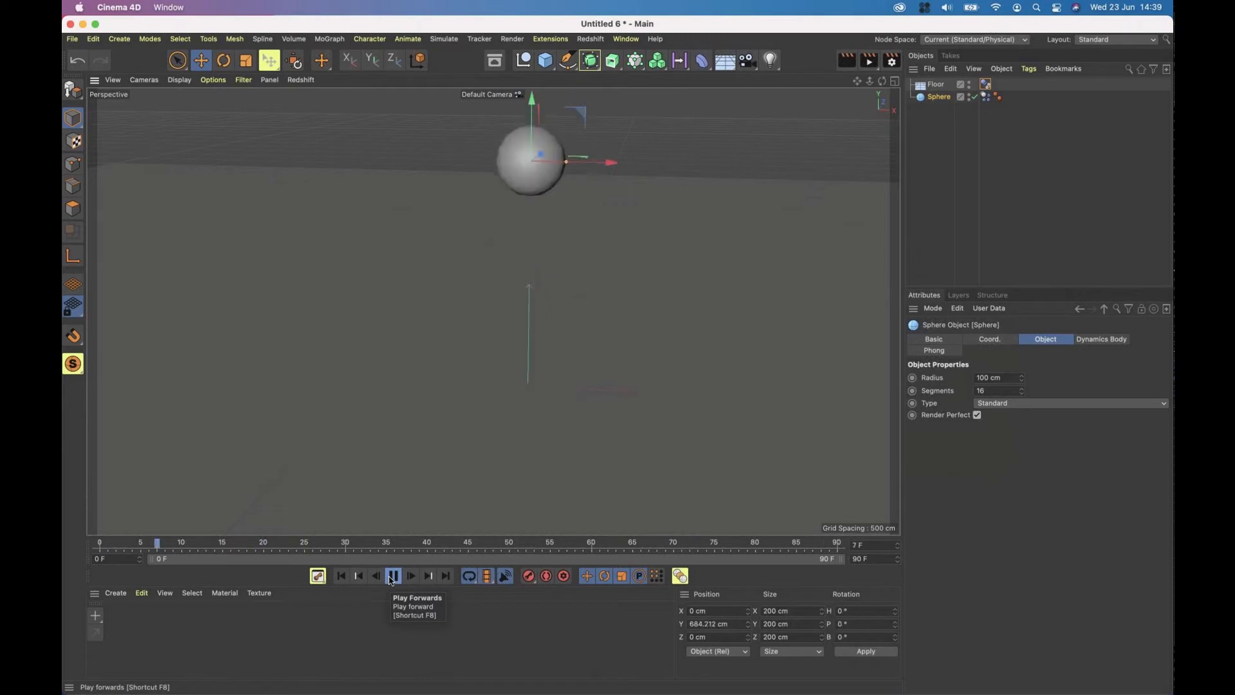
left_click(394, 575)
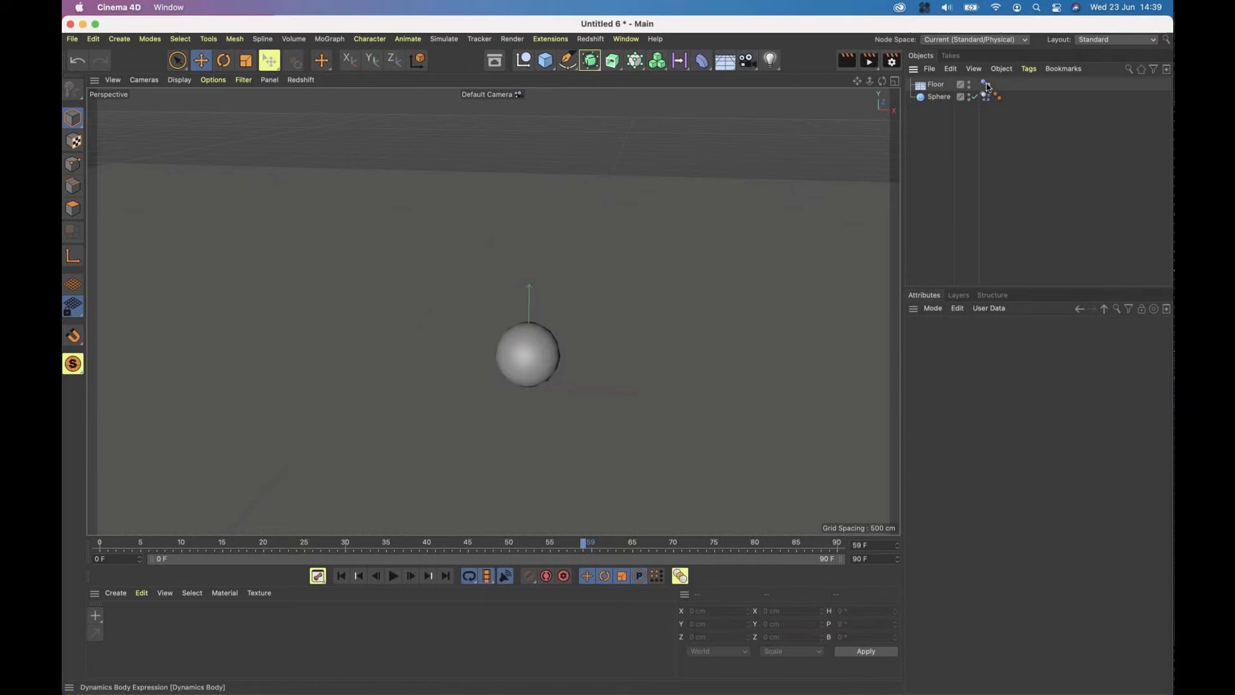
mouse_move(986, 98)
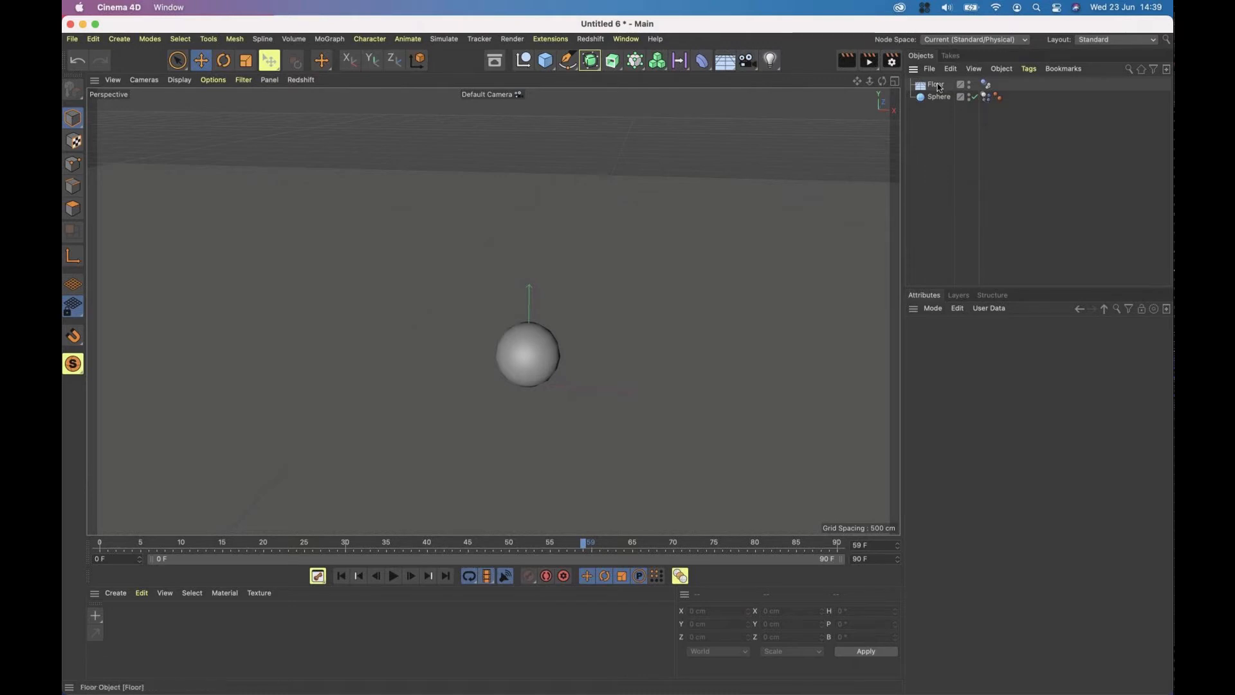
mouse_move(937, 85)
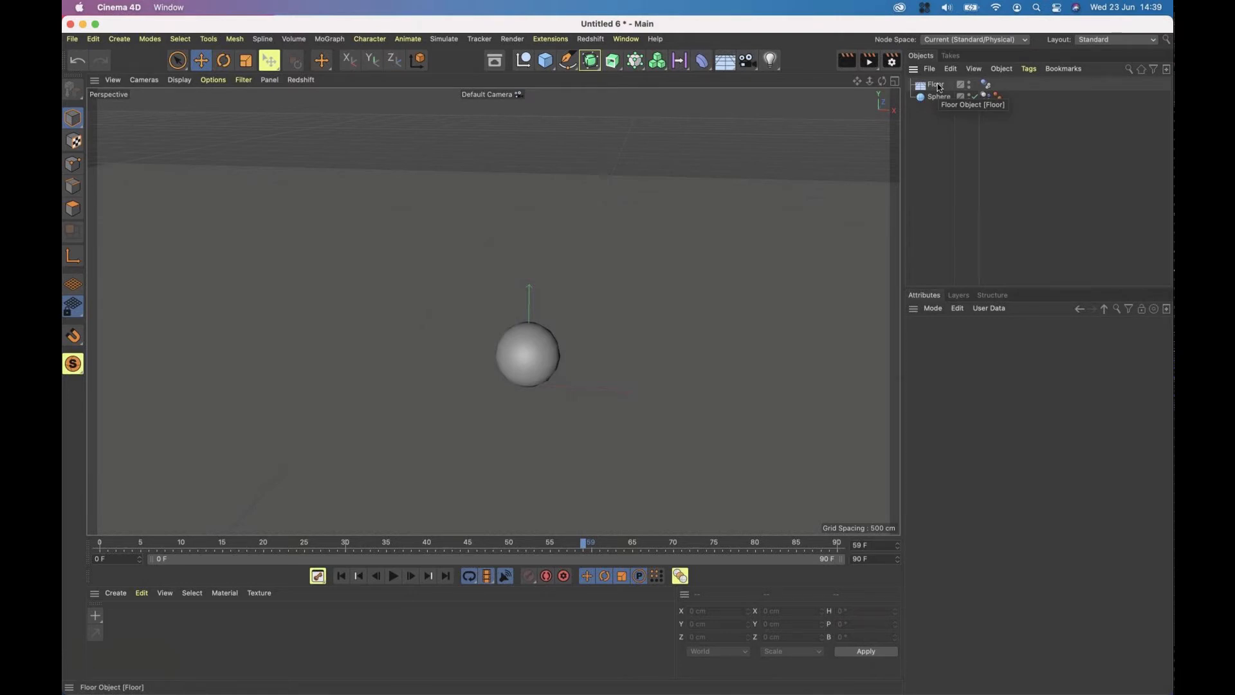
Set the sphere's rigid body collision Bounce to 50% and replay the simulation.
left_click(938, 97)
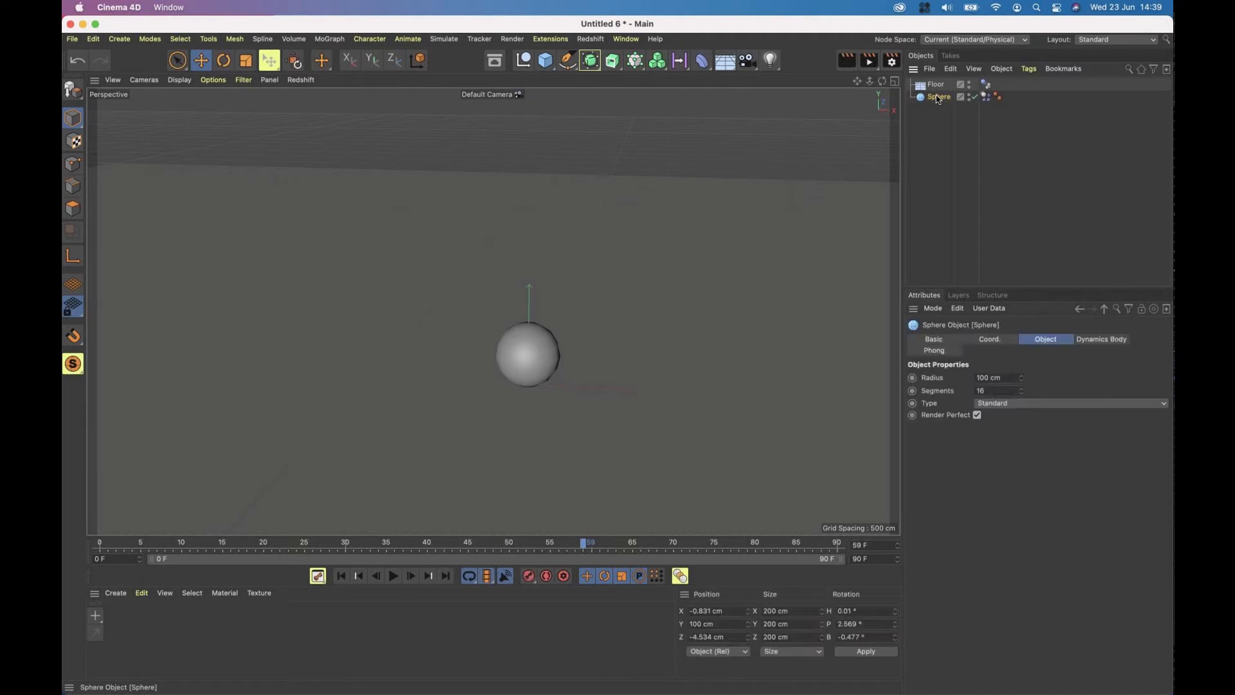
left_click(987, 98)
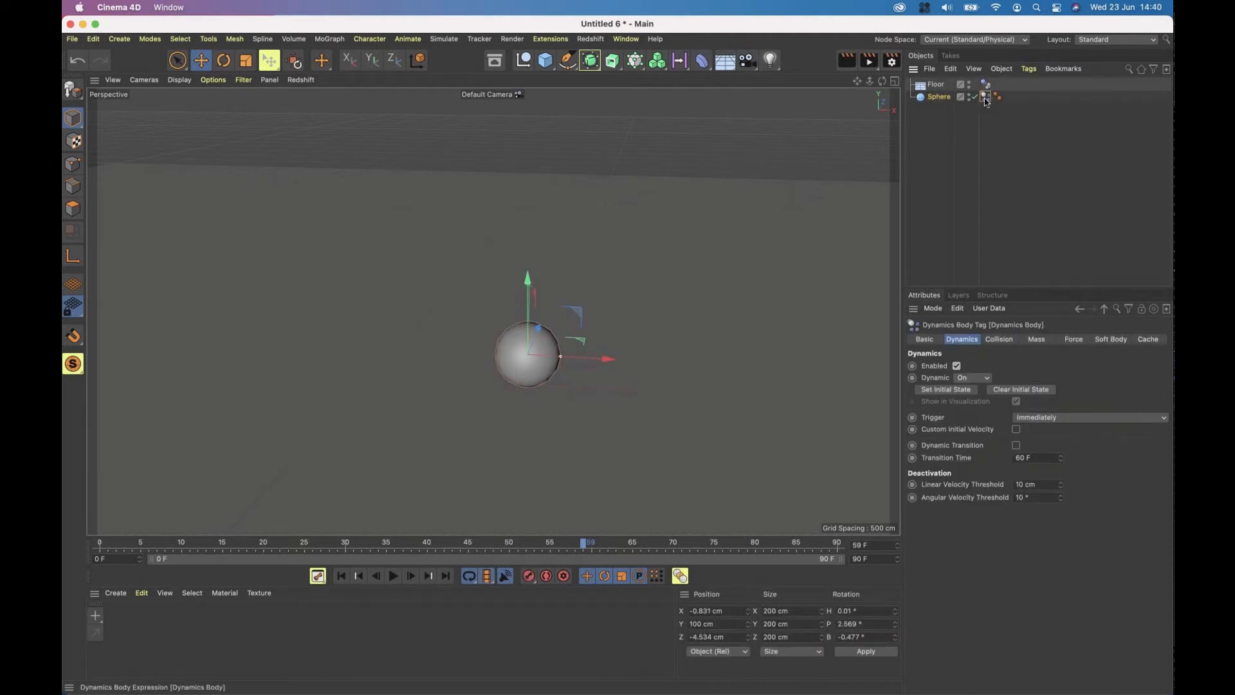
left_click(999, 339)
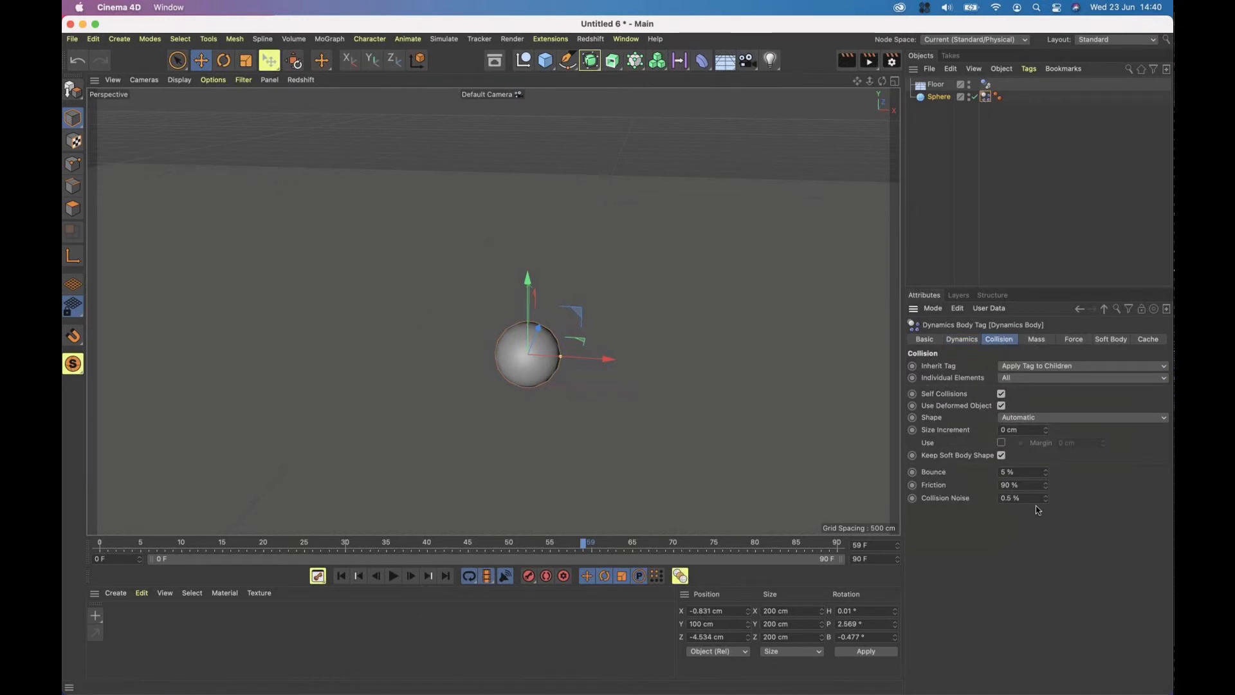
left_click(961, 340)
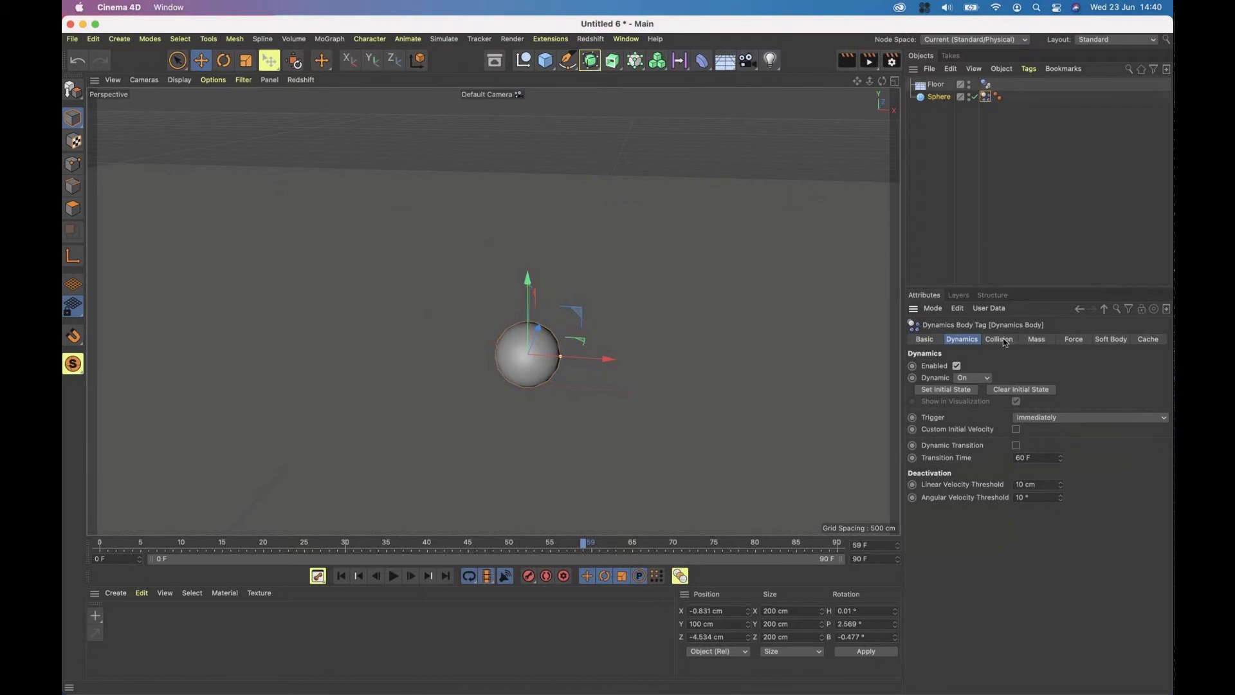
left_click(999, 339)
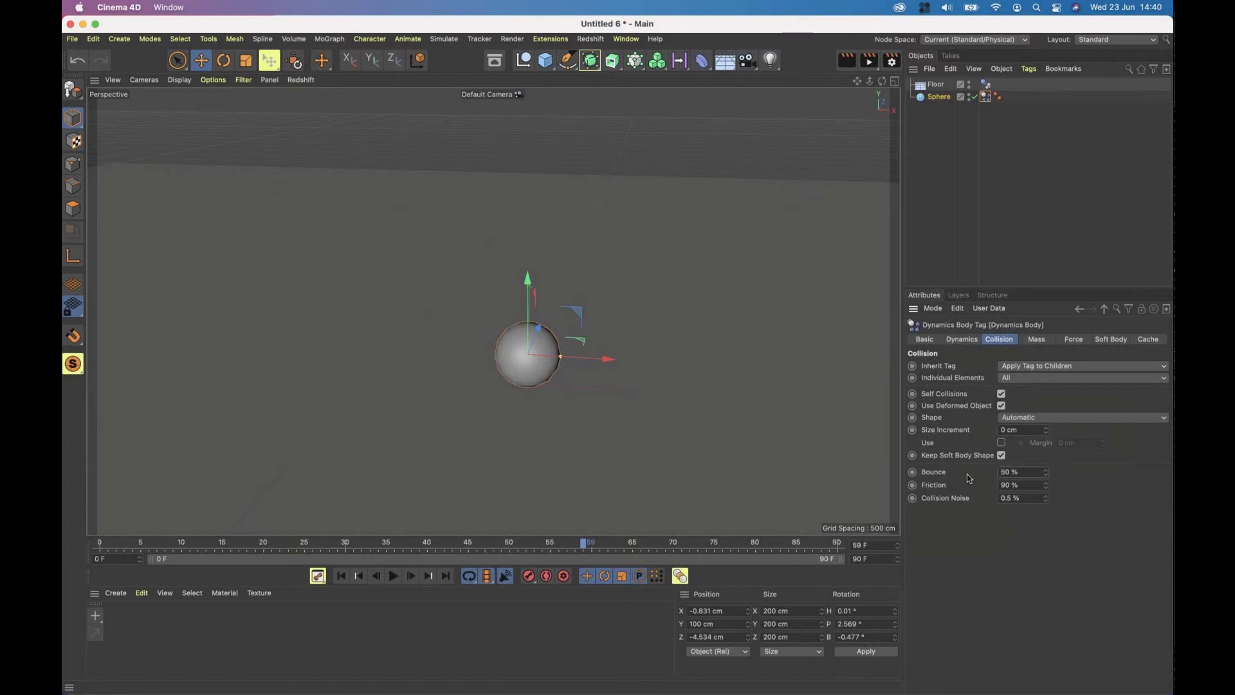
left_click(394, 575)
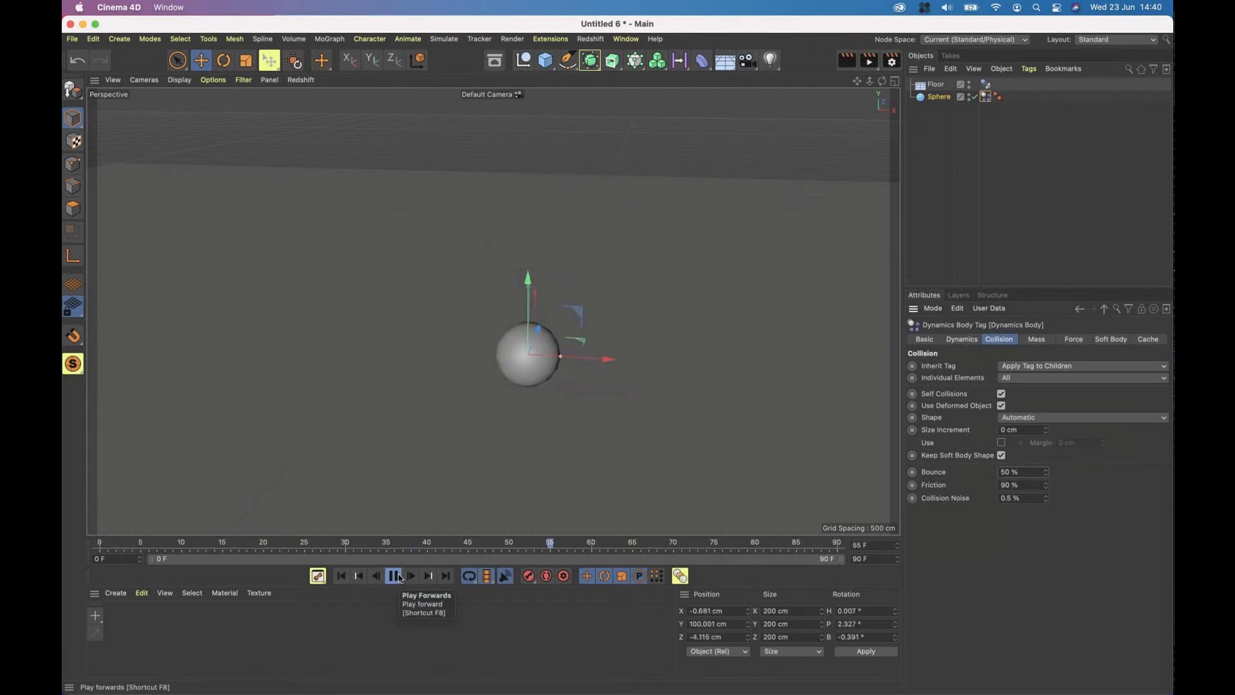
left_click(394, 575)
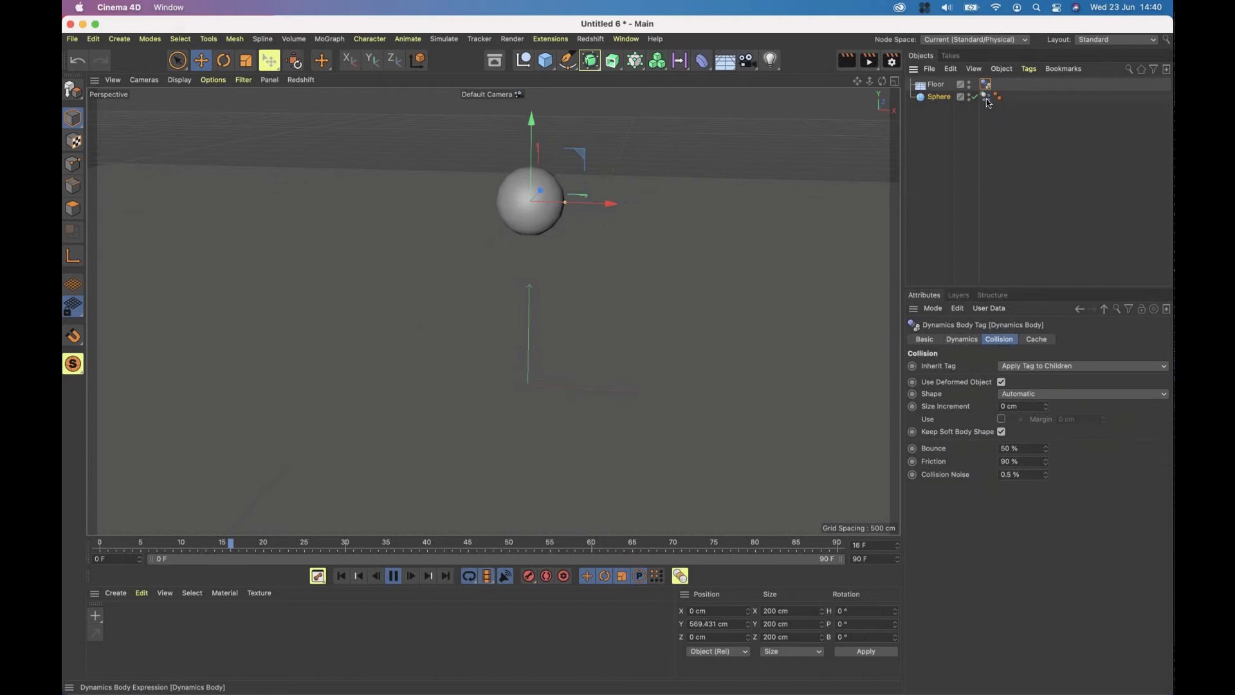
Set Bounce 100% and Friction 0% on both the sphere's and floor's dynamics tags.
left_click(394, 575)
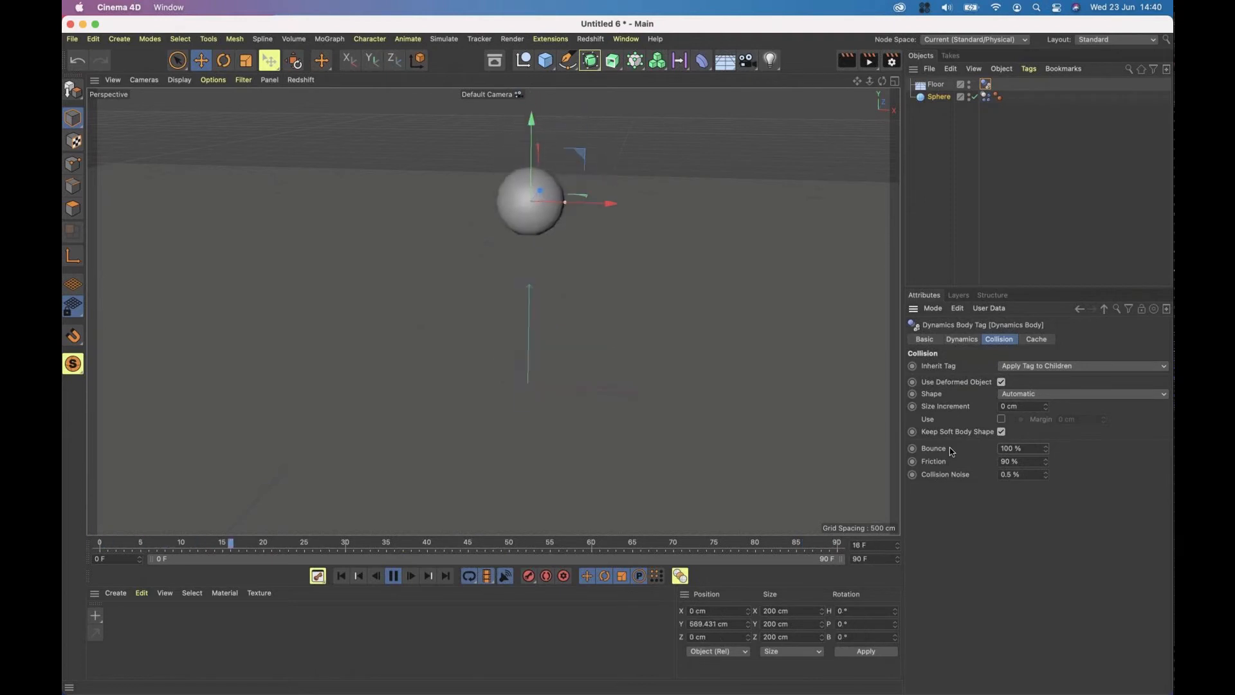
left_click(394, 575)
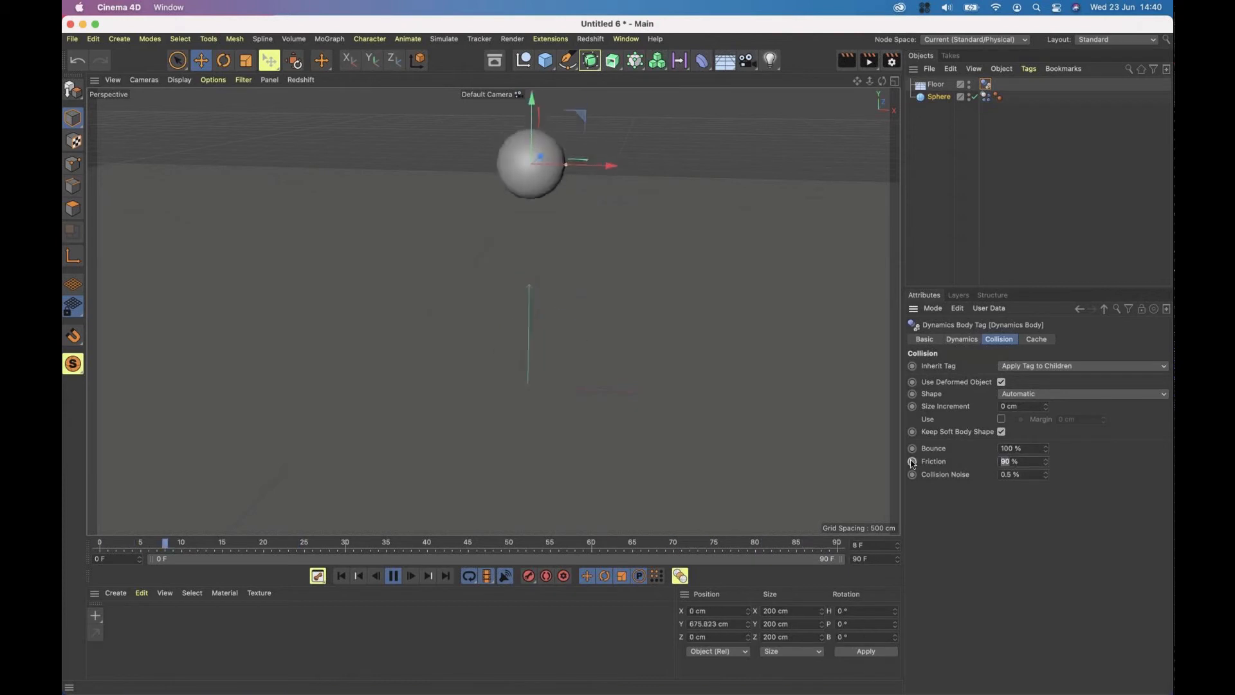
left_click(394, 575)
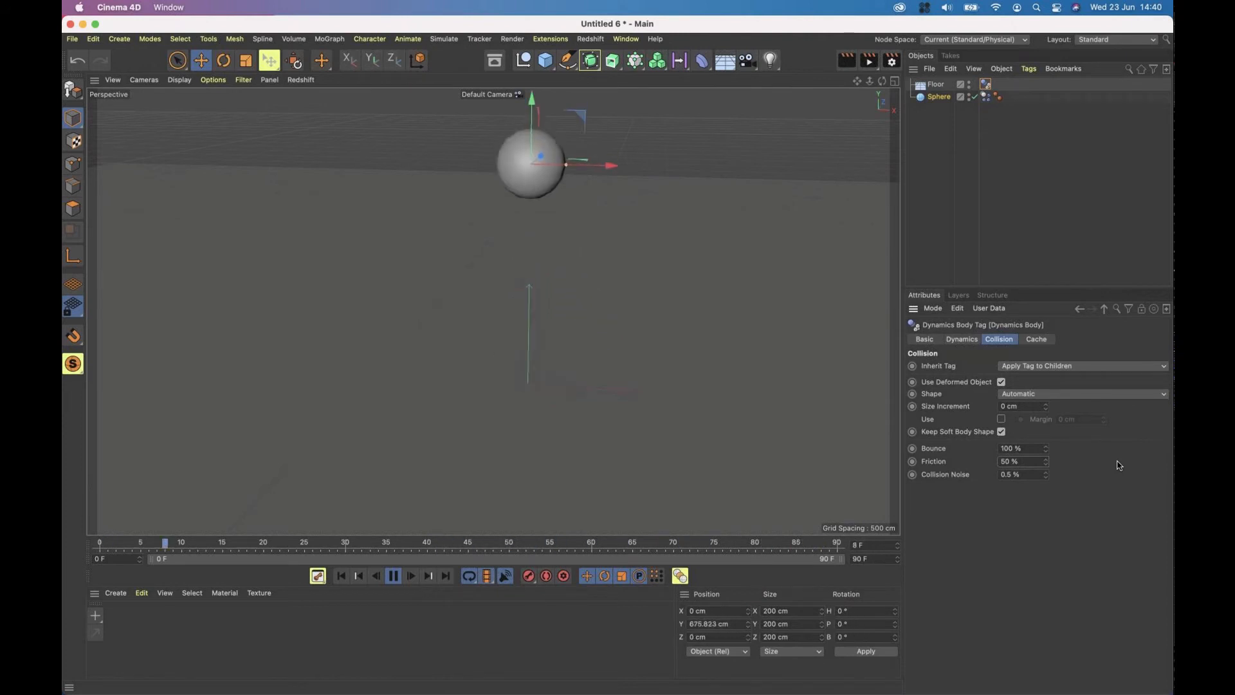
left_click(393, 575)
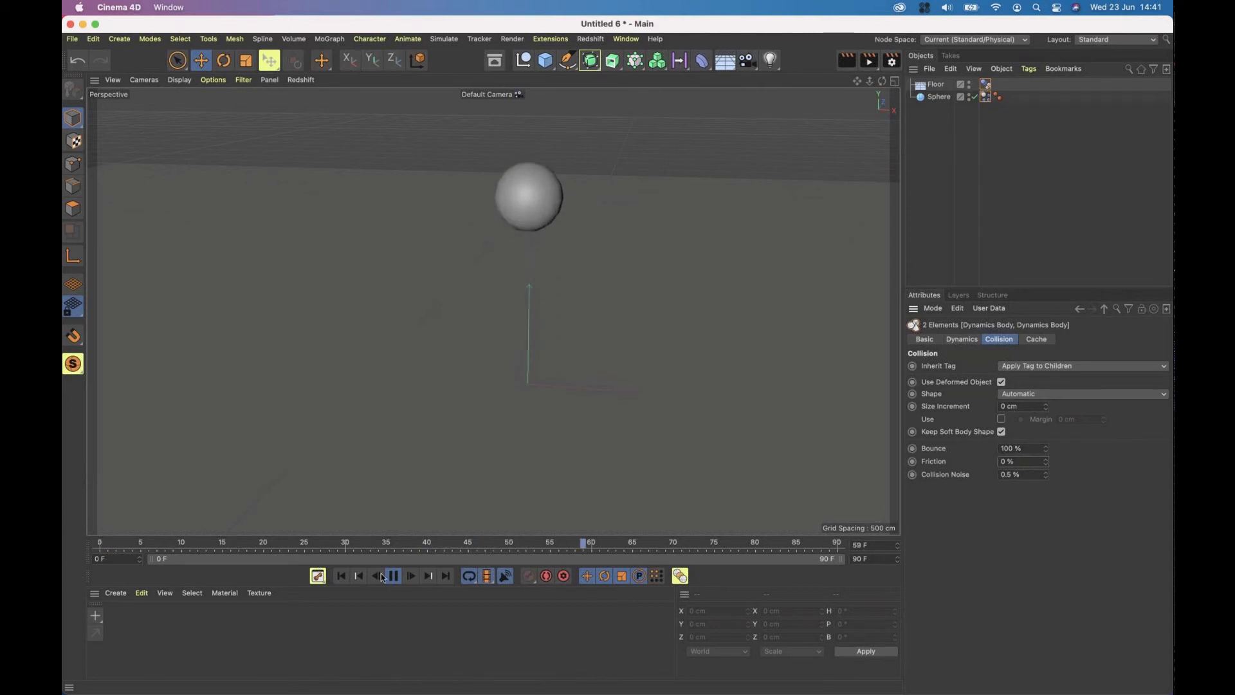
Extend the scene to 500 frames and play the full-bounce simulation.
left_click(394, 576)
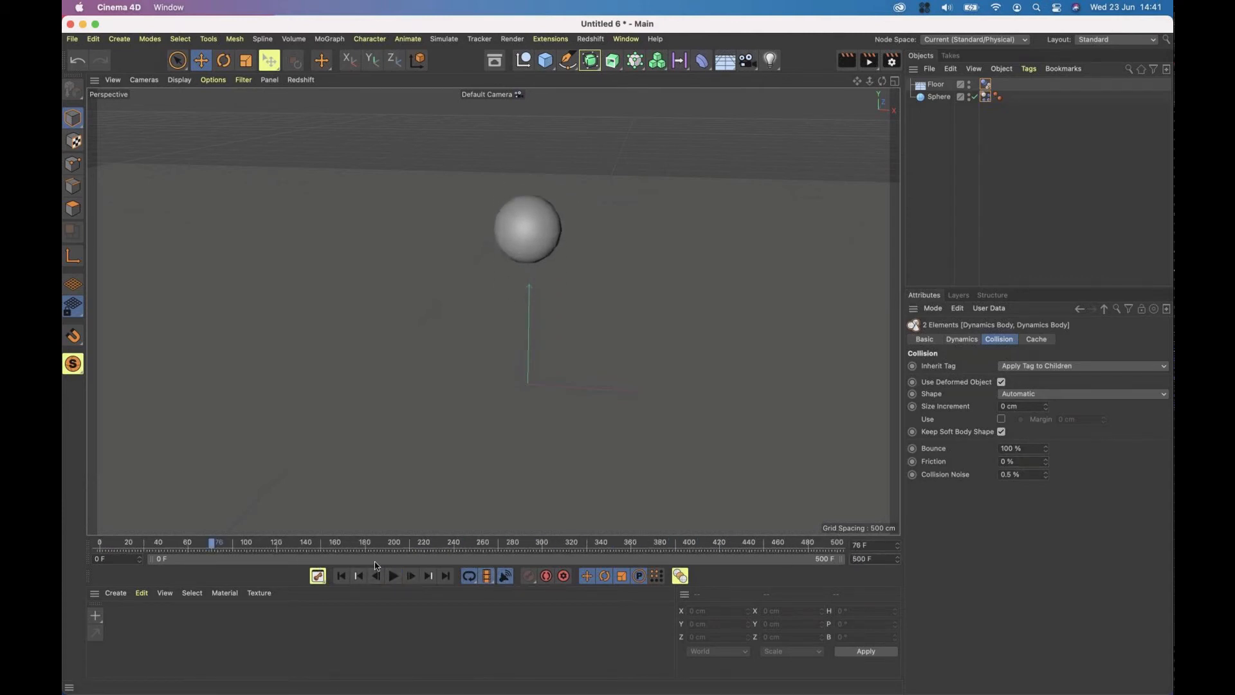
left_click(394, 575)
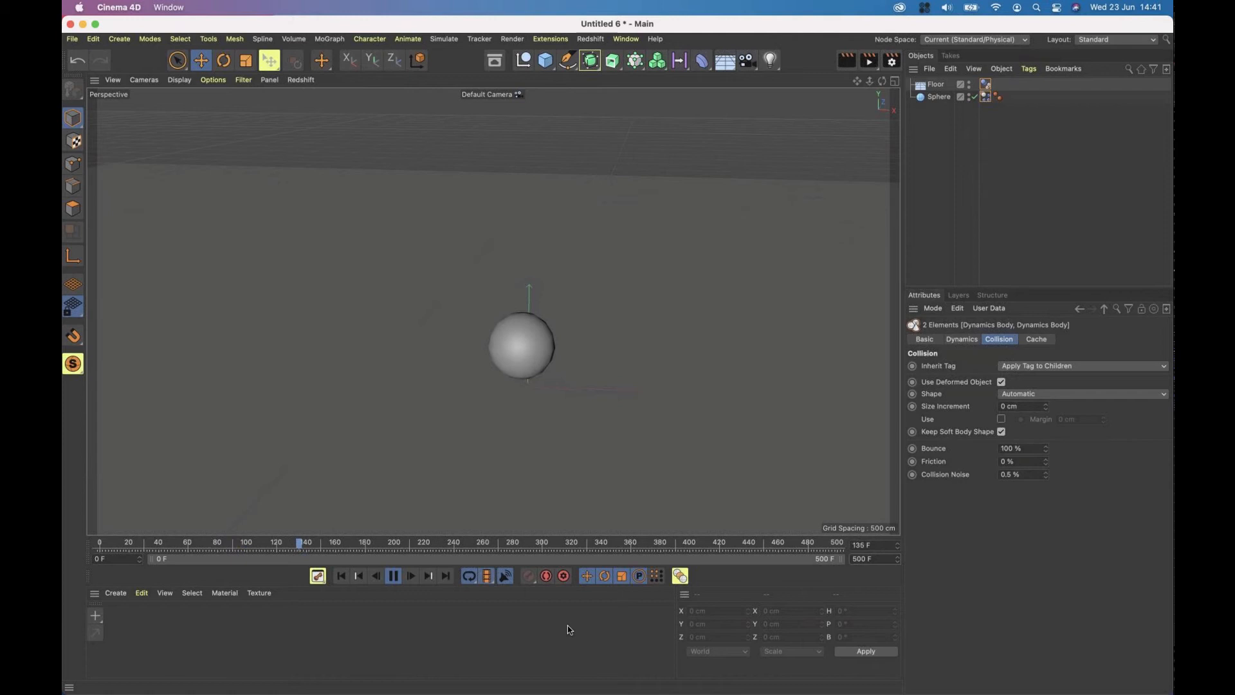
left_click(394, 575)
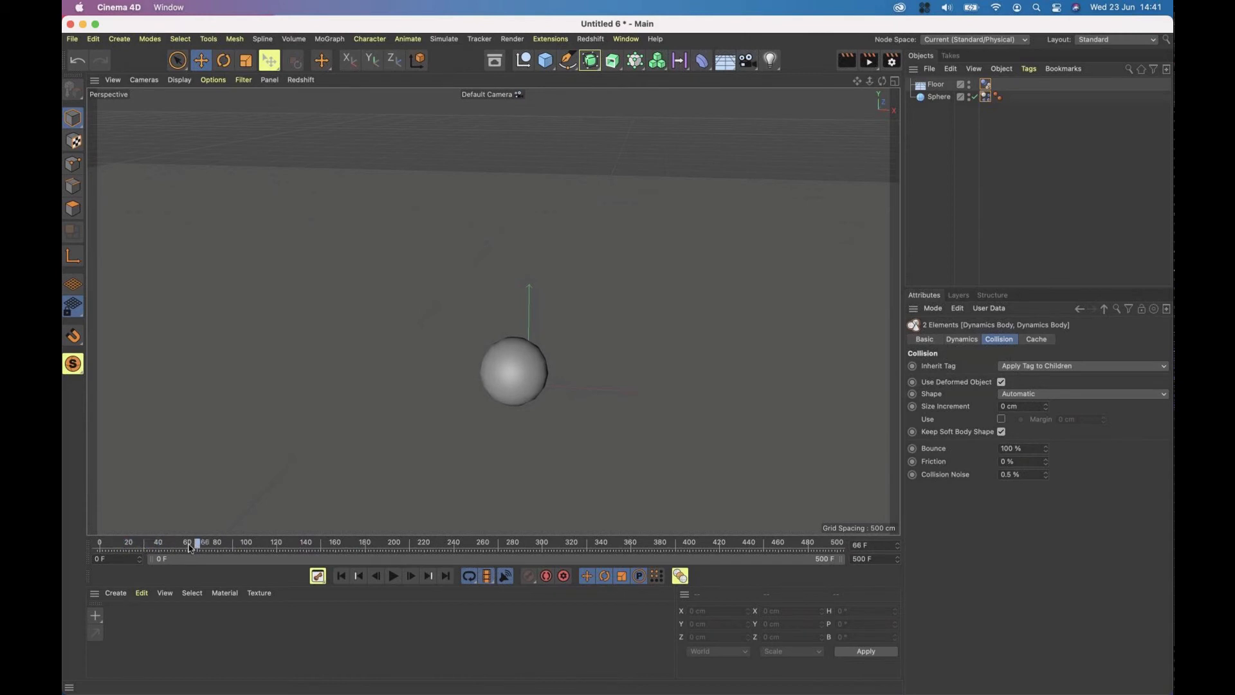
Scrub the timeline to review the sphere's fall and bounce, ending at frame 0.
left_click_drag(196, 541, 175, 542)
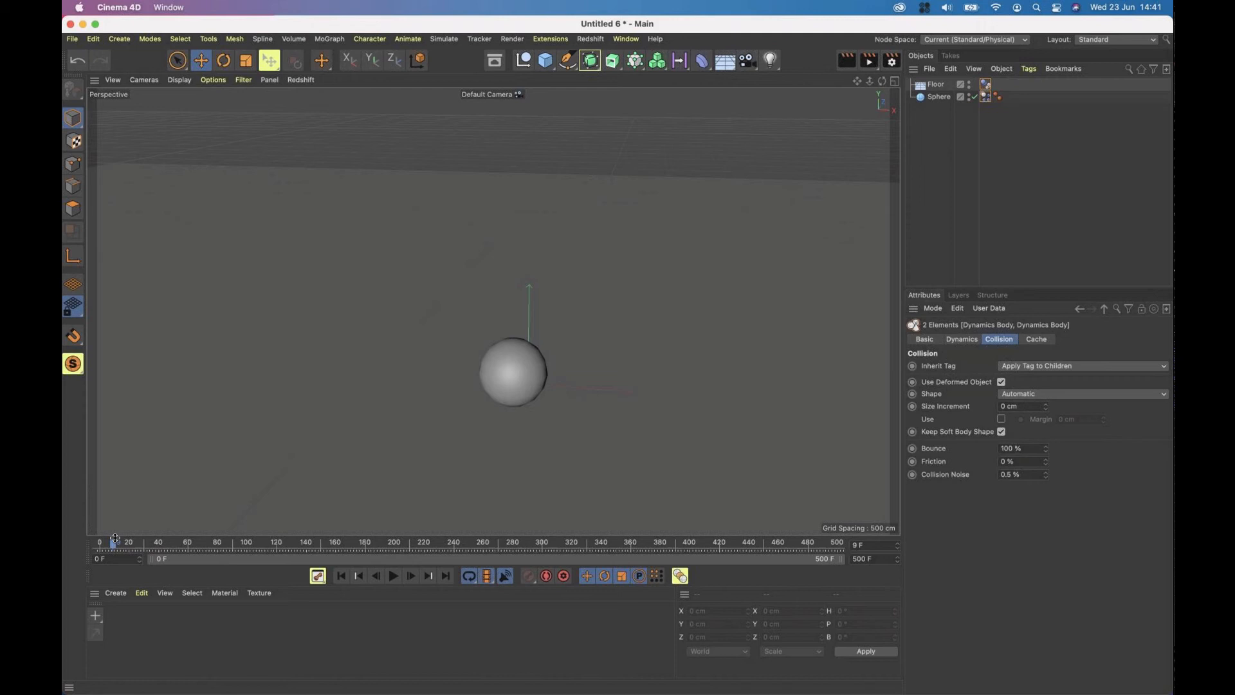
mouse_move(116, 543)
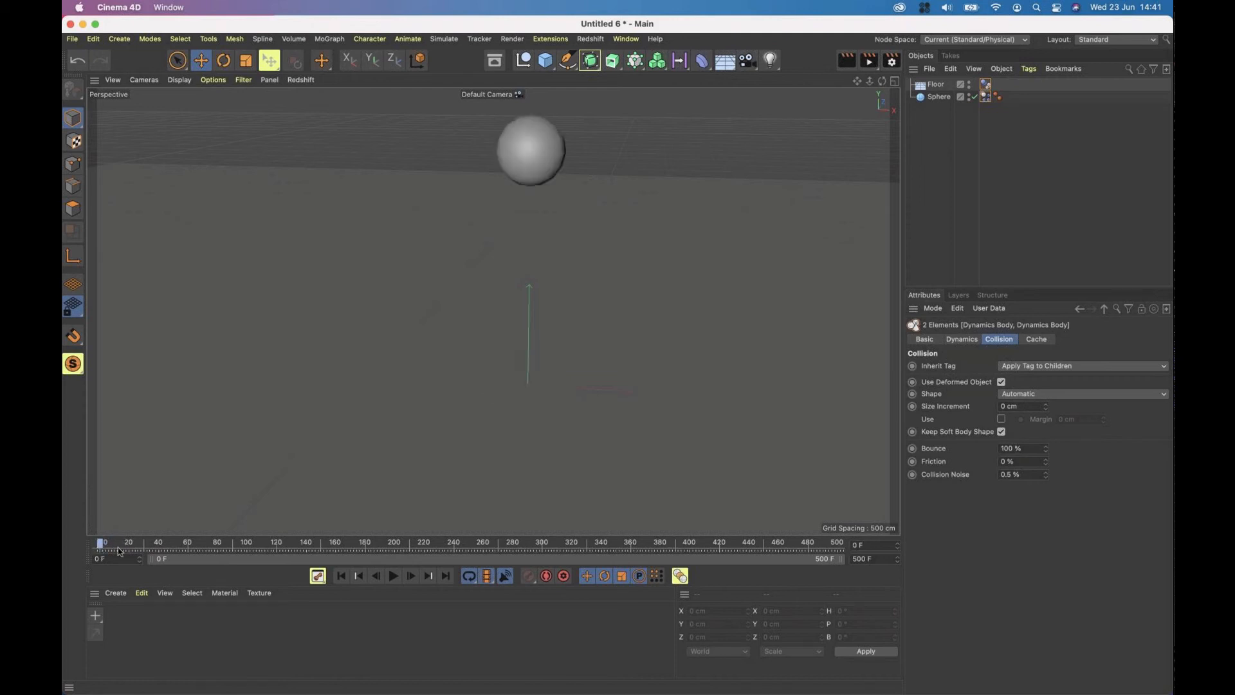
left_click_drag(100, 546, 114, 545)
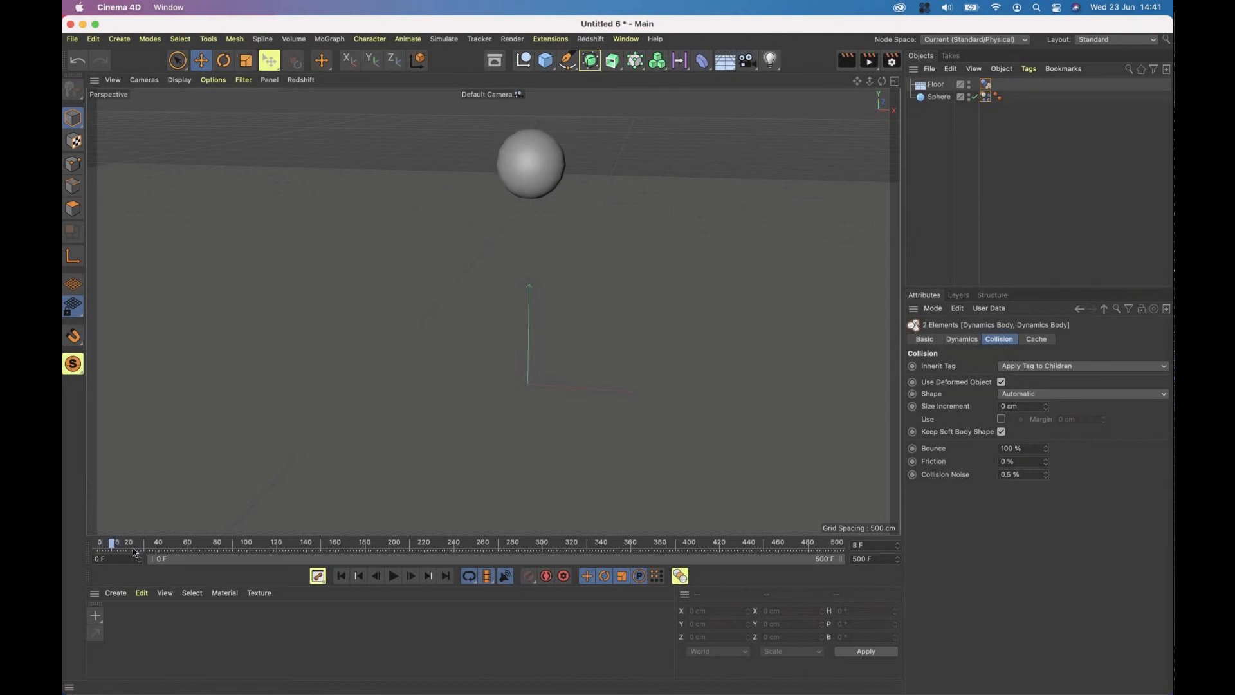
left_click_drag(113, 542, 141, 541)
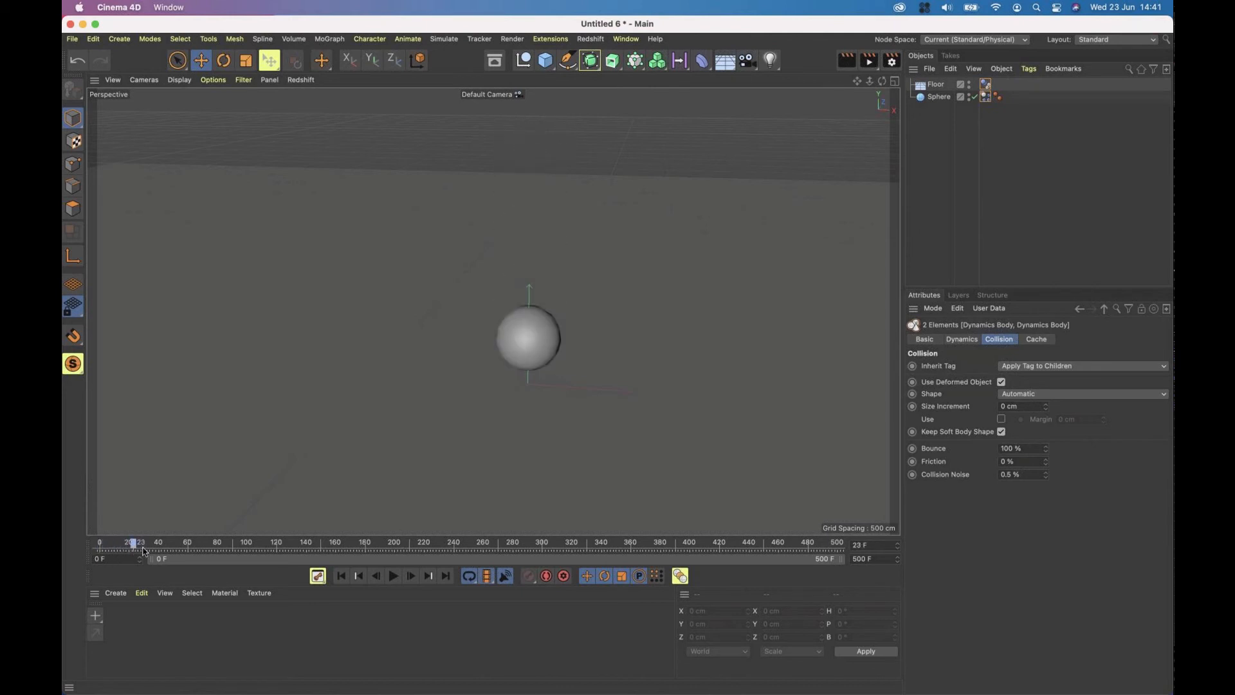
left_click_drag(142, 546, 133, 546)
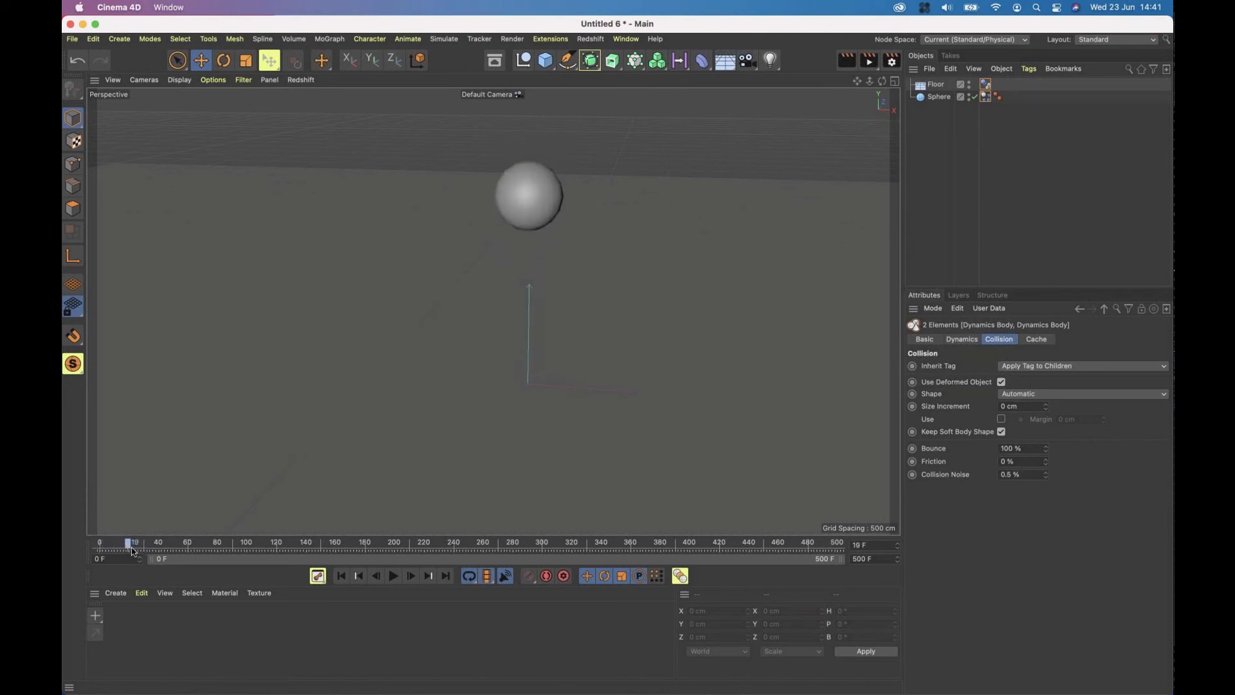
left_click_drag(134, 541, 478, 542)
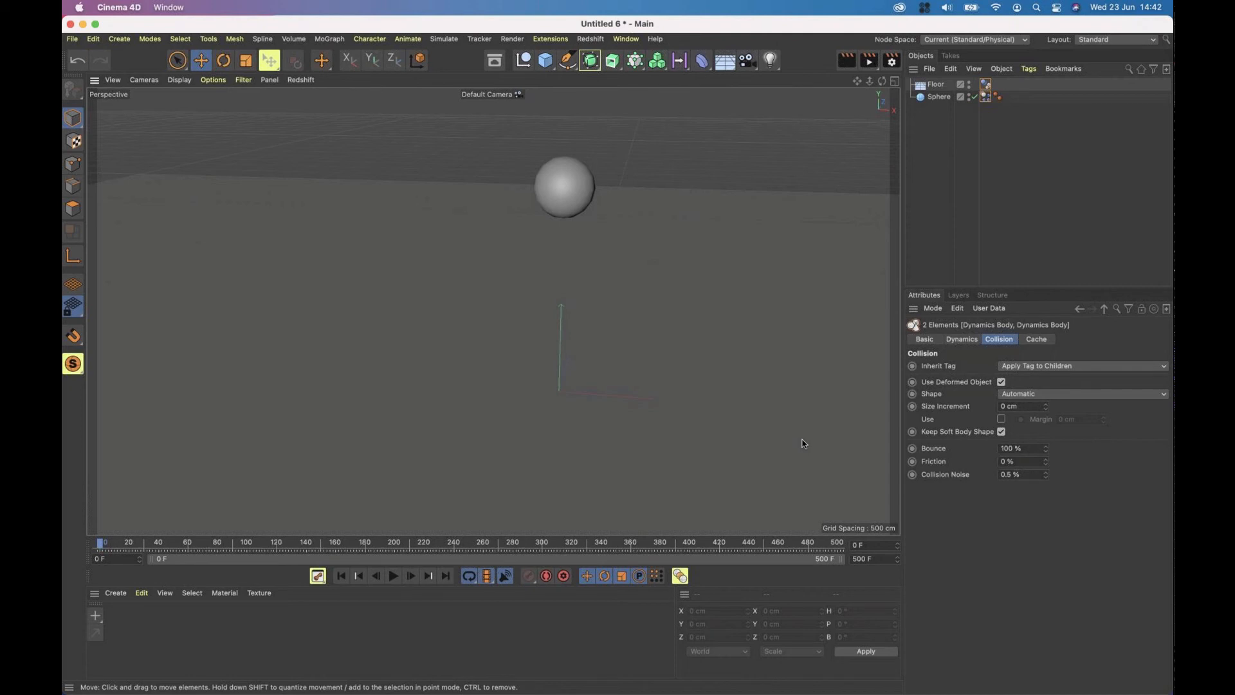
mouse_move(1086, 368)
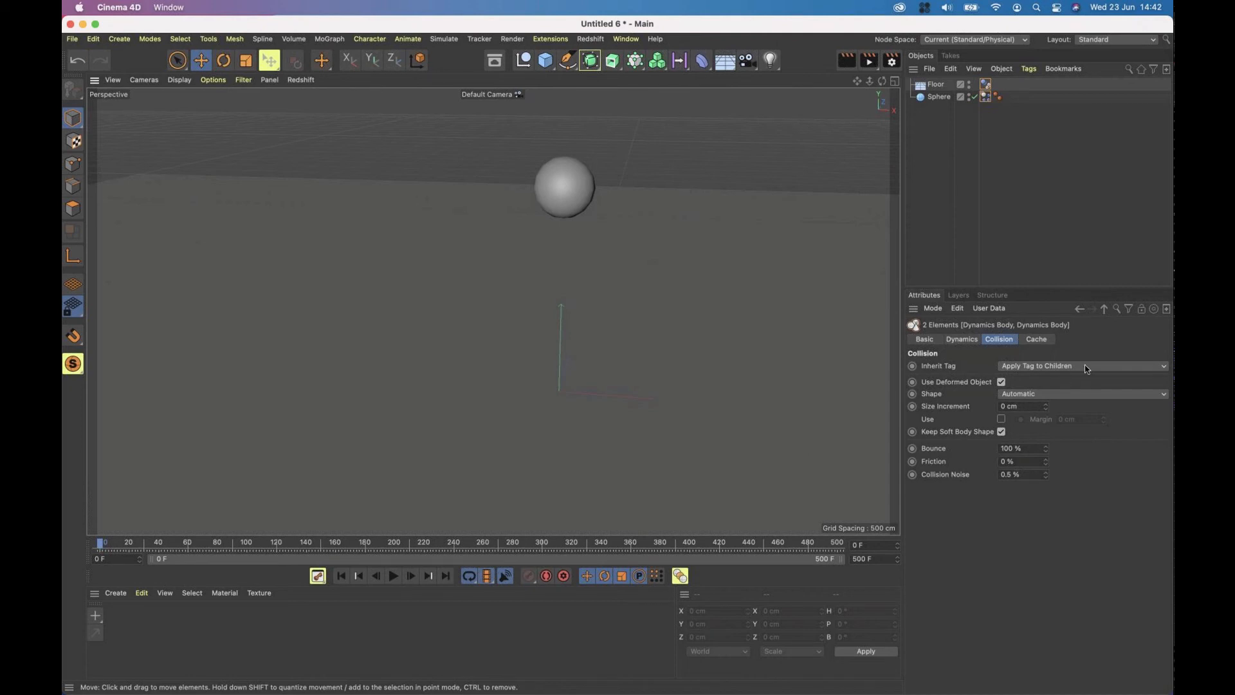
Attempt Bake All from the dynamics bodies' Cache settings and run a brief playback.
left_click(1036, 339)
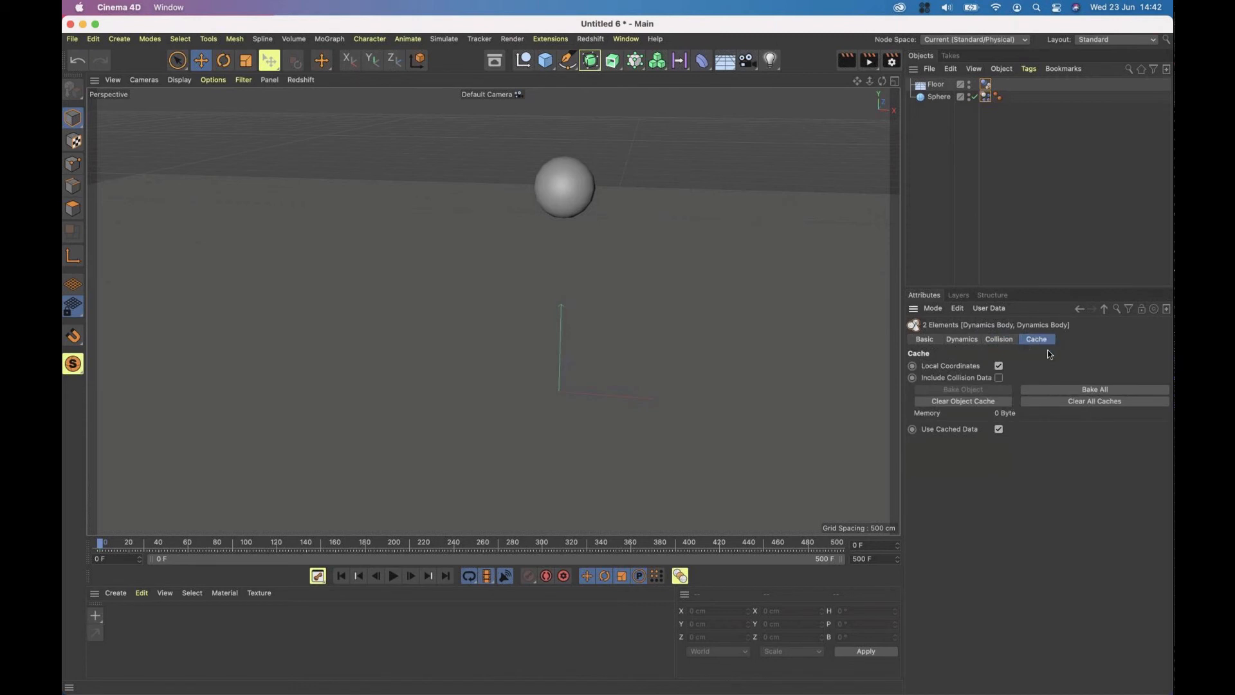
mouse_move(1078, 395)
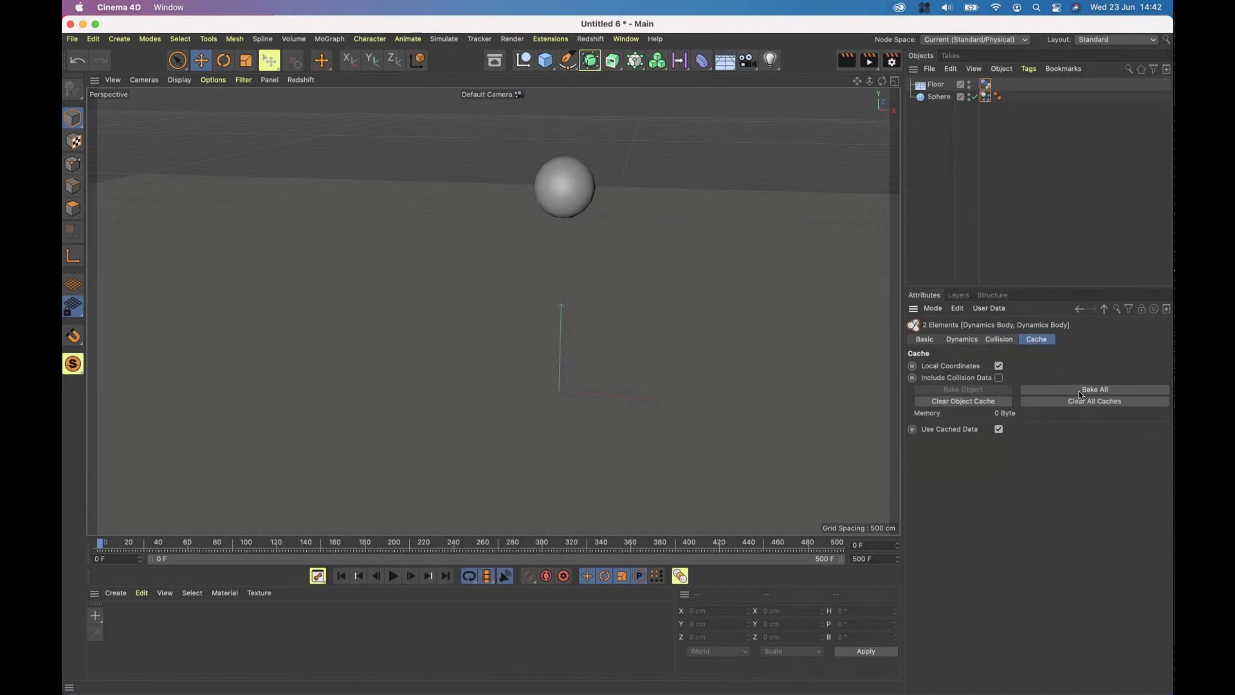
left_click(1094, 389)
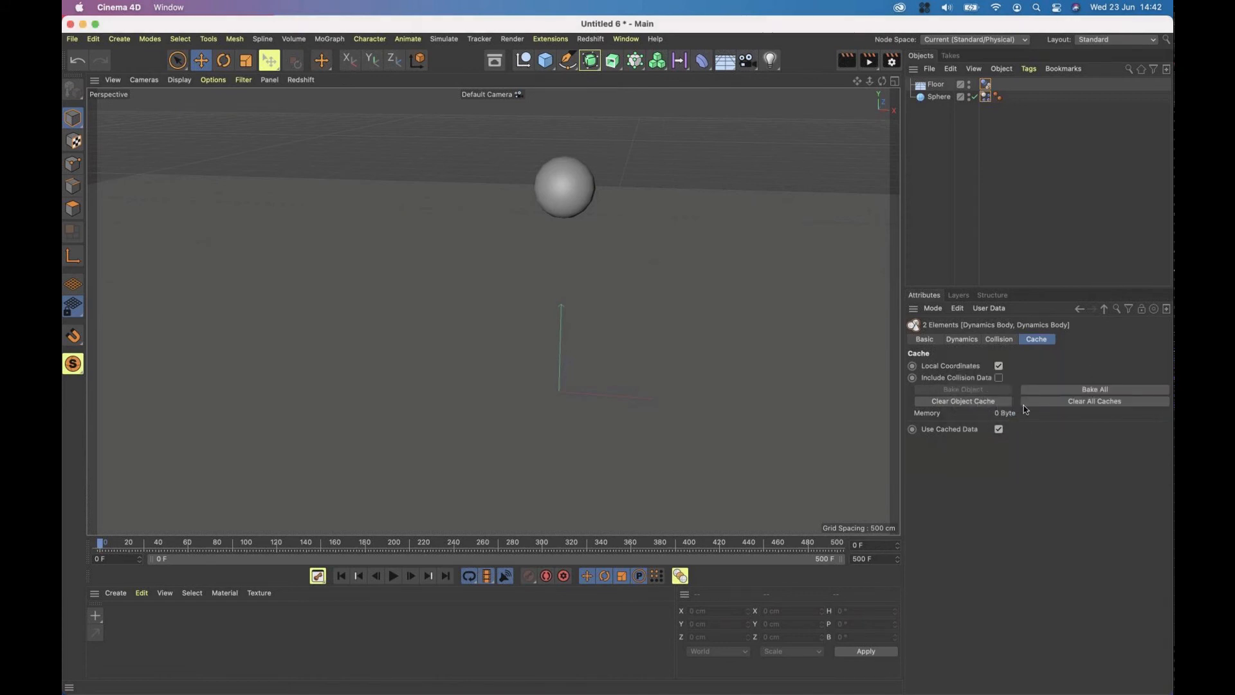
mouse_move(501, 489)
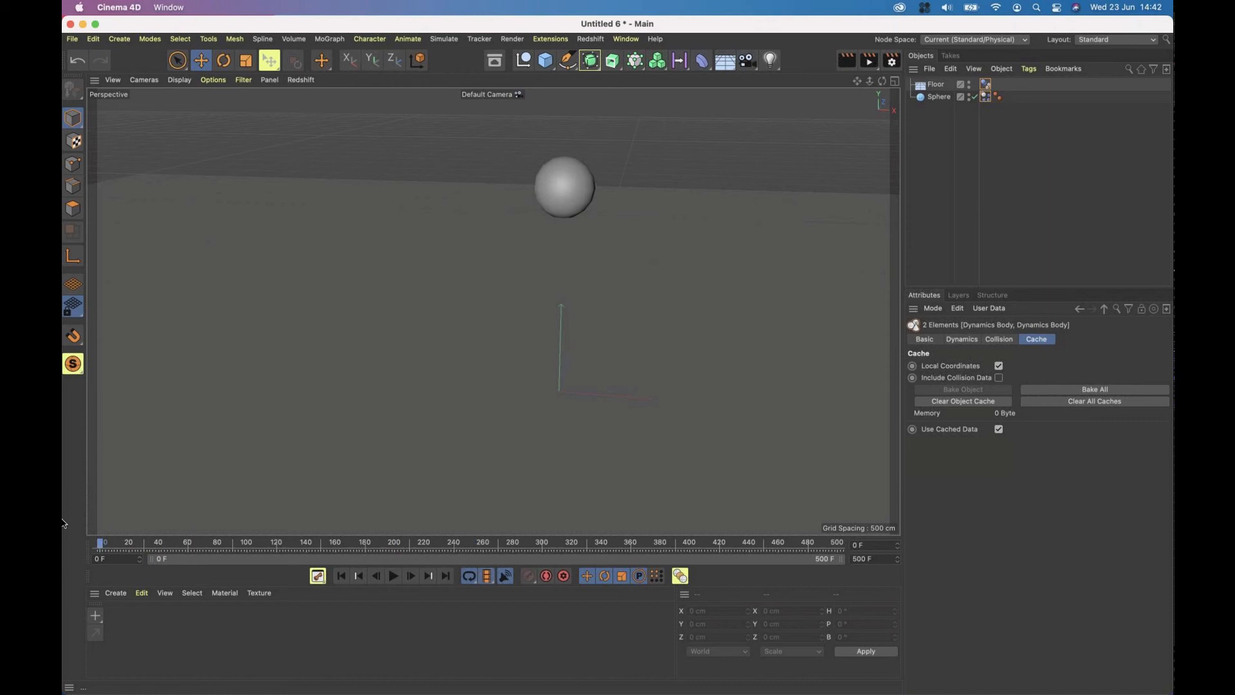
left_click(393, 575)
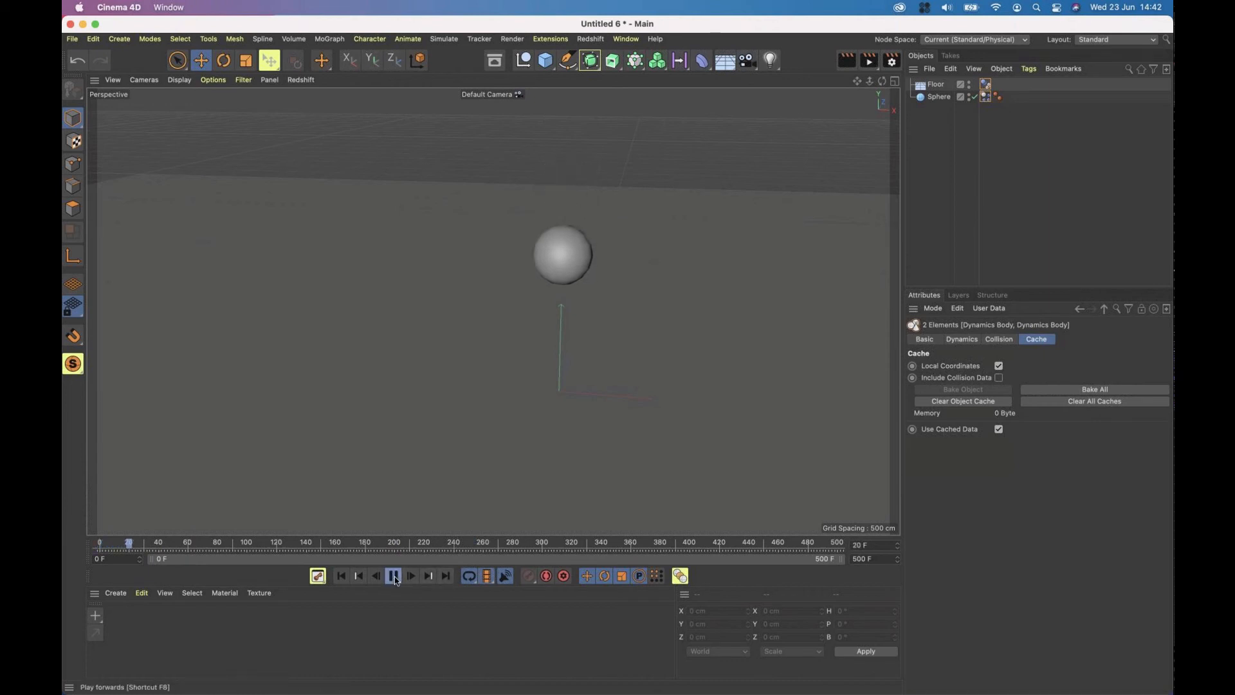
left_click(393, 575)
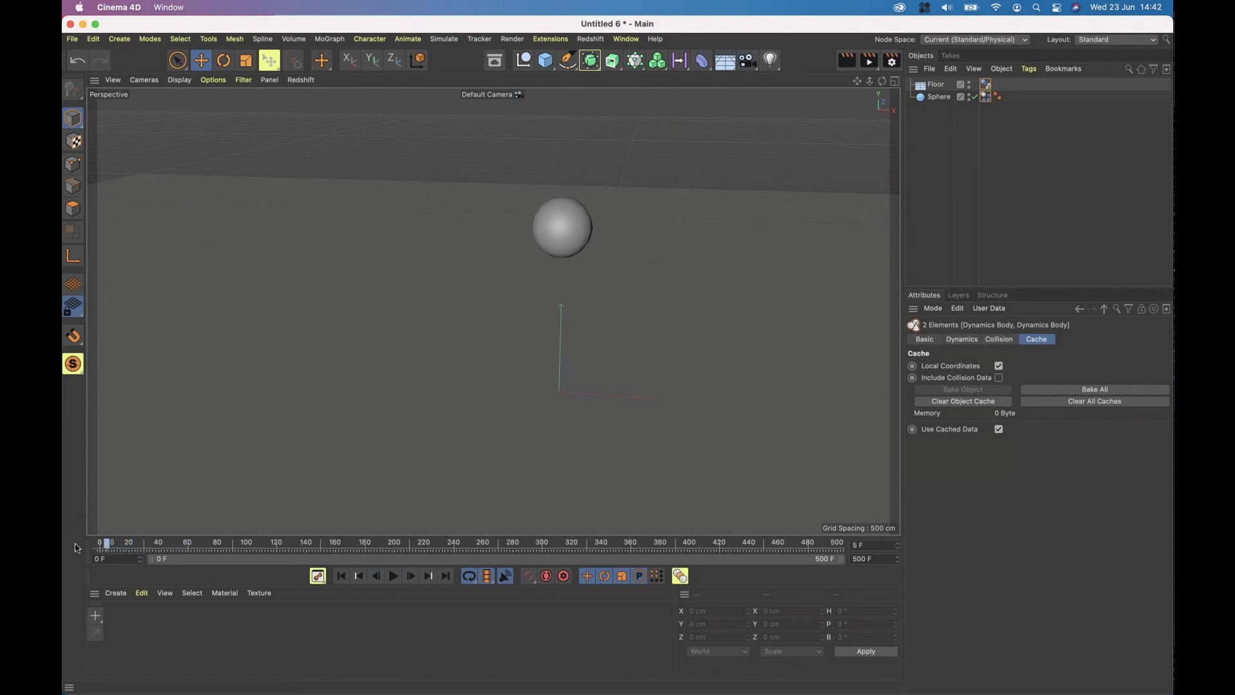
Retry Bake All, then narrow the selection to the sphere's dynamics tag alone.
left_click(1094, 389)
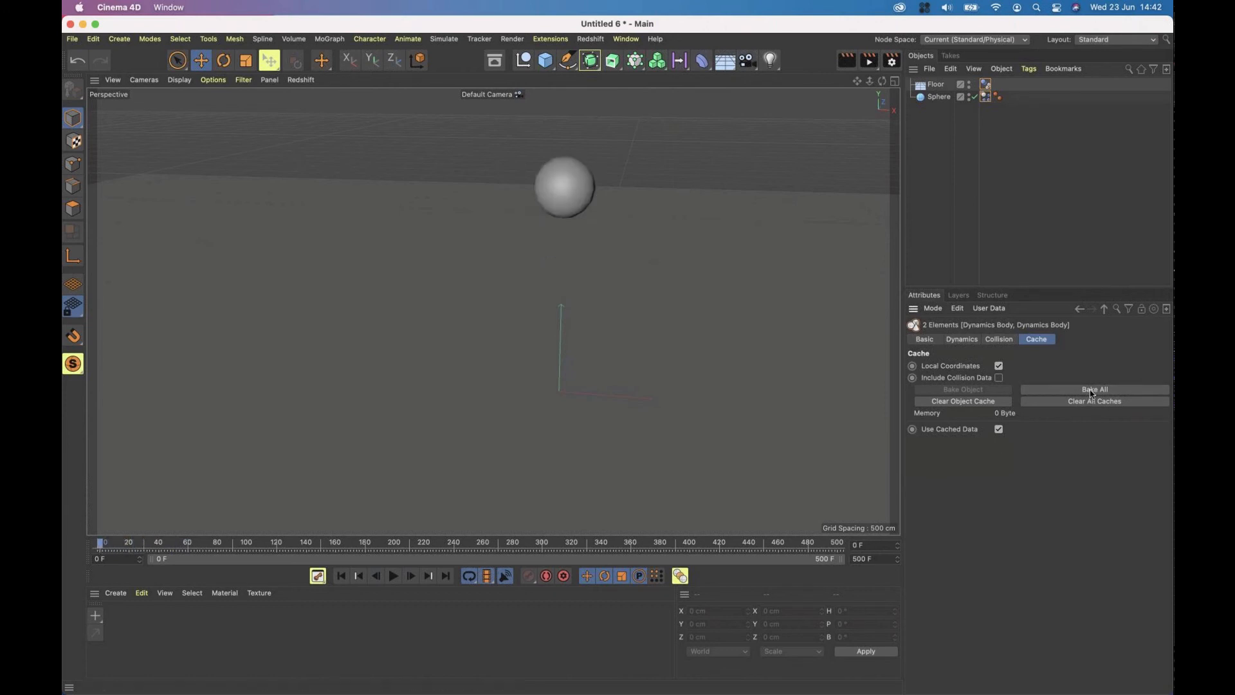
left_click(1094, 388)
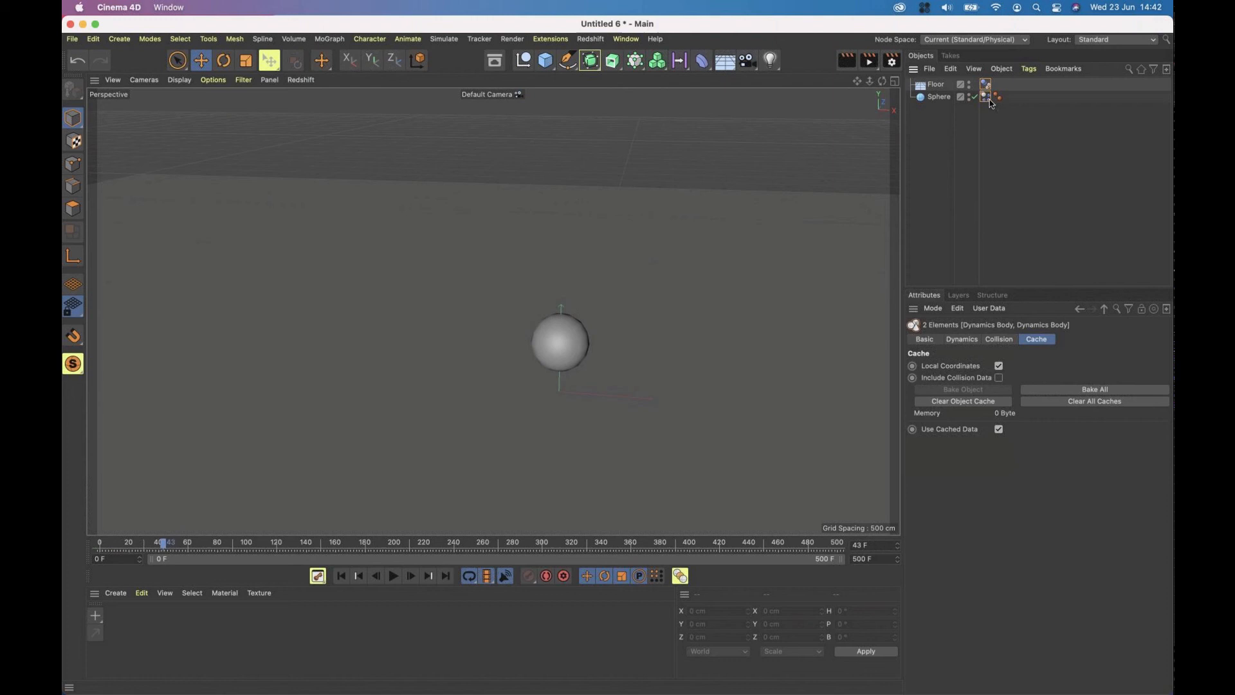
left_click(986, 96)
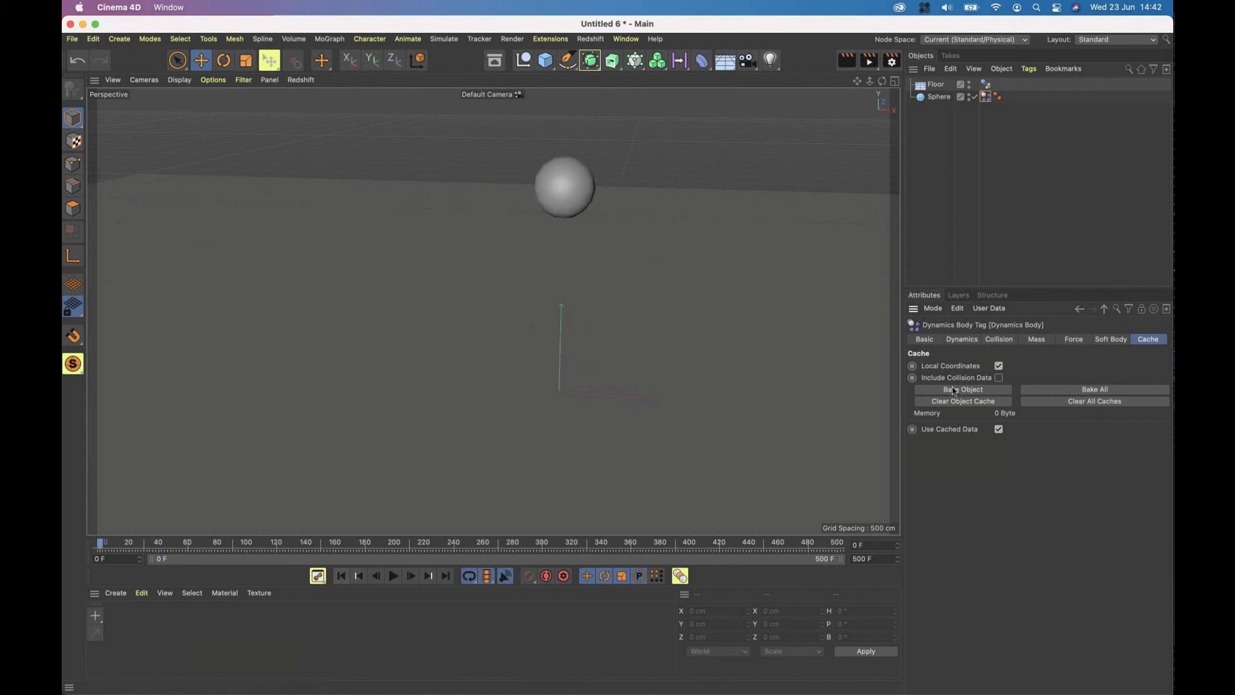
Bake the sphere's simulation to an 86.55 KB cache and scrub to verify the baked motion.
left_click(962, 389)
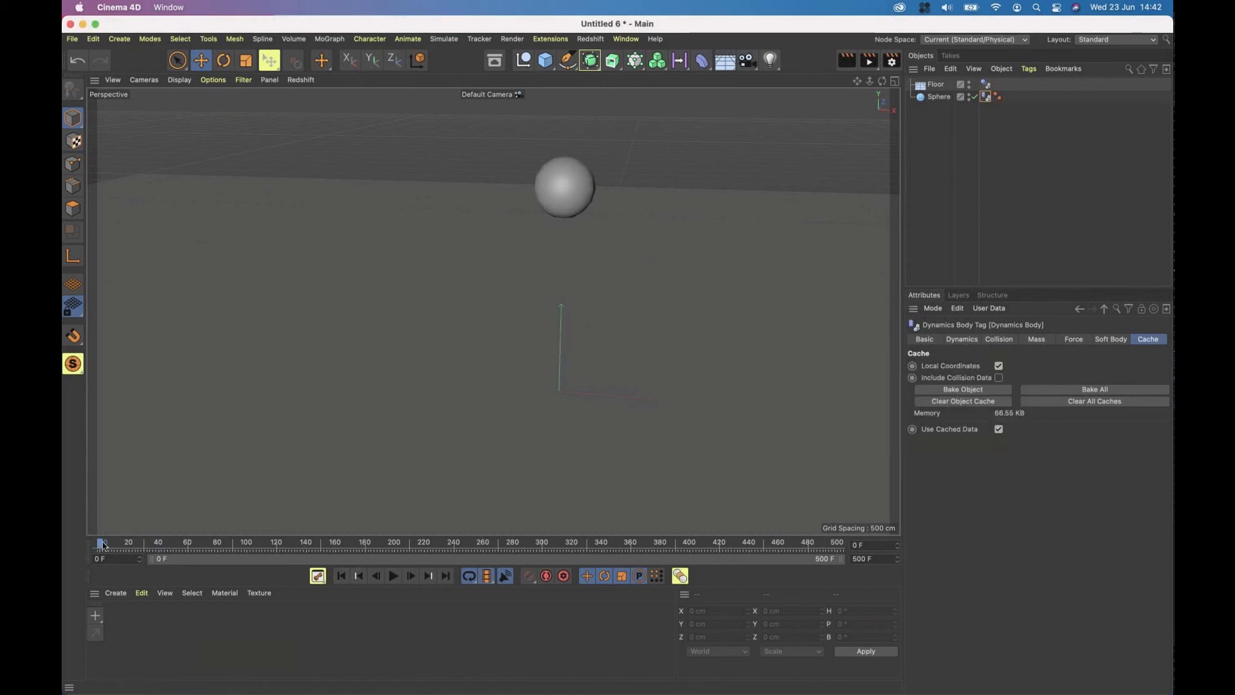
left_click_drag(100, 545, 308, 545)
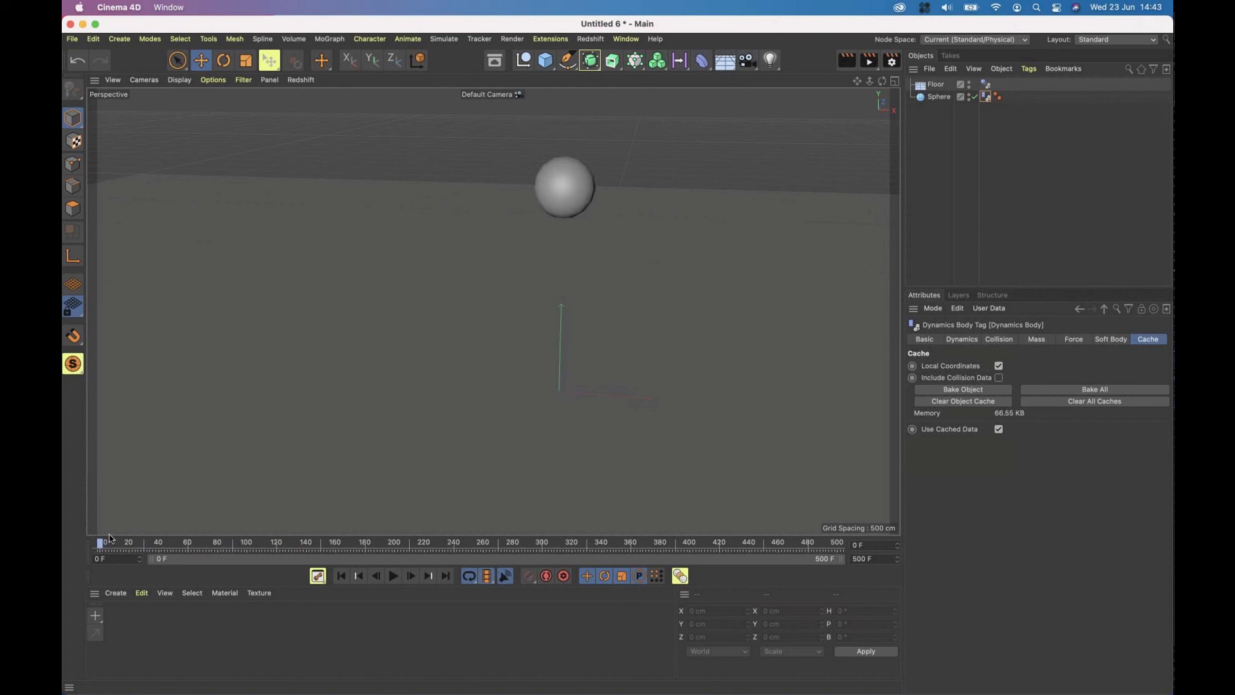
left_click_drag(100, 542, 247, 542)
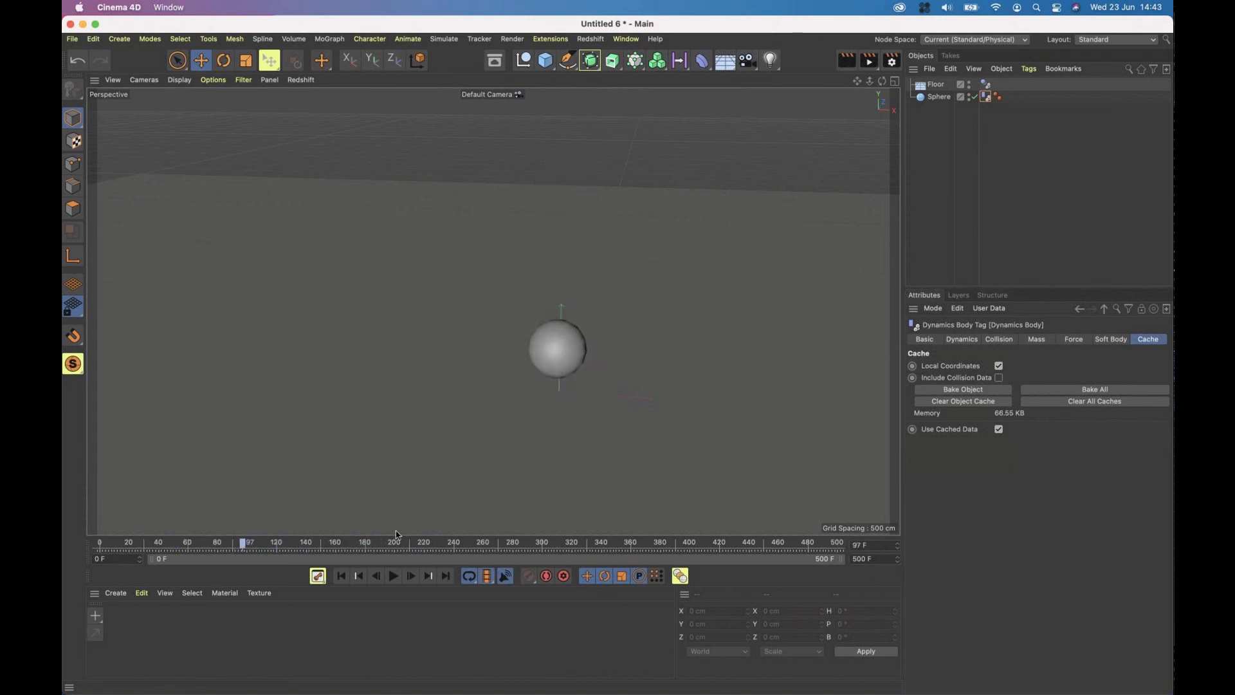
left_click_drag(248, 545, 135, 544)
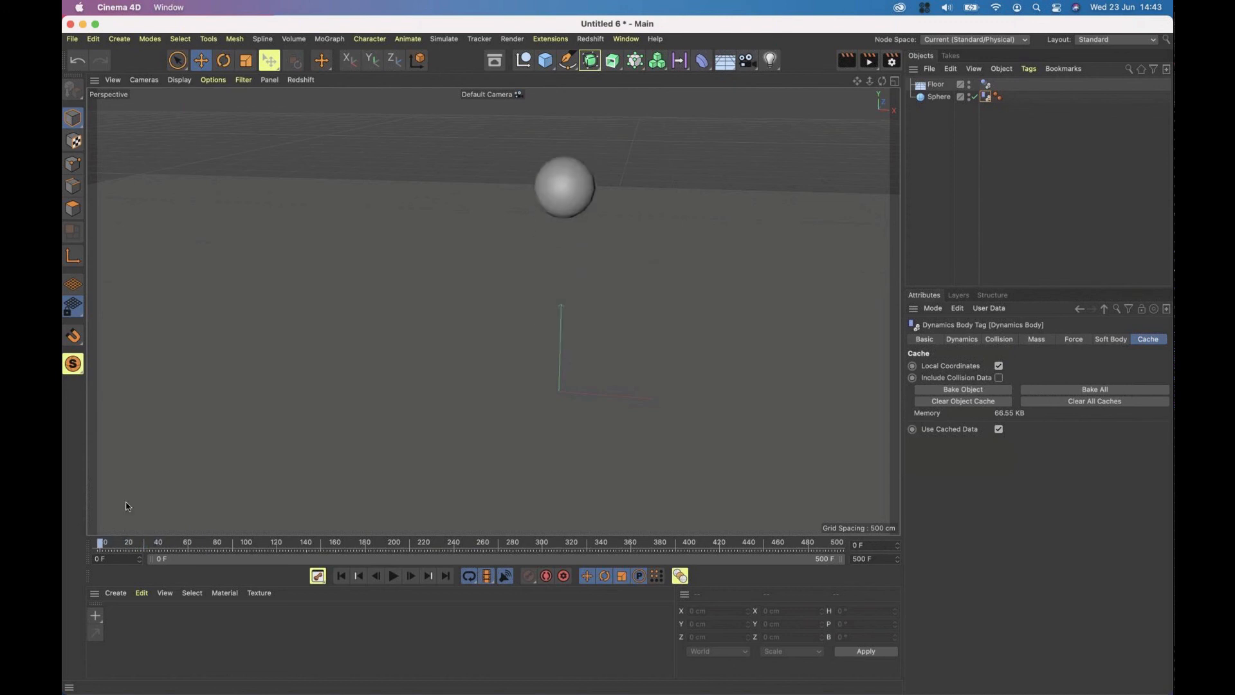
left_click(939, 96)
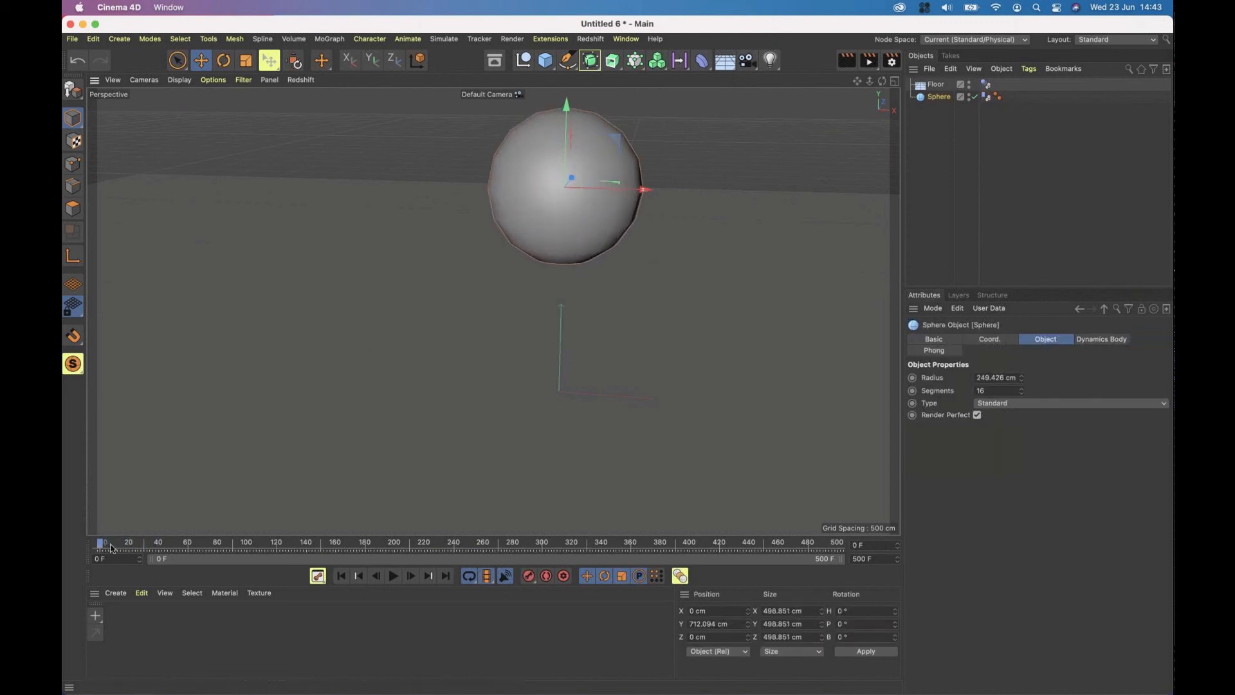
left_click_drag(103, 542, 248, 542)
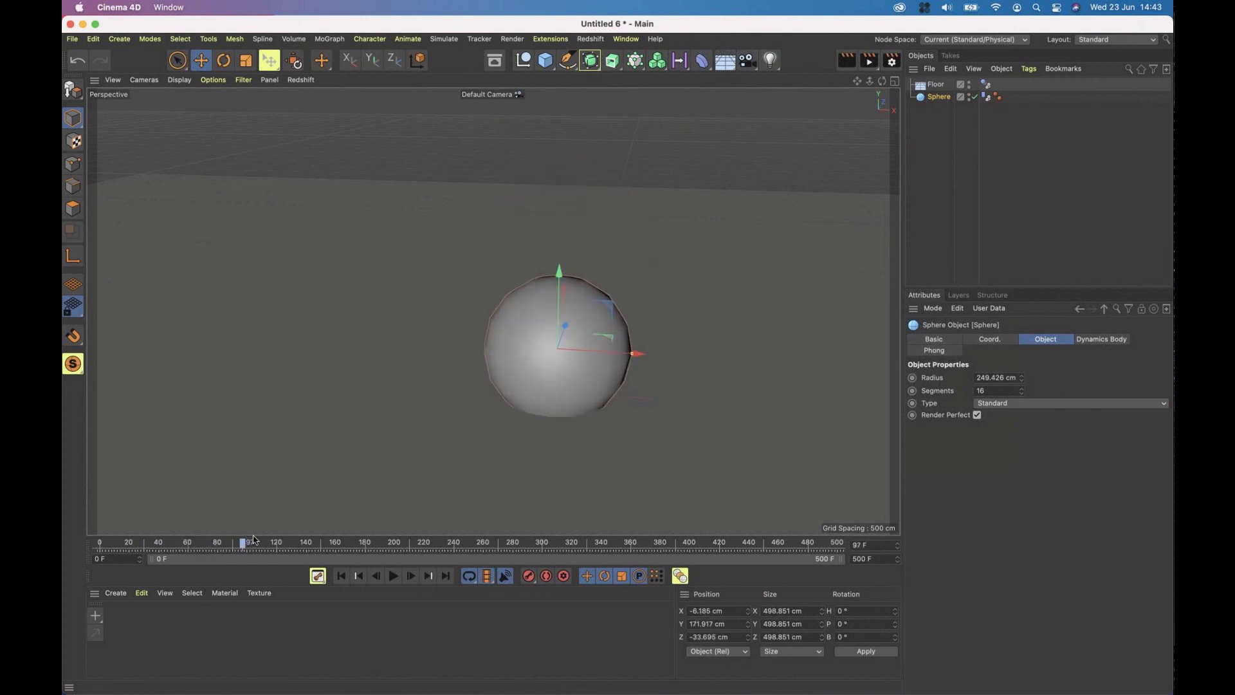
left_click_drag(247, 542, 418, 541)
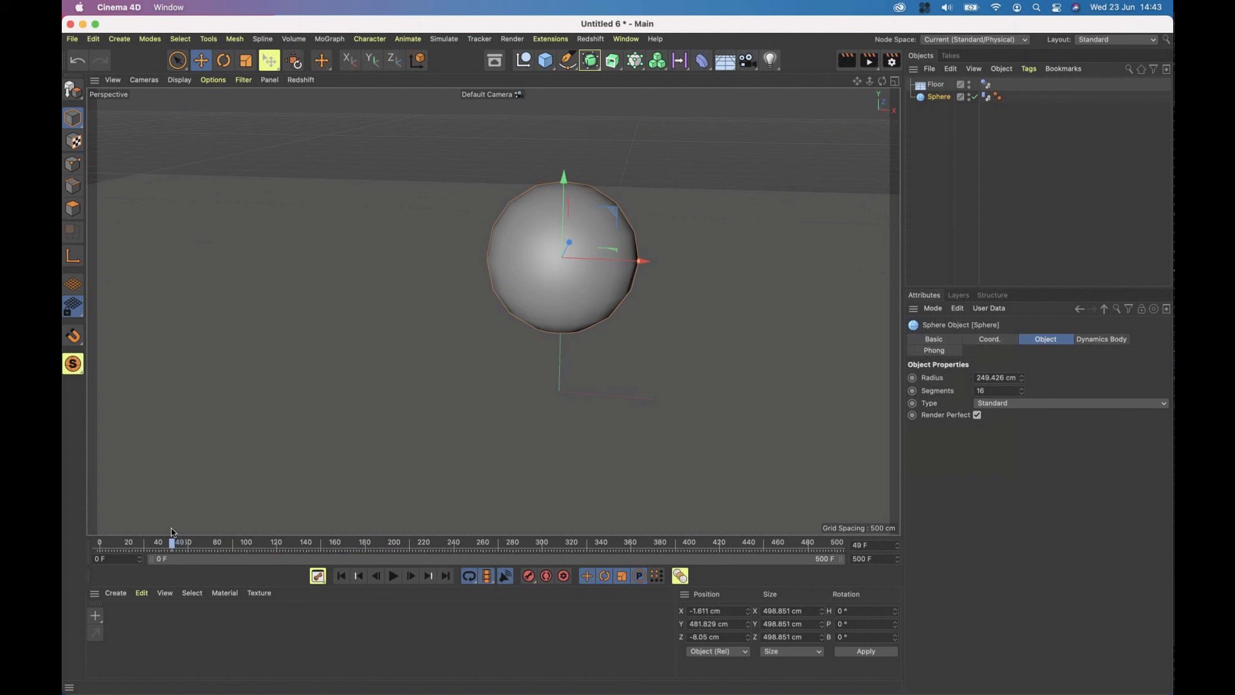
left_click_drag(171, 541, 156, 541)
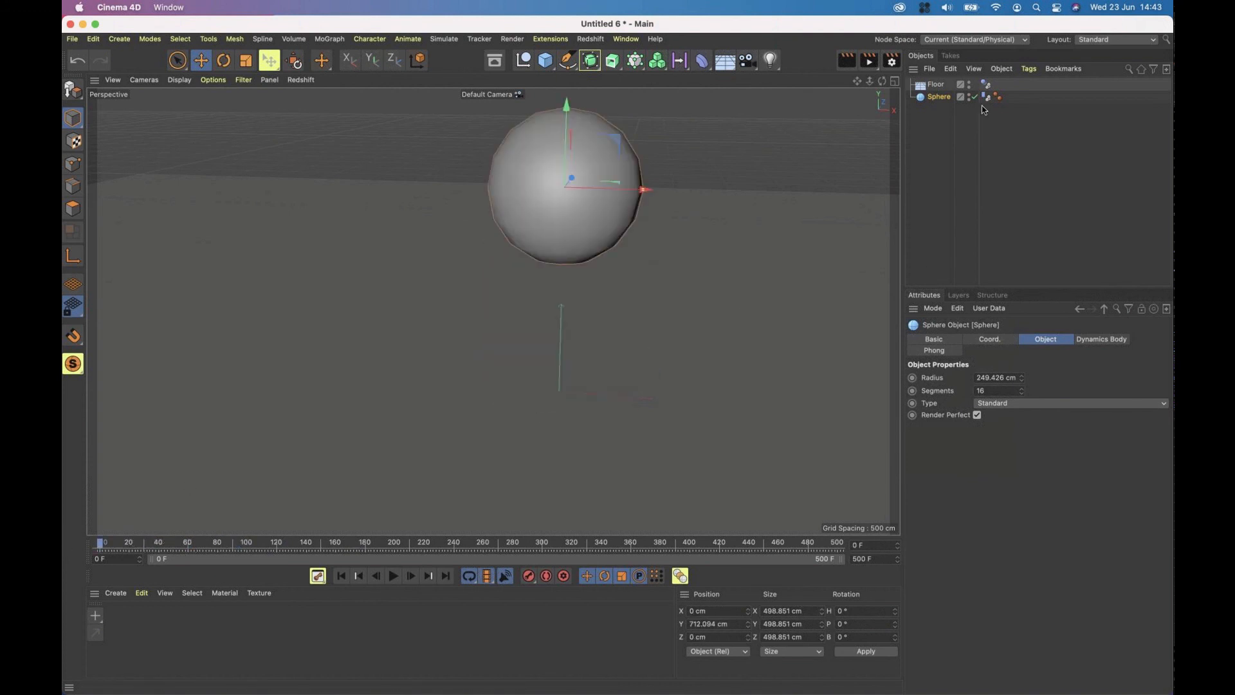
left_click(988, 98)
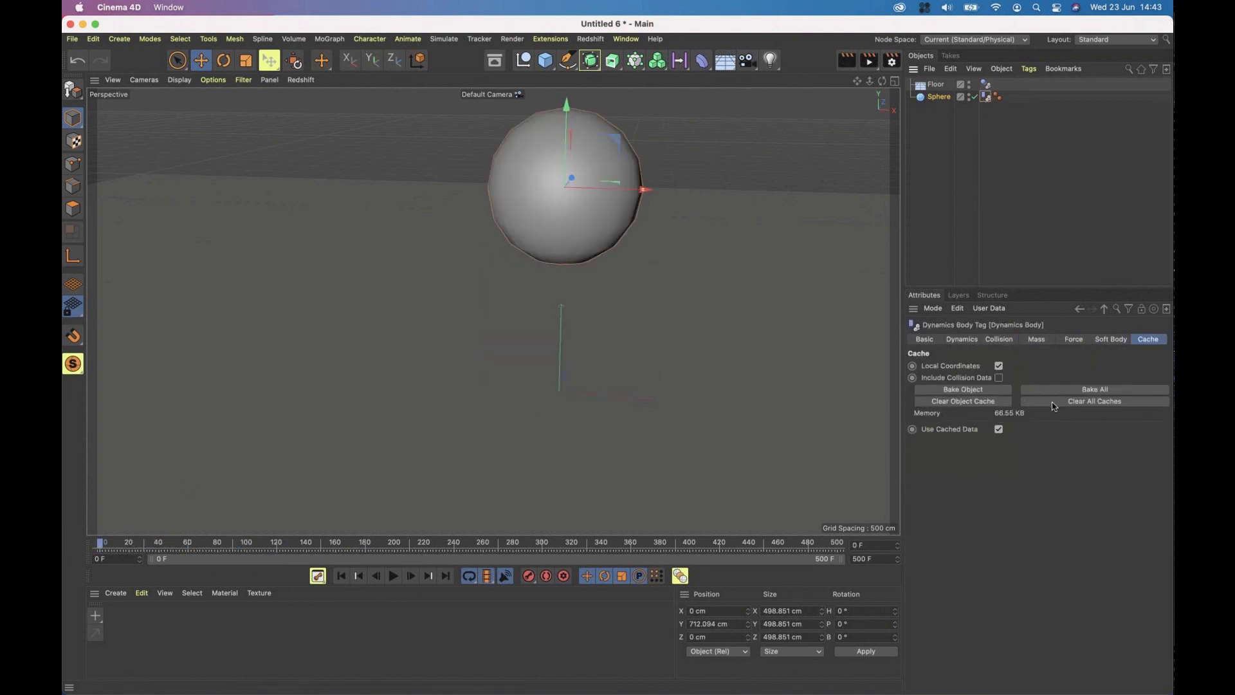
Clear the sphere's object cache and re-bake the smaller ~68.7 cm sphere's simulation.
left_click(1093, 402)
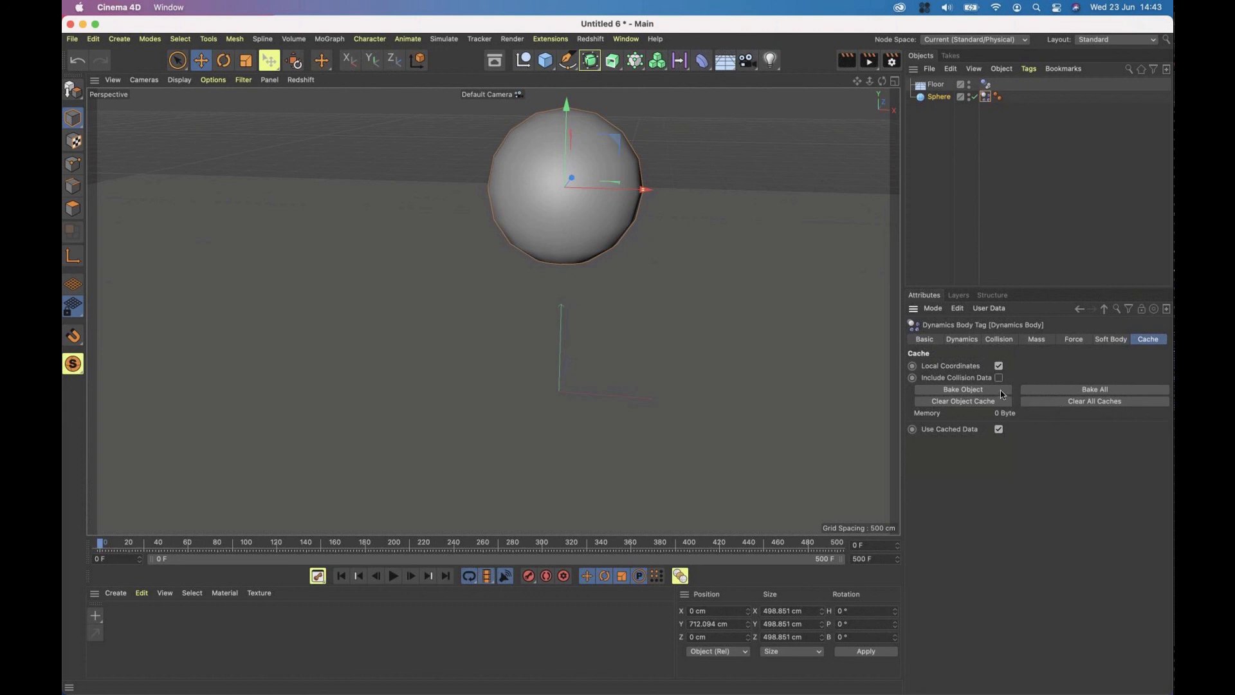
left_click(963, 388)
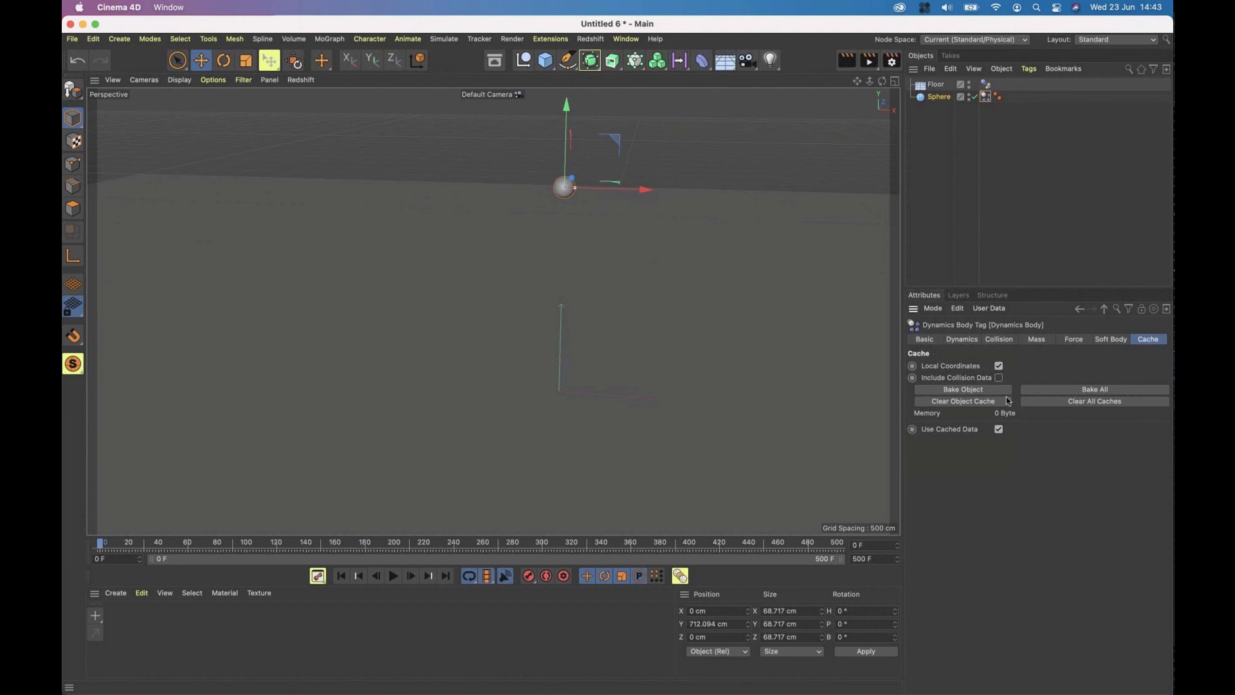
left_click(963, 389)
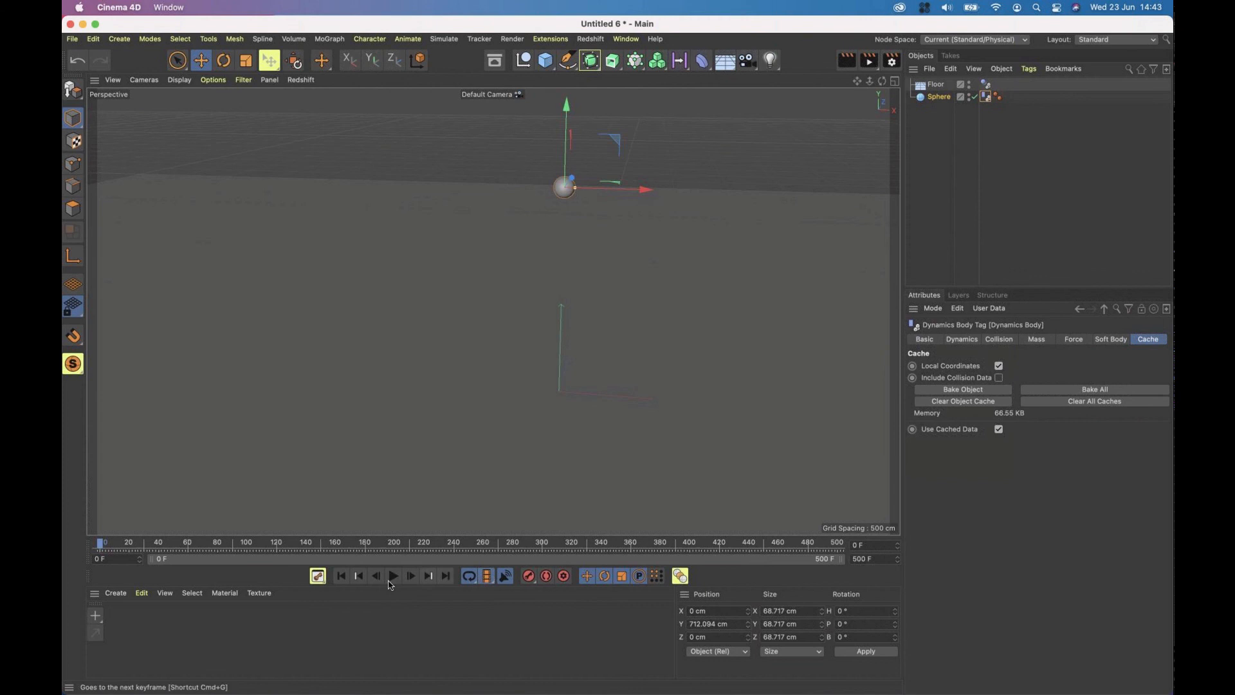
Play the baked bounce and scrub through frames ~241 and ~430 to confirm it keeps bouncing.
left_click(394, 575)
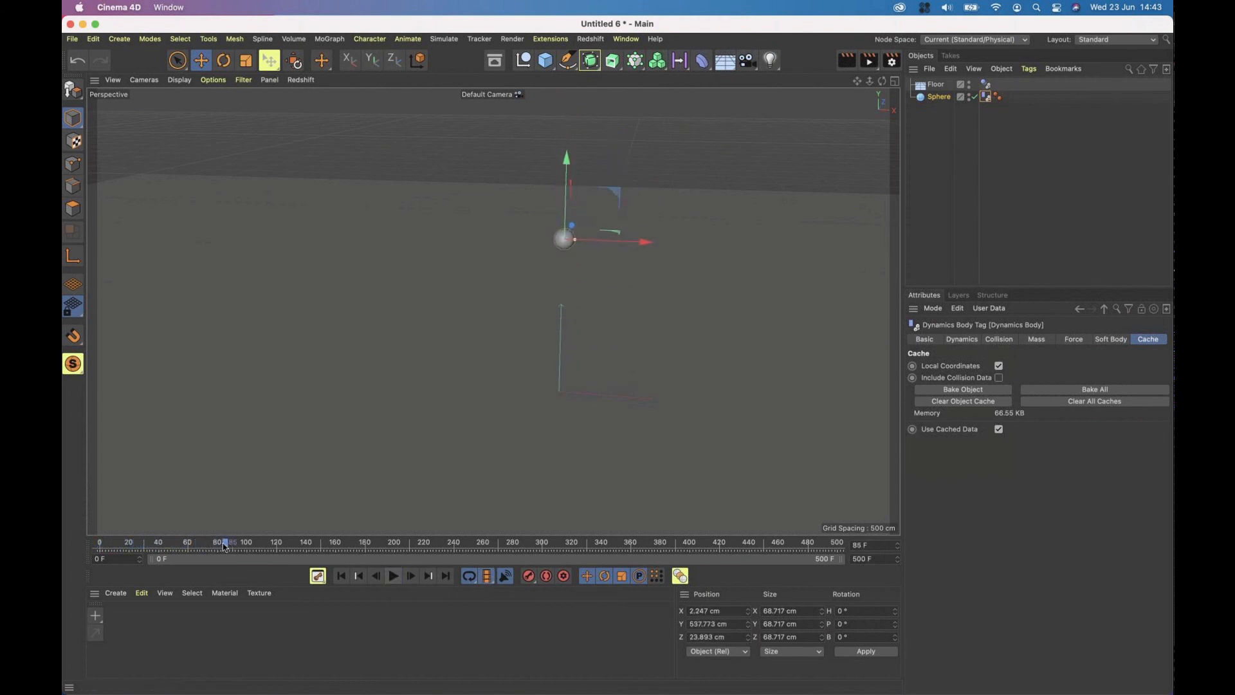
left_click_drag(224, 544, 133, 544)
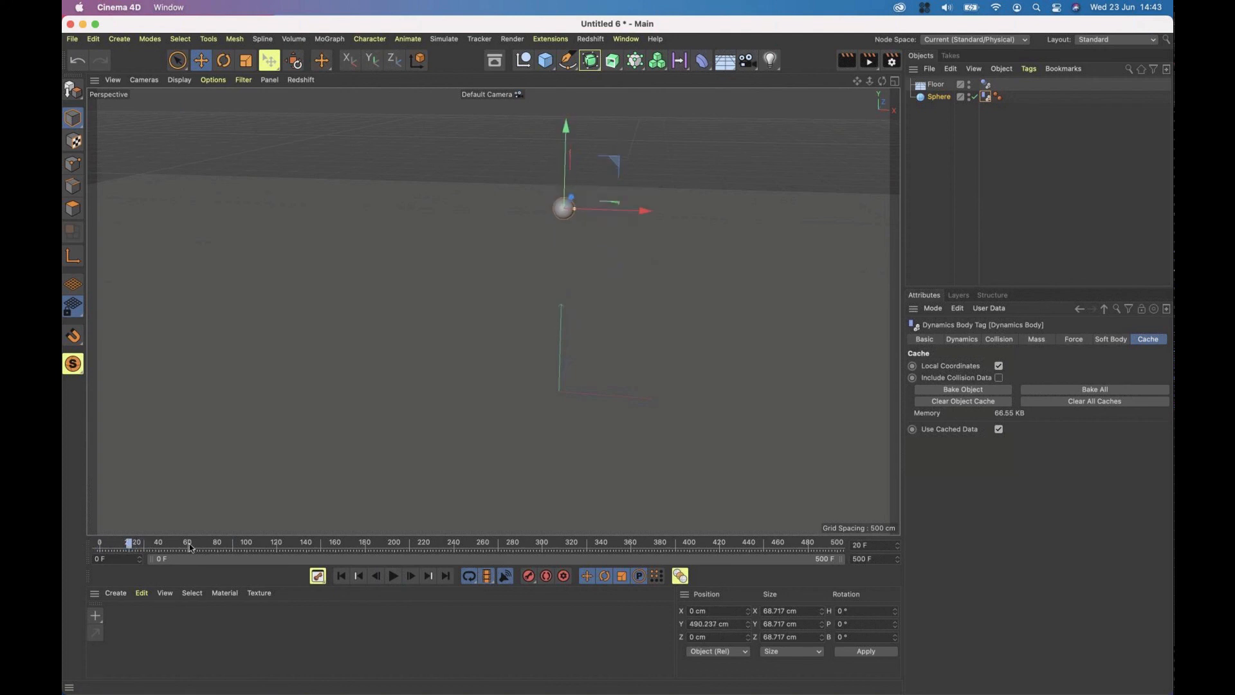
left_click_drag(133, 544, 461, 544)
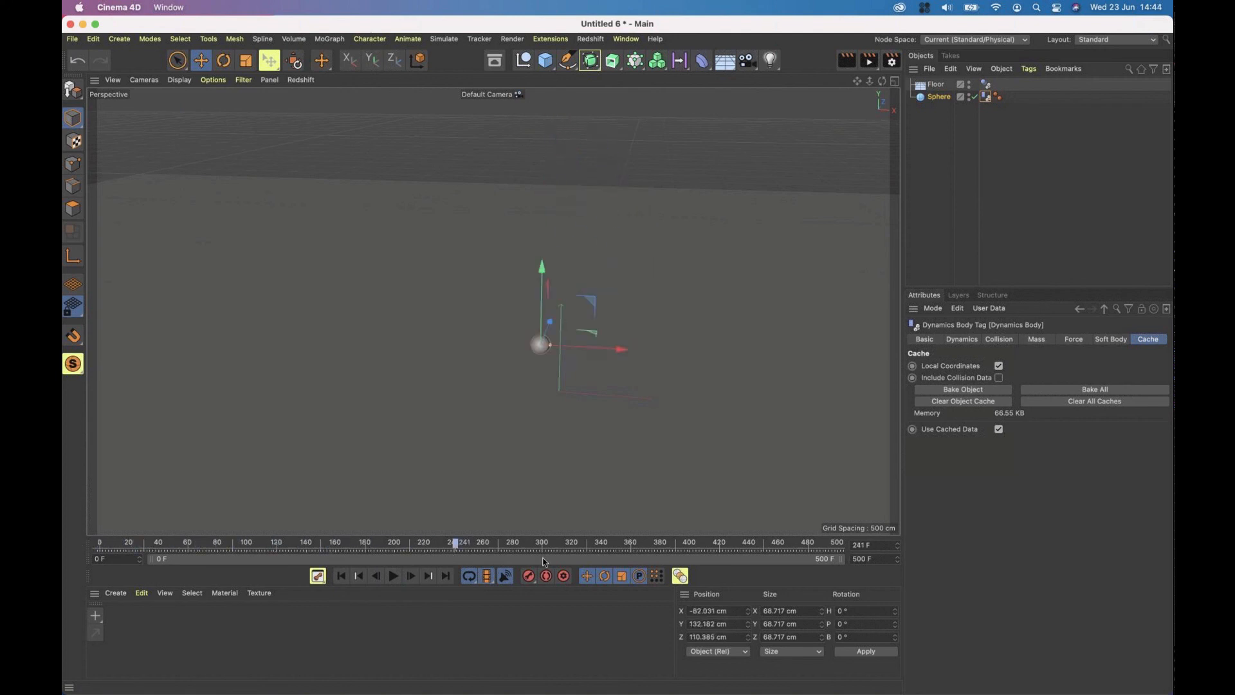
left_click_drag(455, 542, 745, 541)
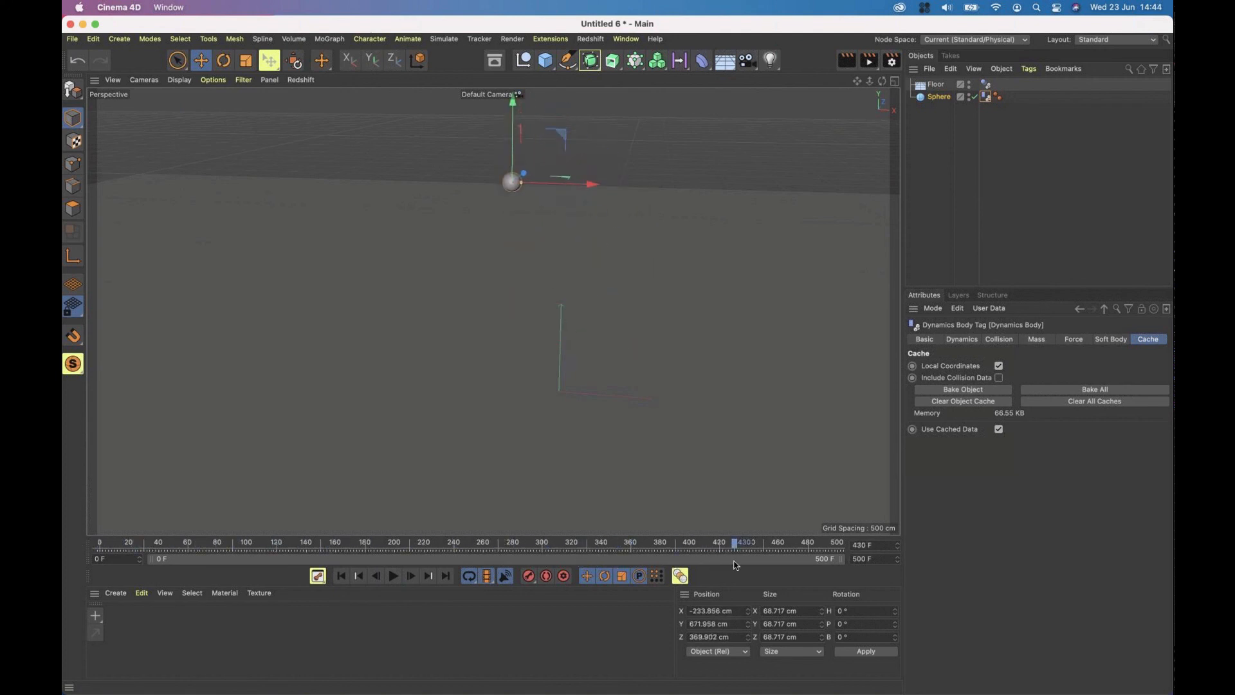